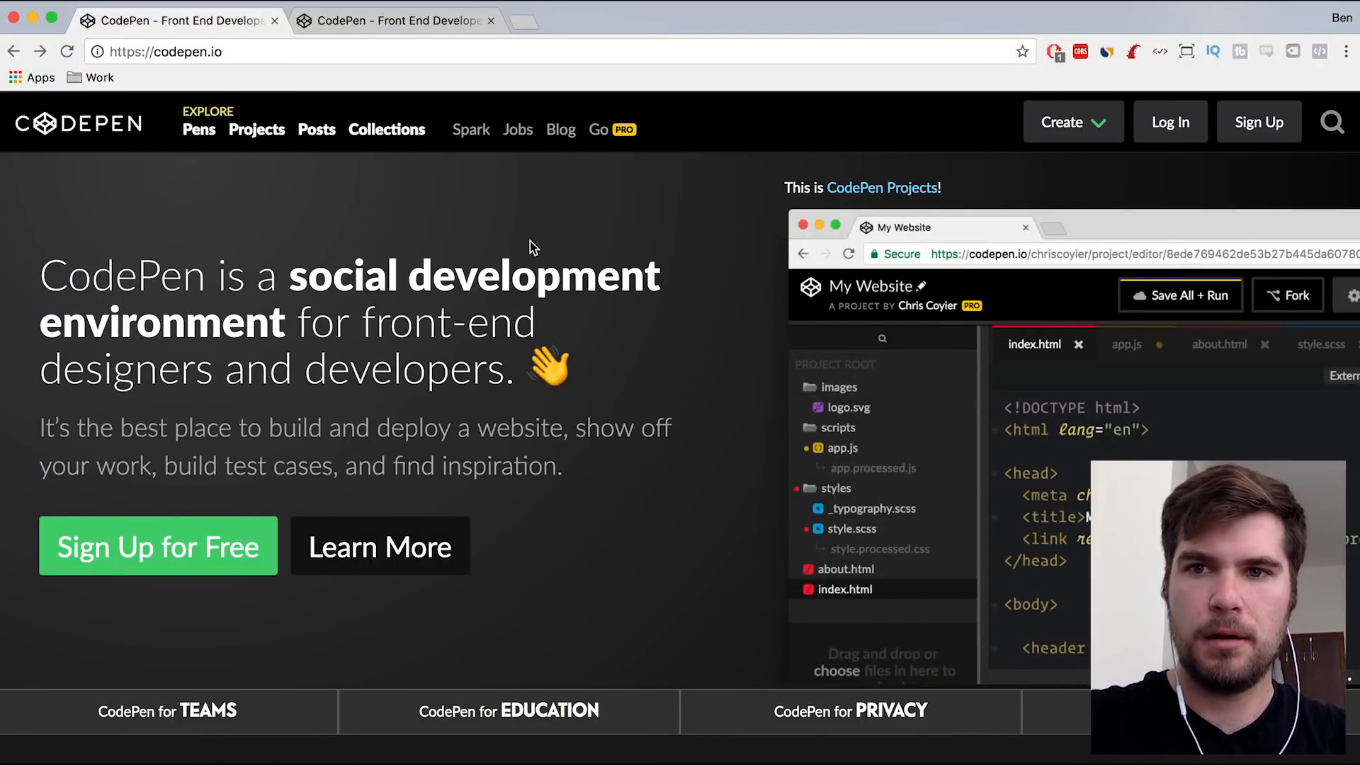
pyautogui.moveTo(618, 234)
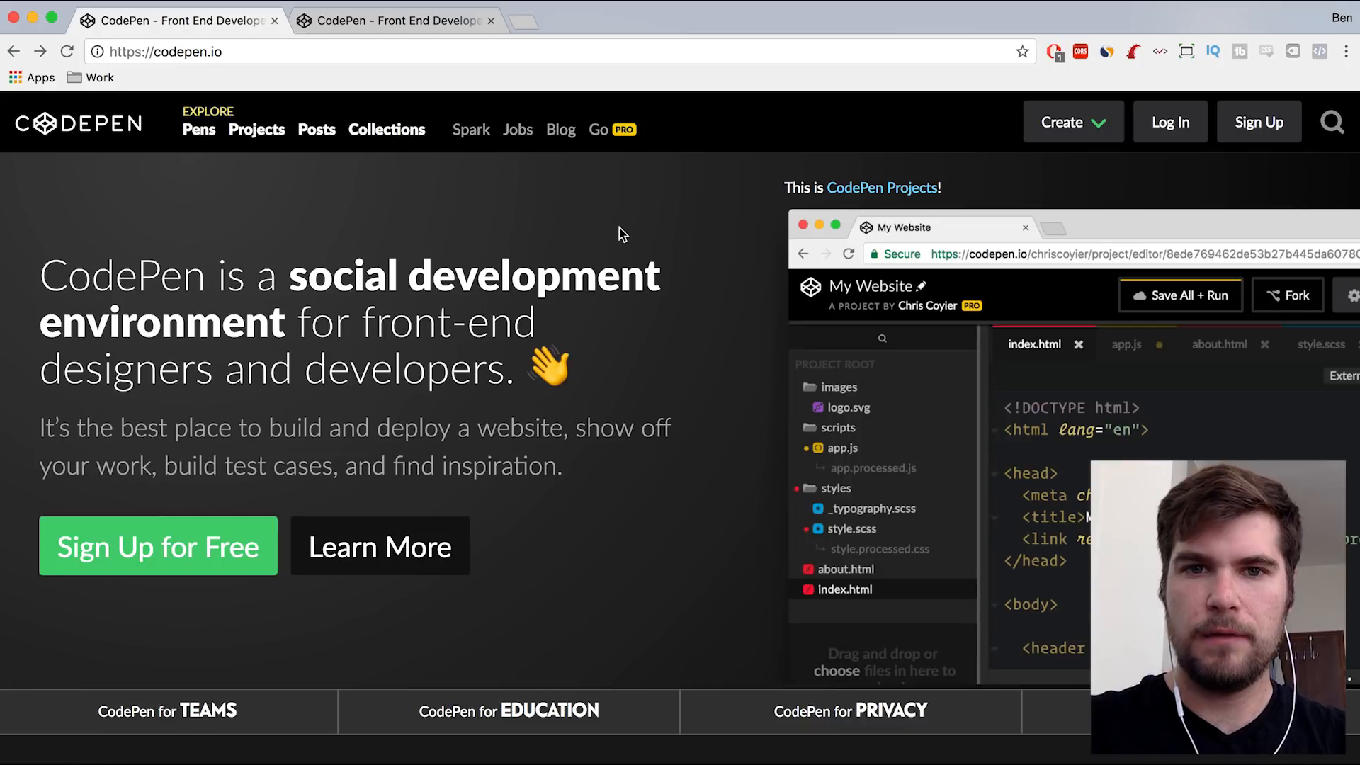
# - Start a new blank pen from the Create menu's New Pen option
pyautogui.click(1071, 121)
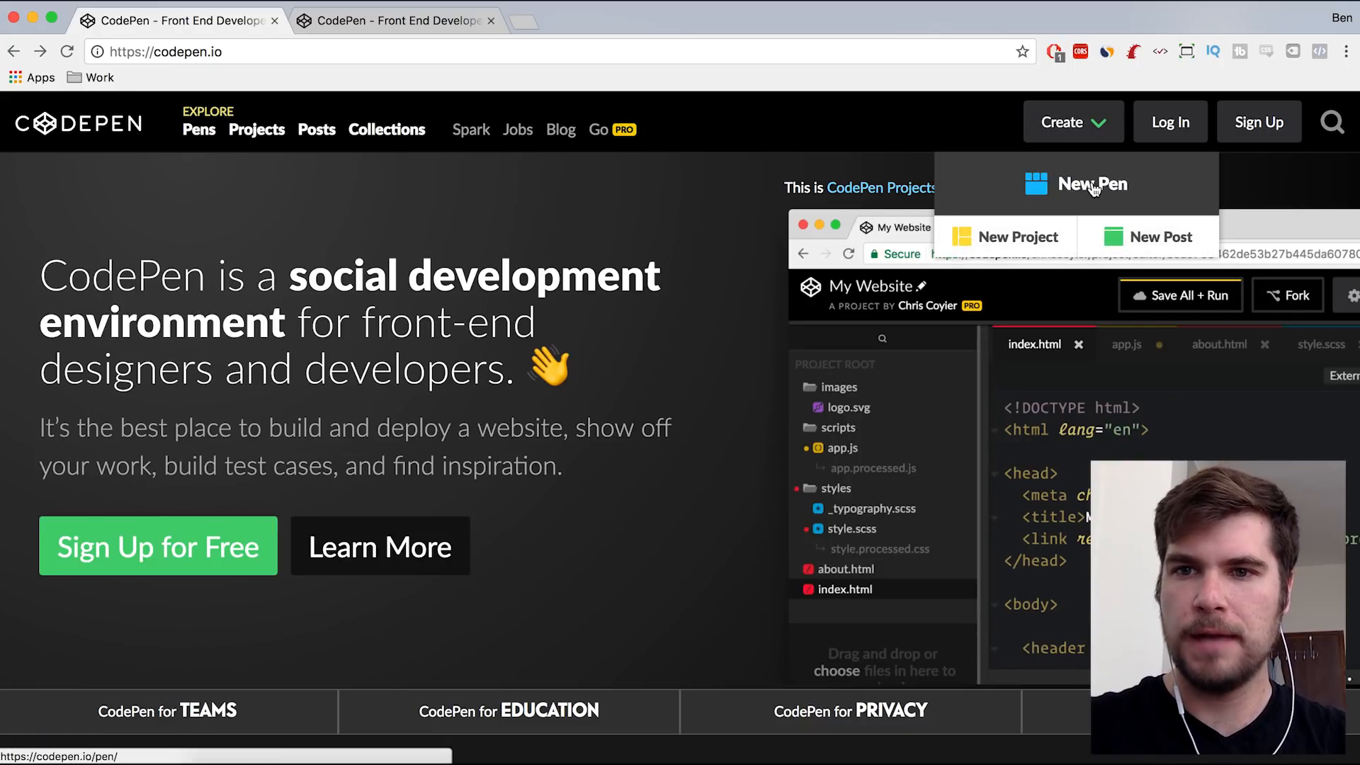
pyautogui.click(1090, 183)
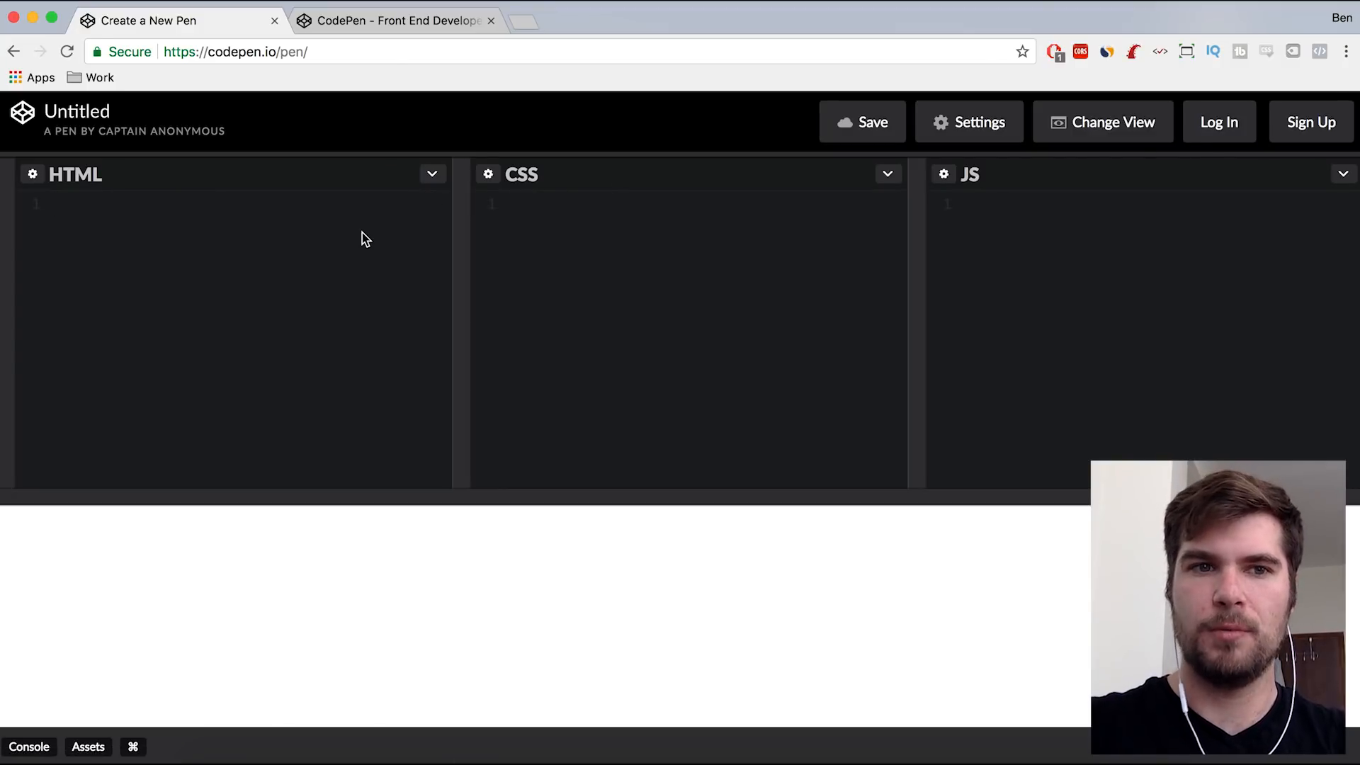
pyautogui.moveTo(234, 286)
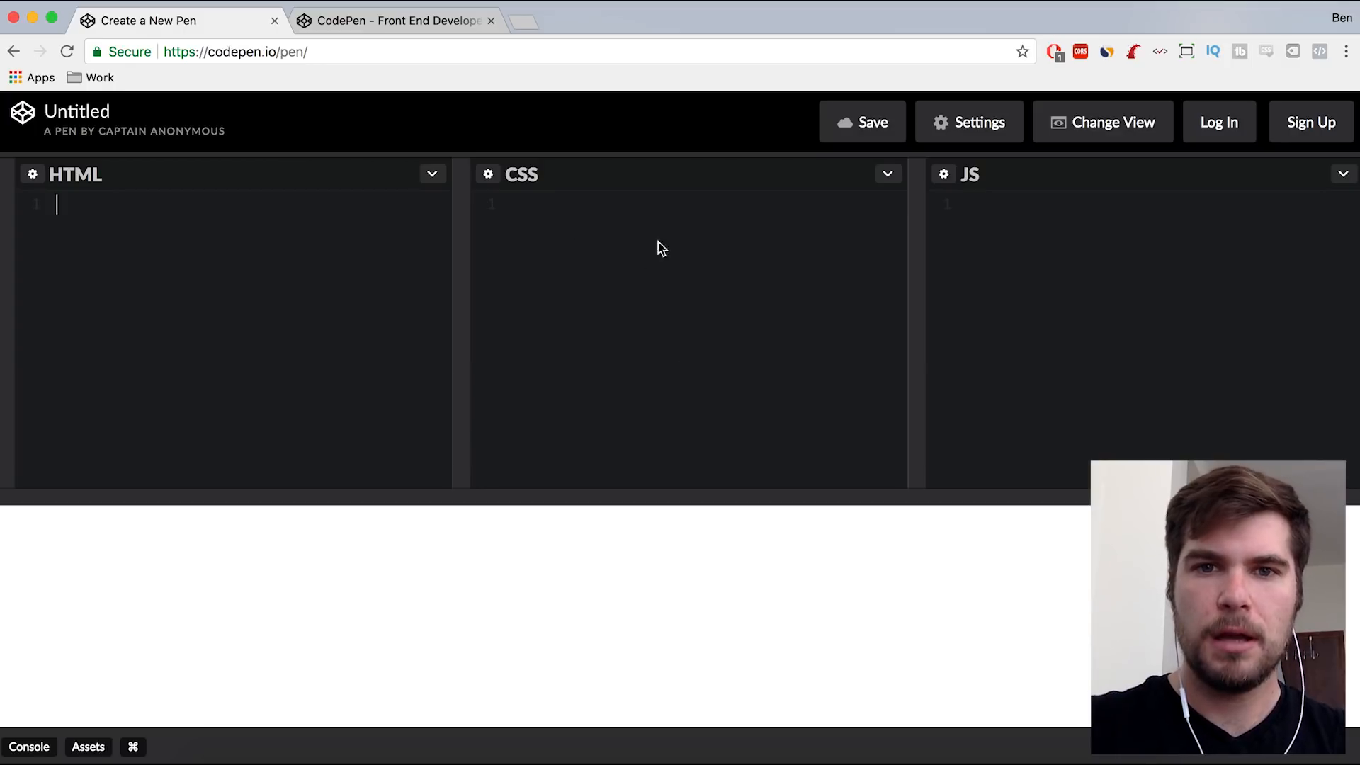
pyautogui.moveTo(1149, 397)
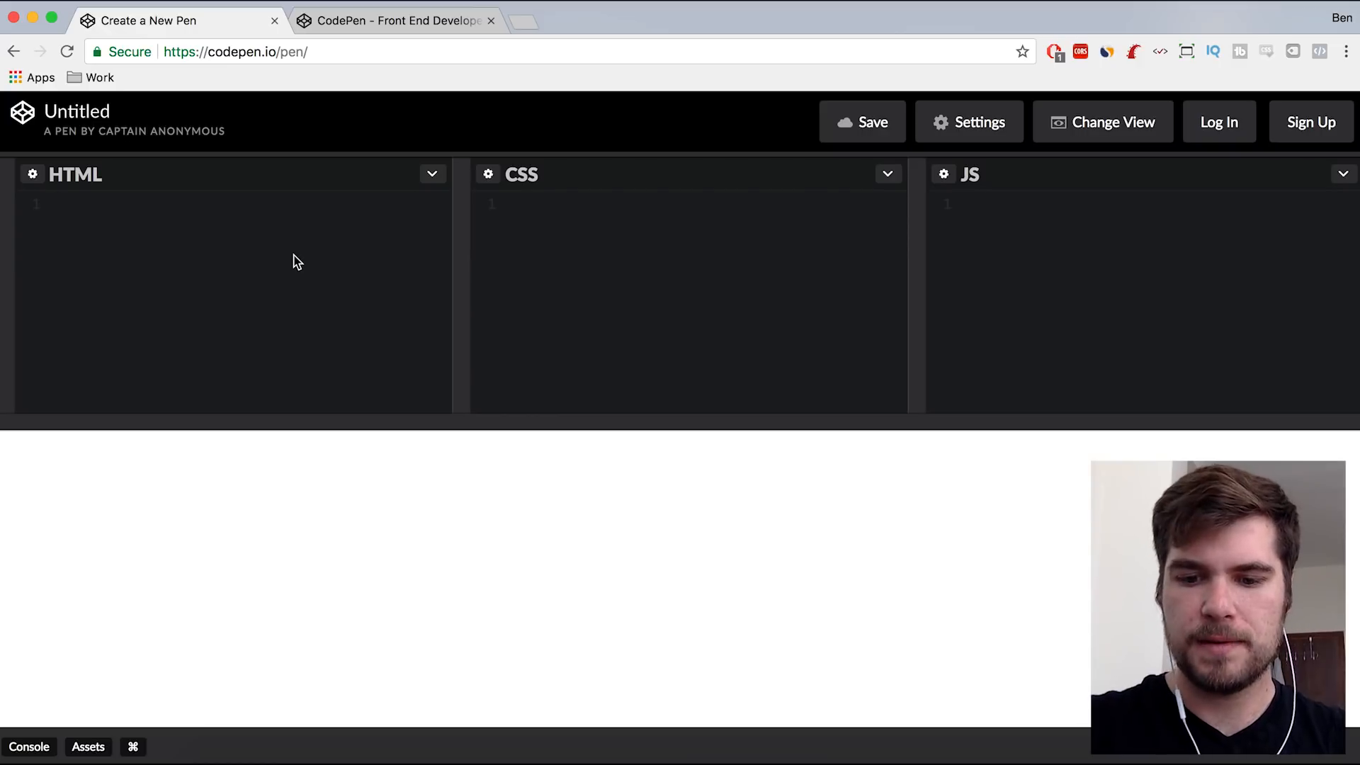
# - Add an empty <div class="box"></div> to the HTML editor using div.box
pyautogui.write('div.')
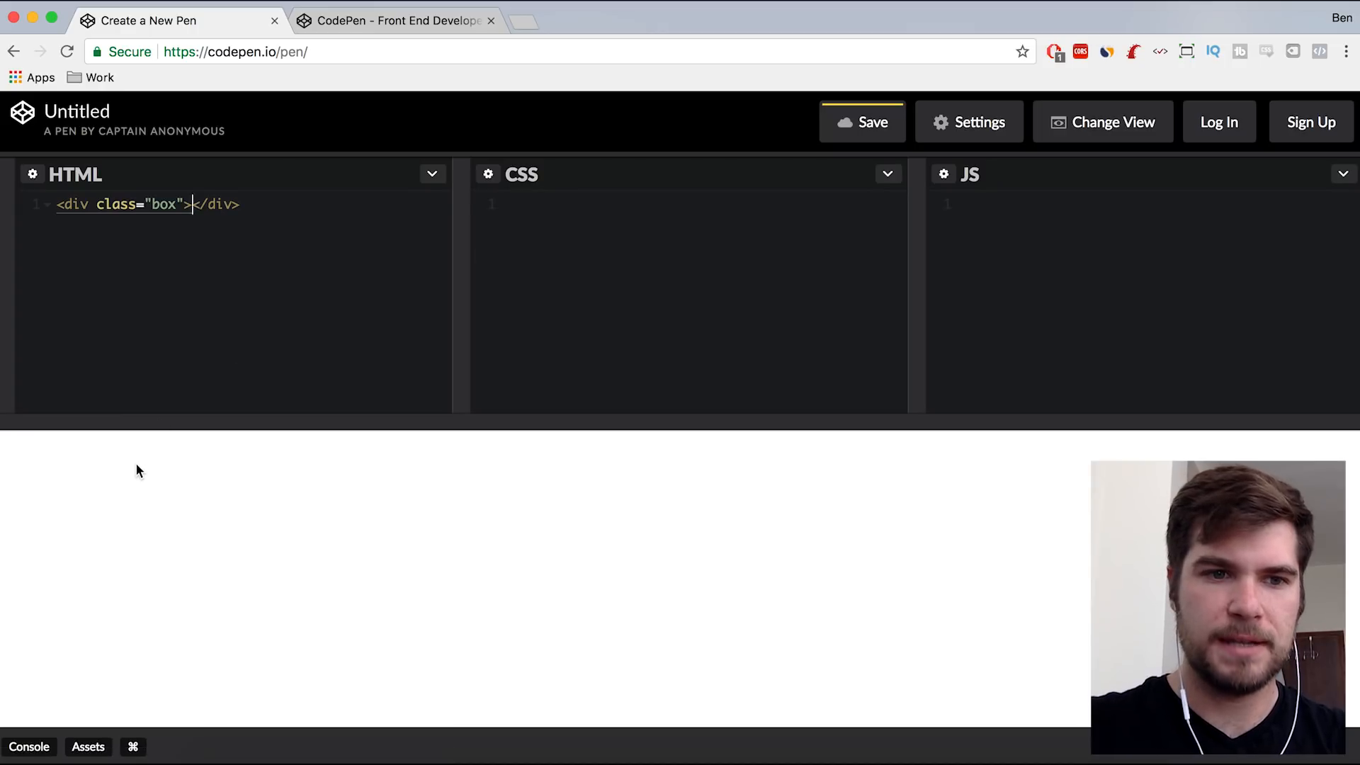
pyautogui.moveTo(471, 177)
pyautogui.write('.')
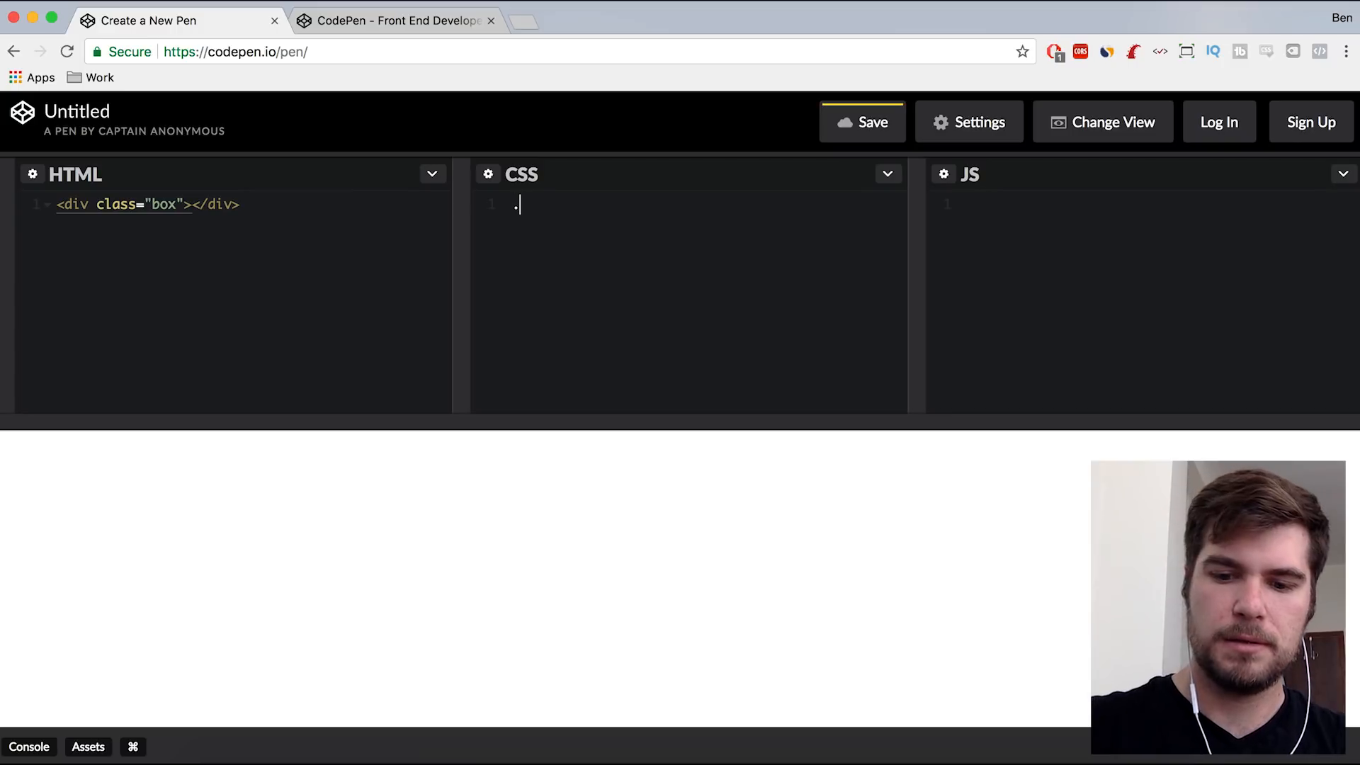
# - Write a .box CSS rule: width 200px, height 200px, border 1px solid black
pyautogui.write('box')
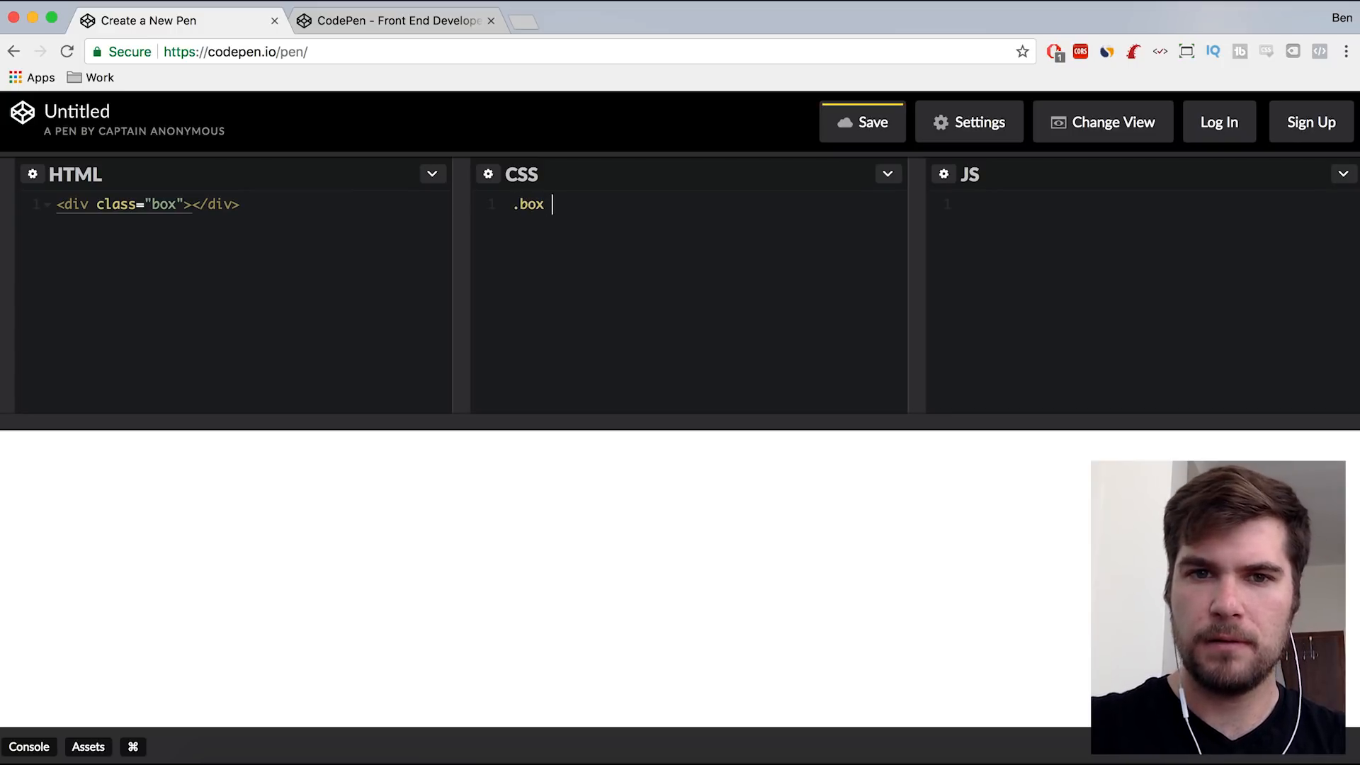
pyautogui.write('{ wi')
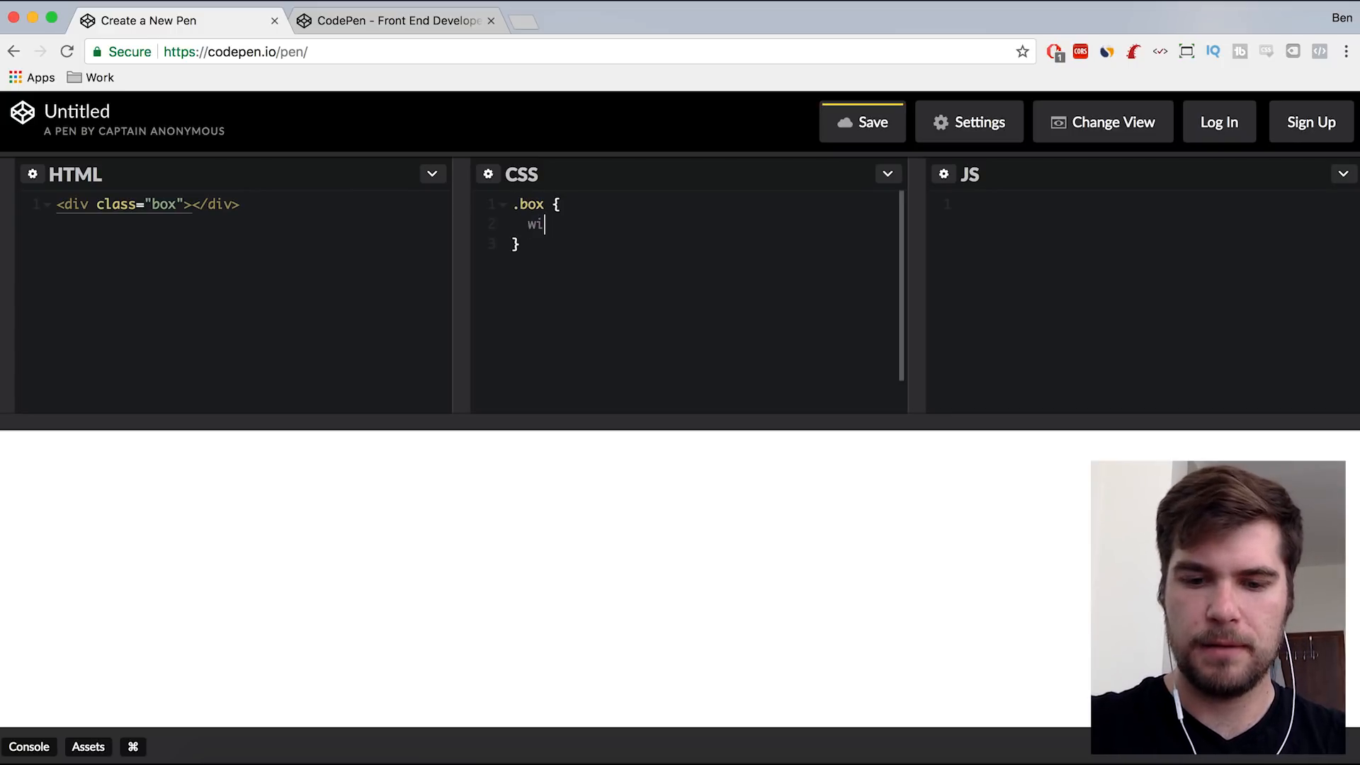
pyautogui.write('dth: 200')
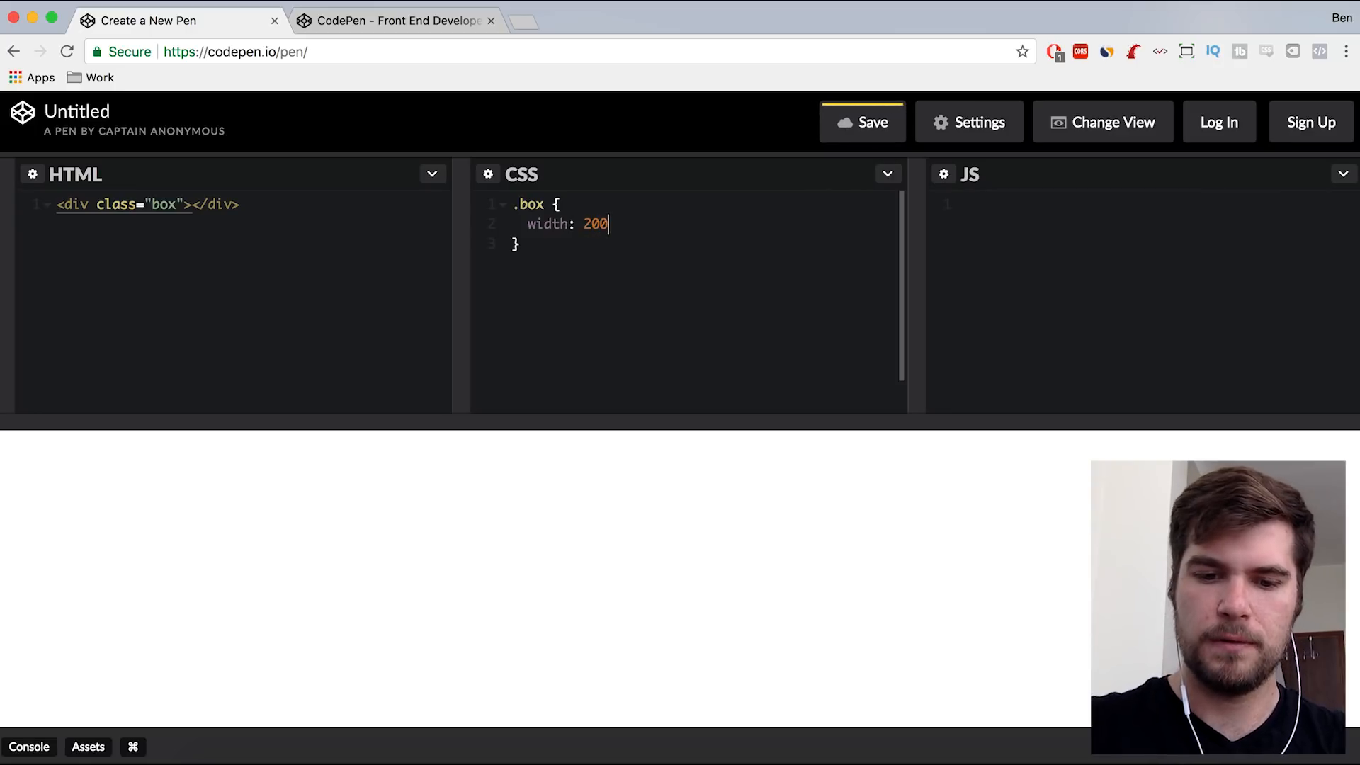
pyautogui.write("px'")
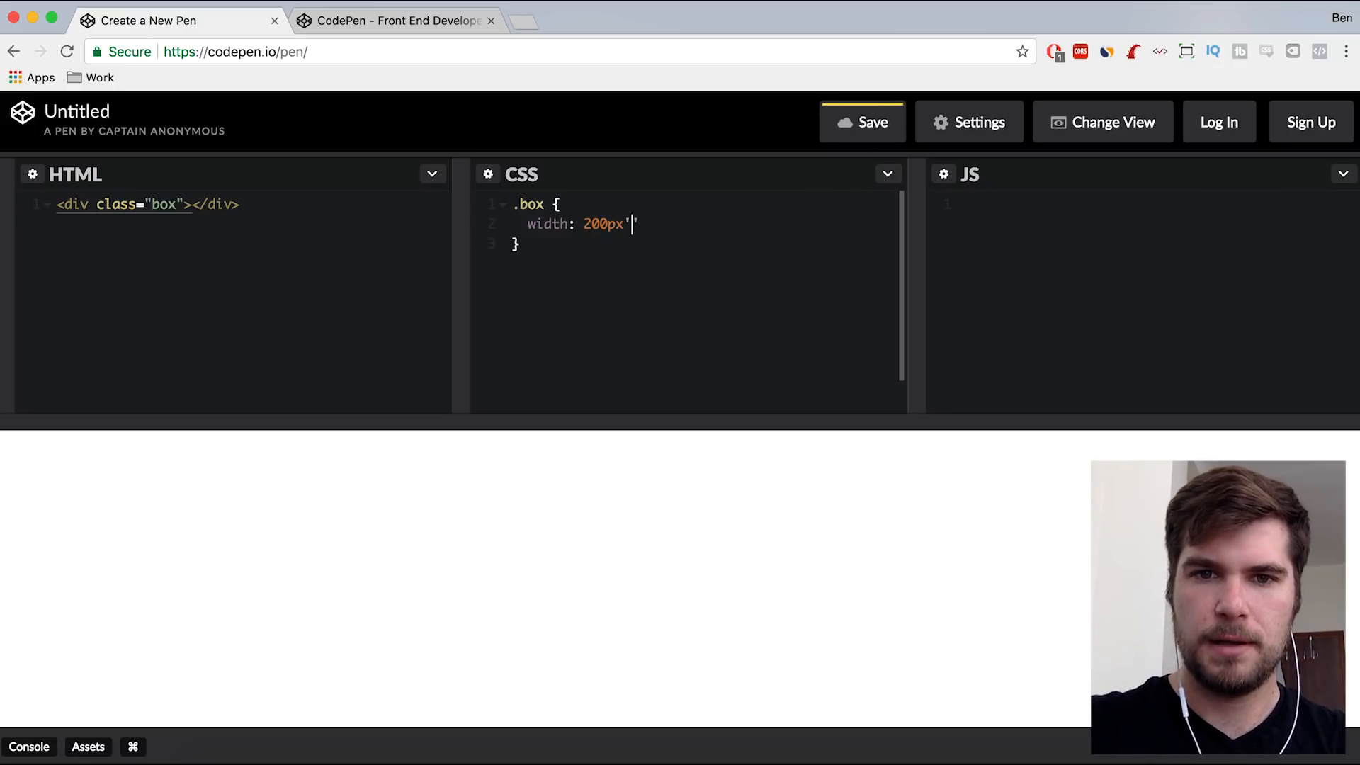
pyautogui.write(';')
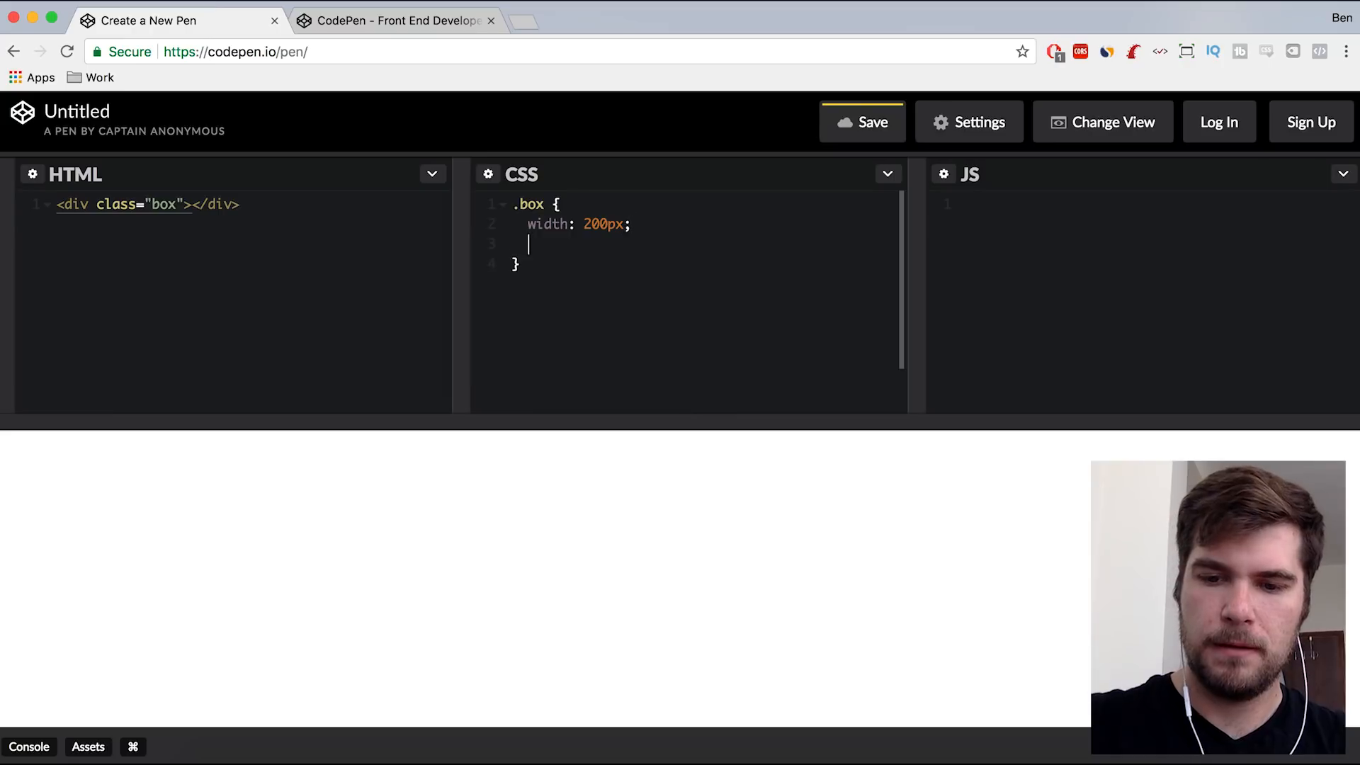
pyautogui.write('height:')
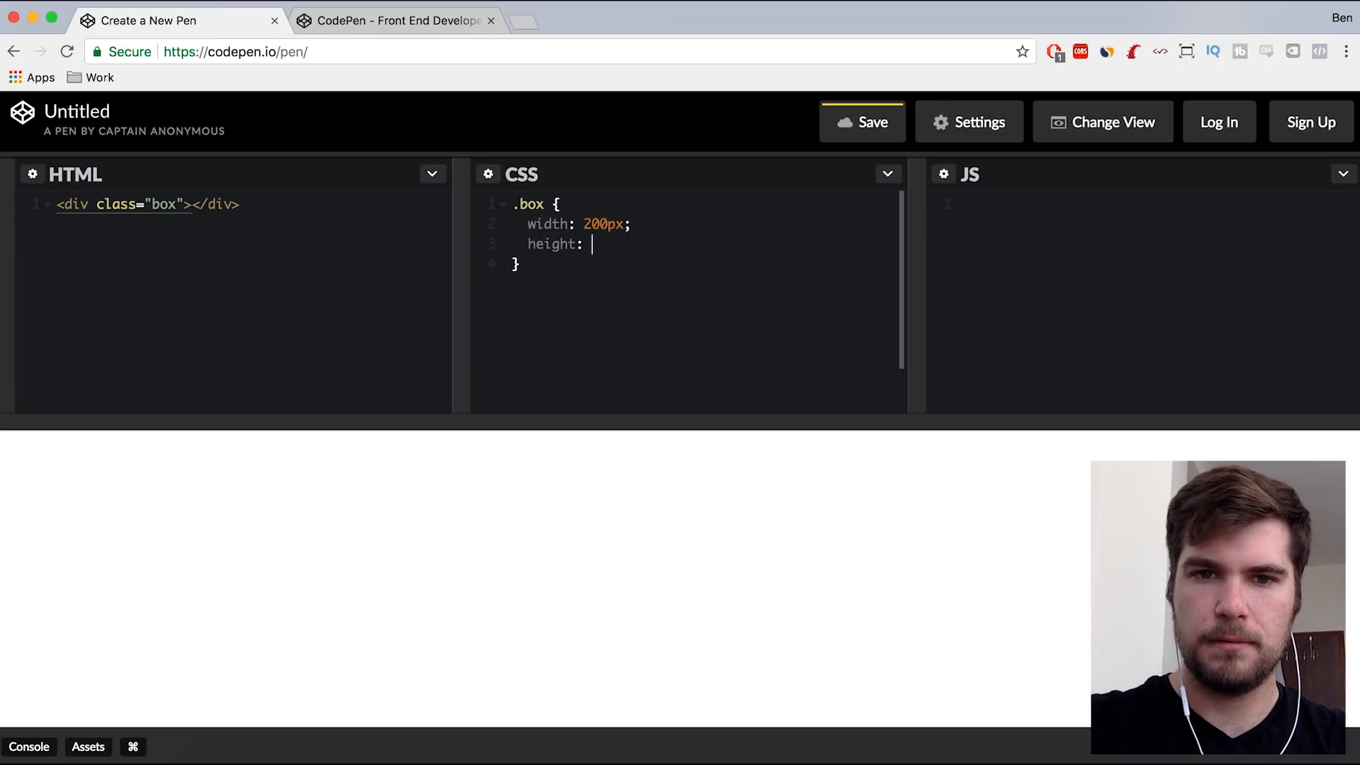
pyautogui.write('200px;')
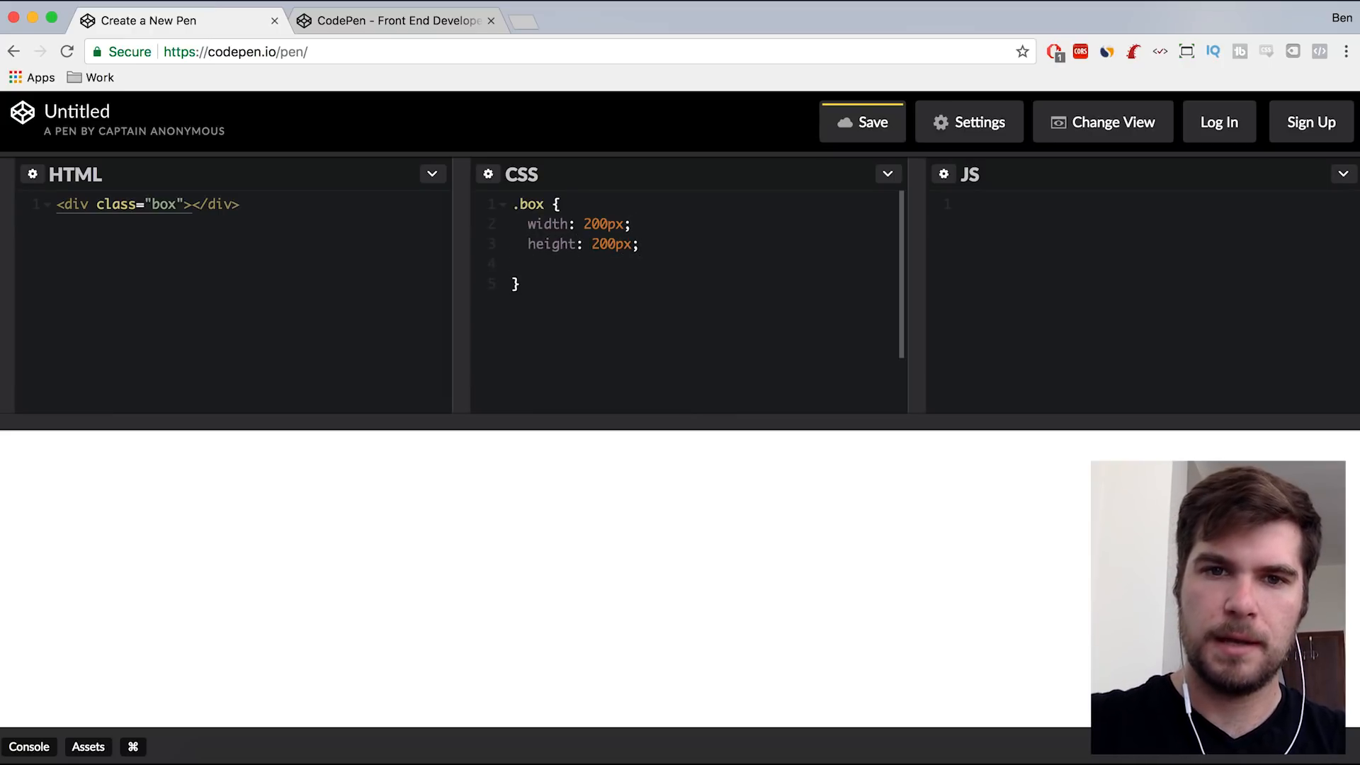
pyautogui.write('border:')
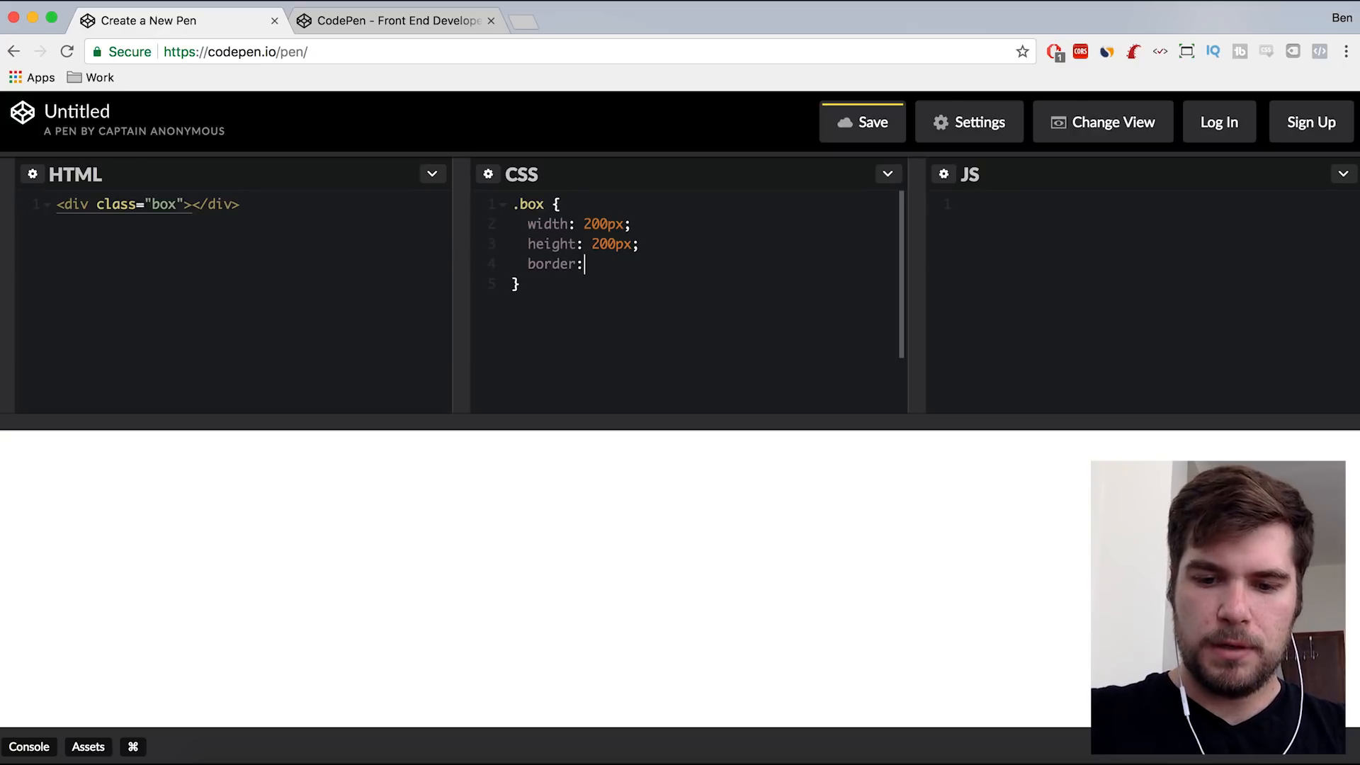
pyautogui.write('1px solid')
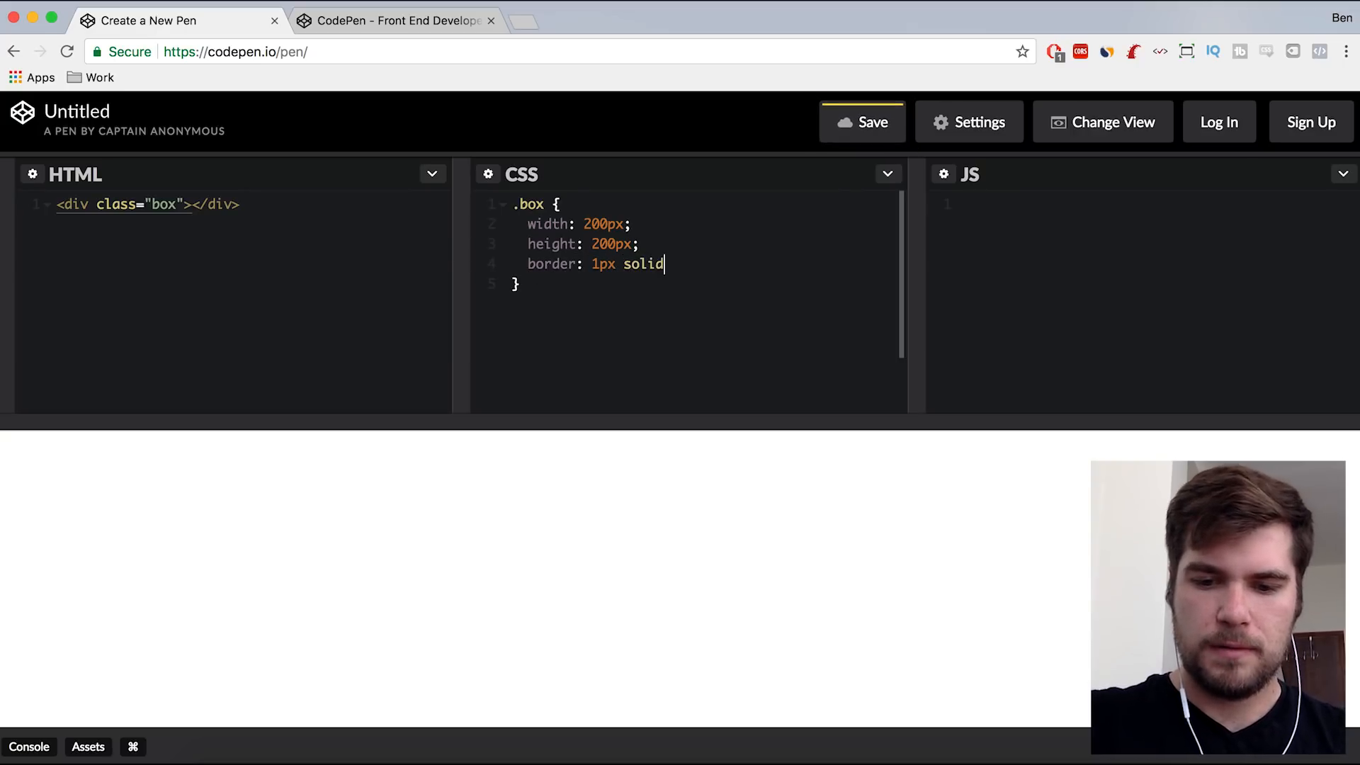
pyautogui.write('black')
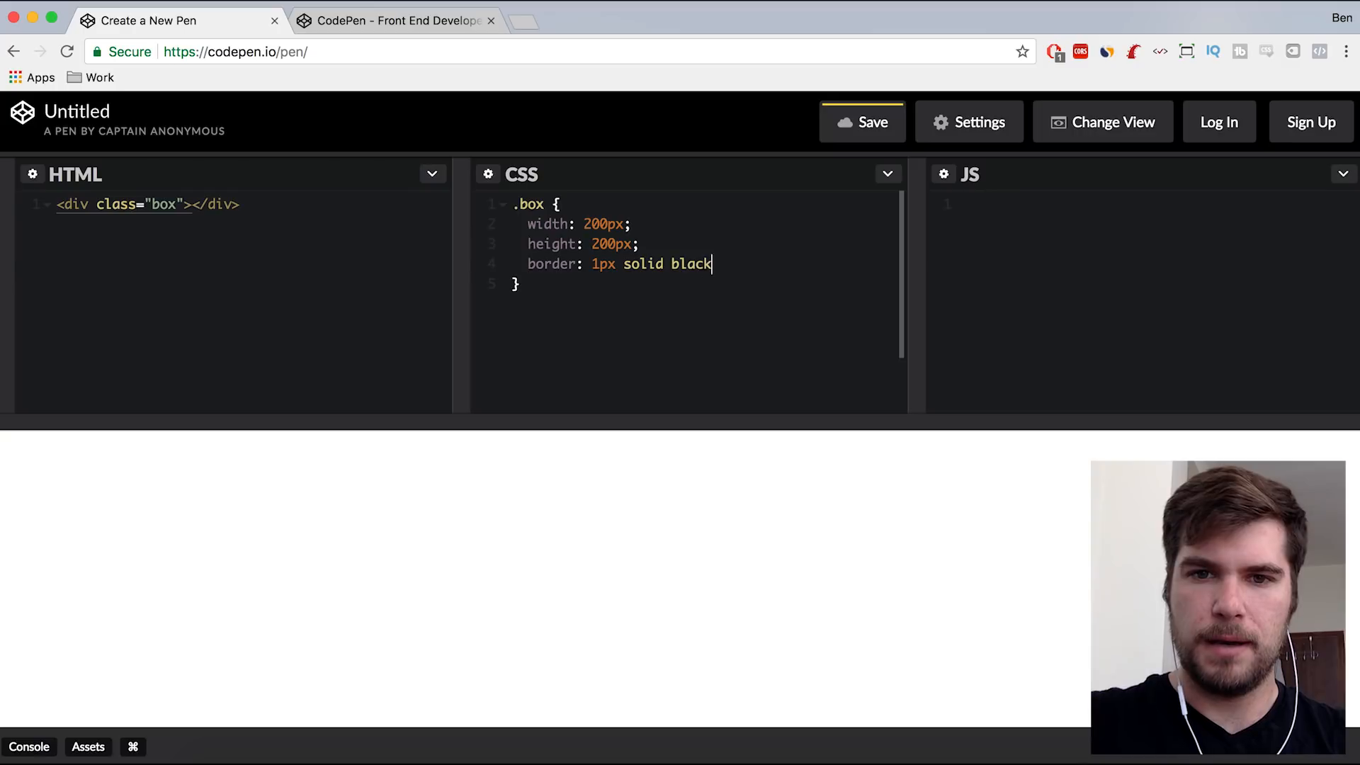
pyautogui.write(';')
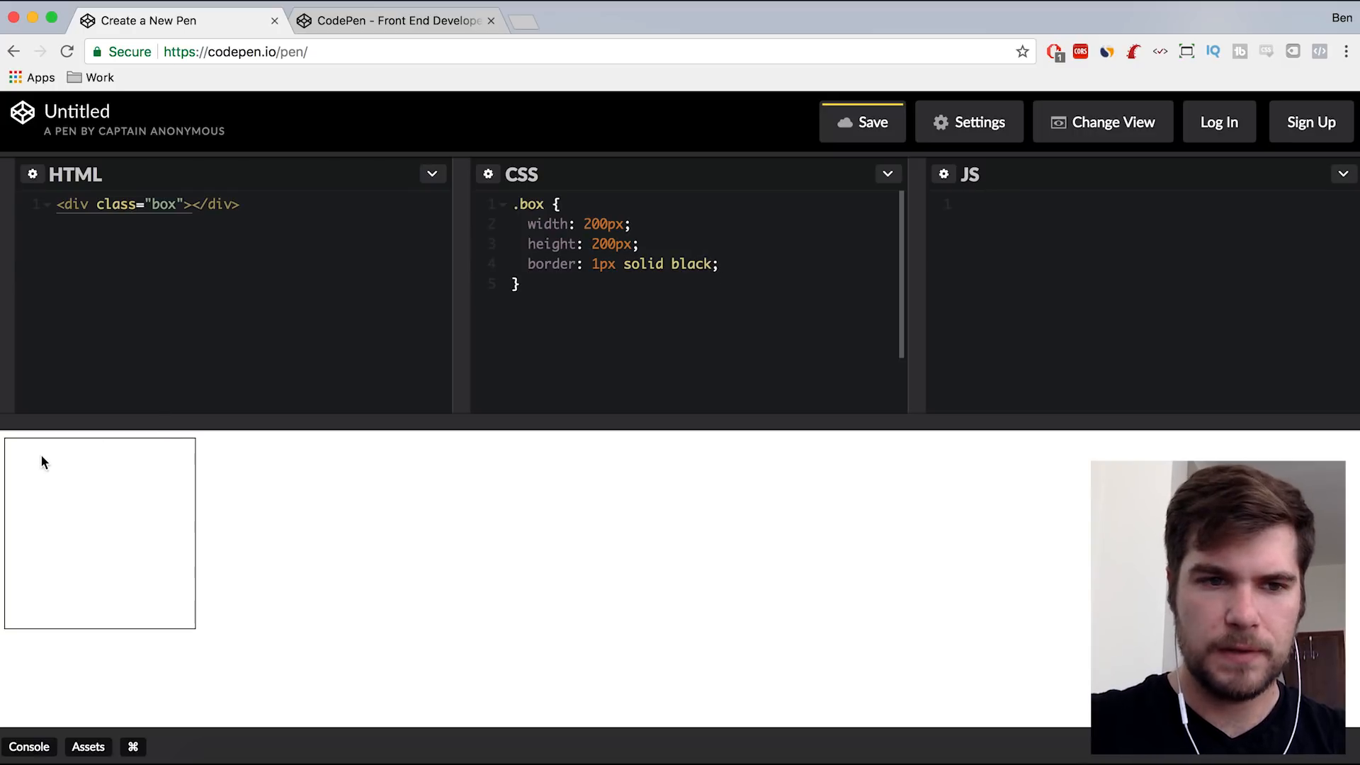
pyautogui.click(240, 204)
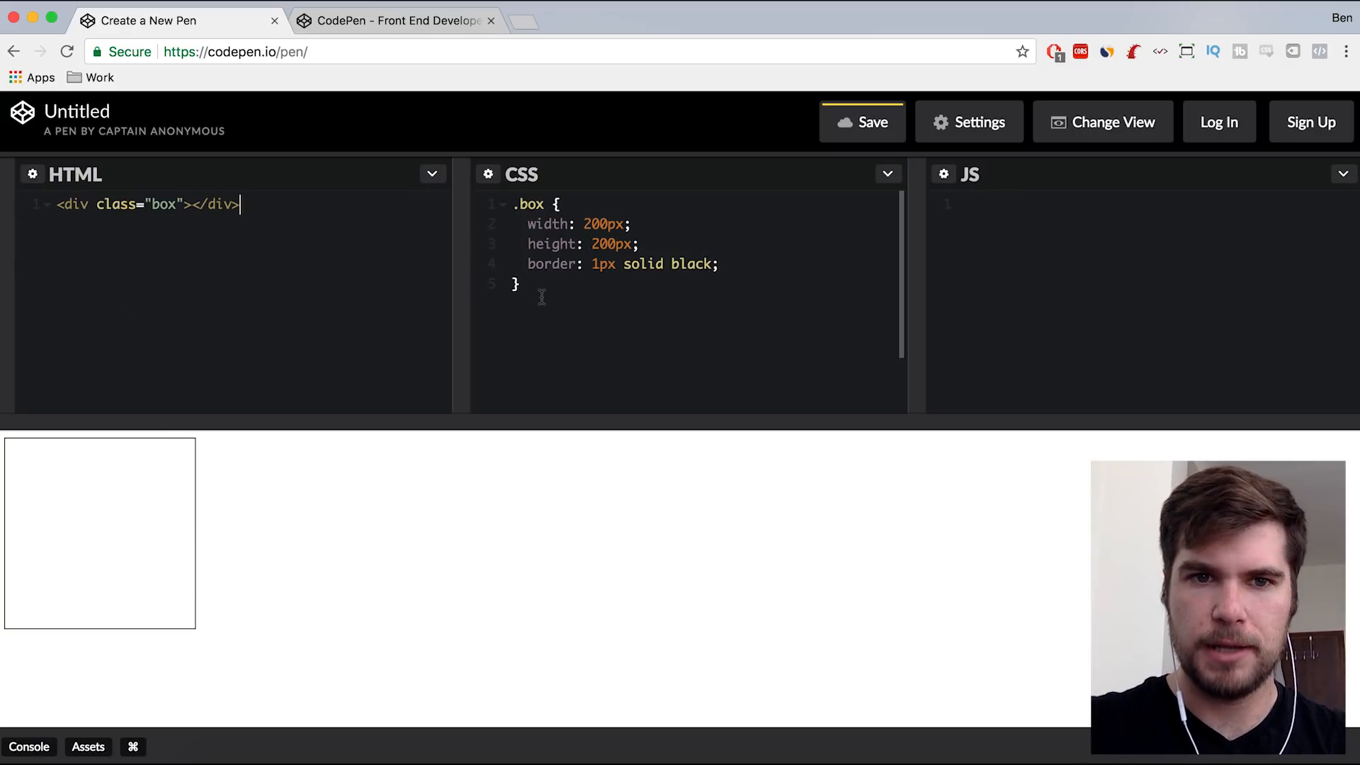
pyautogui.moveTo(494, 478)
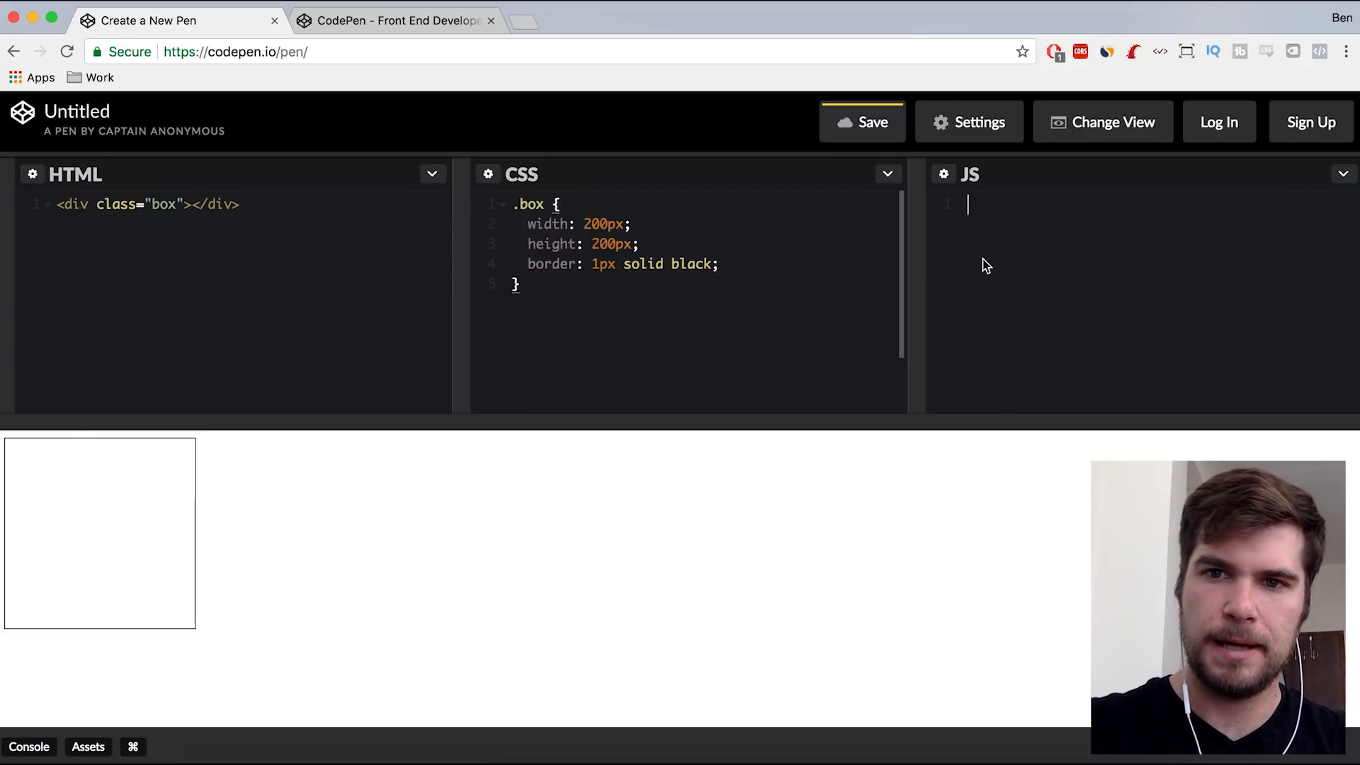
# - Define a JS function clickTest() that alerts 'hello'
pyautogui.write('functiomn')
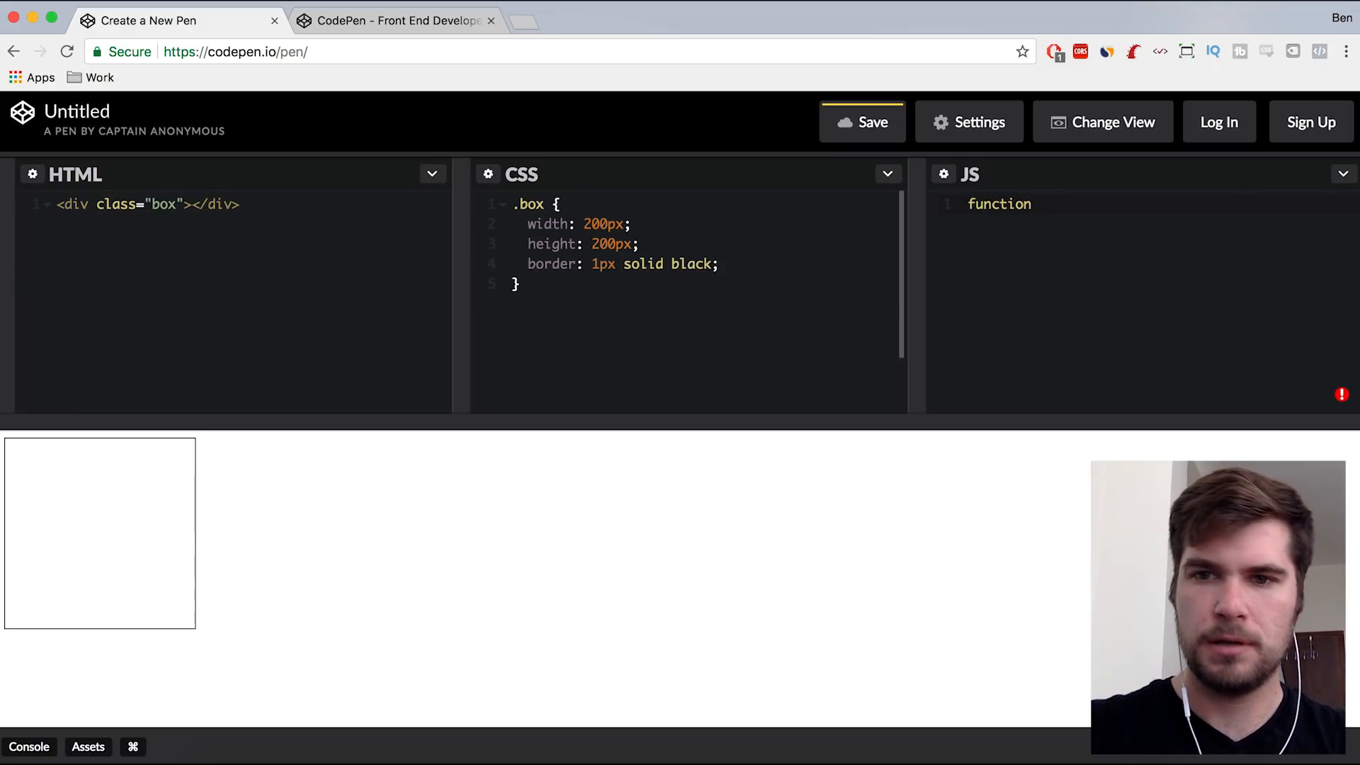
pyautogui.write('clickTe')
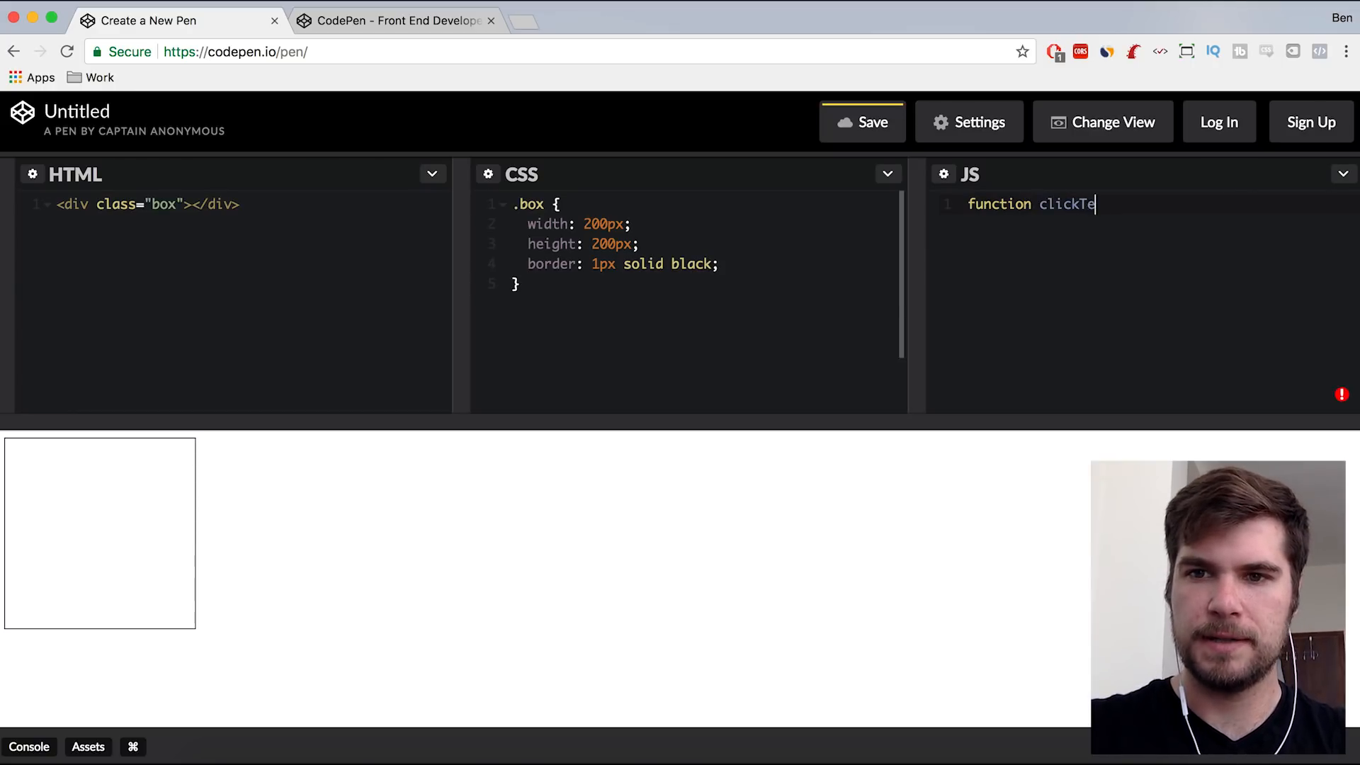
pyautogui.write('st(){')
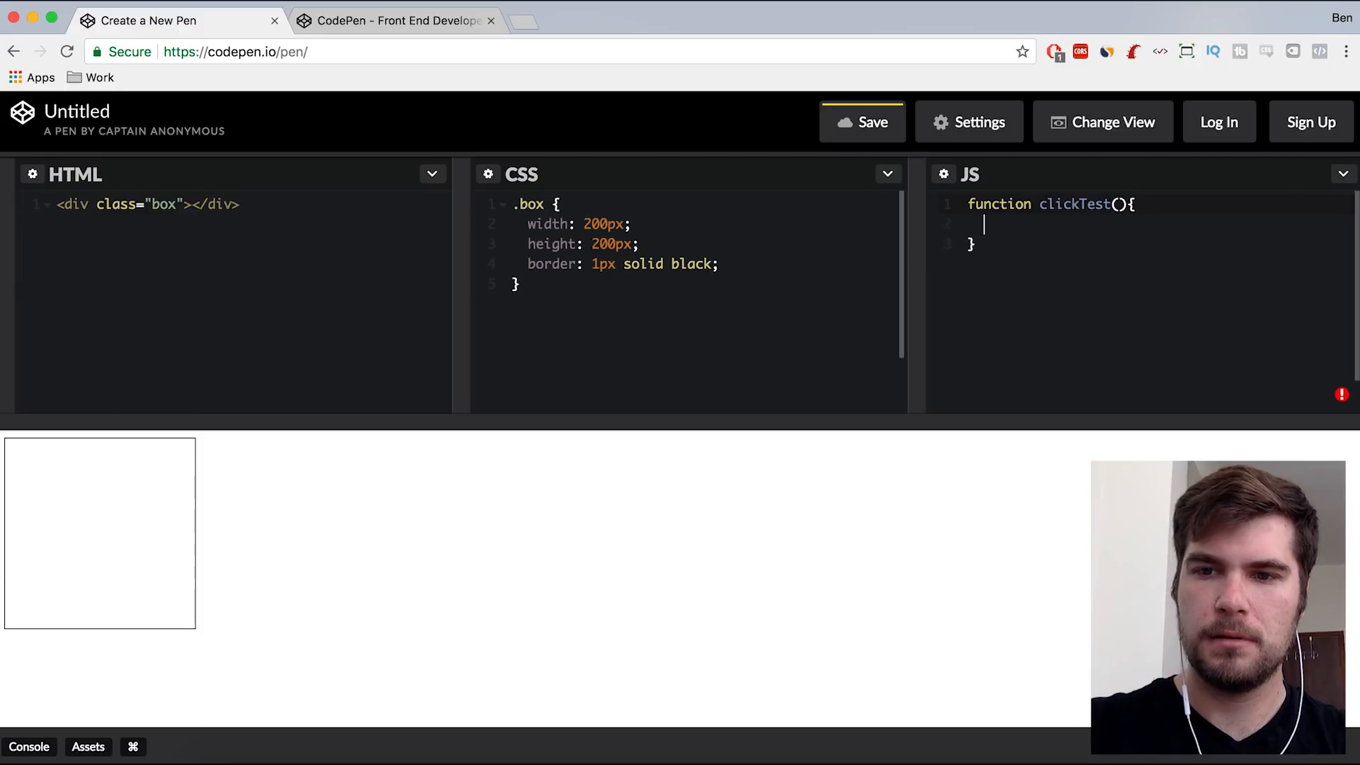
pyautogui.write('al')
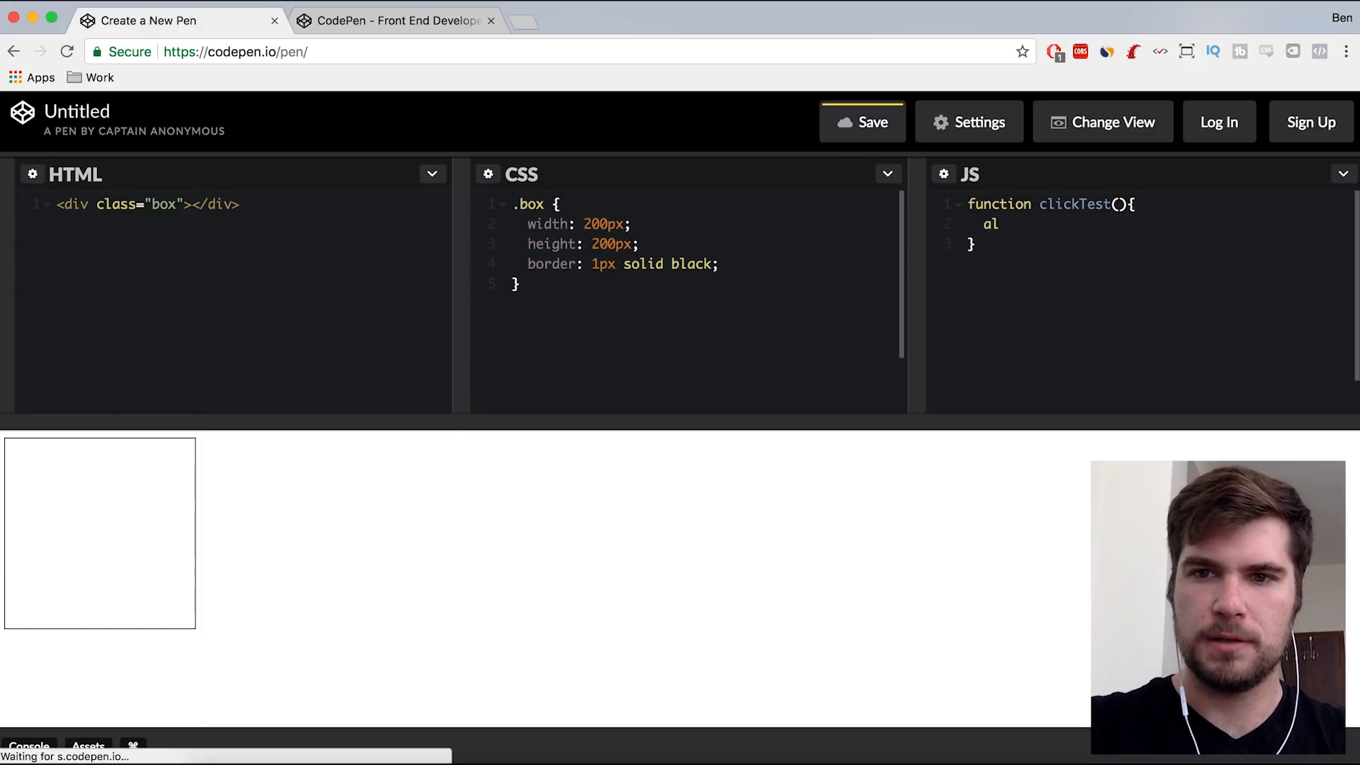
pyautogui.write('er')
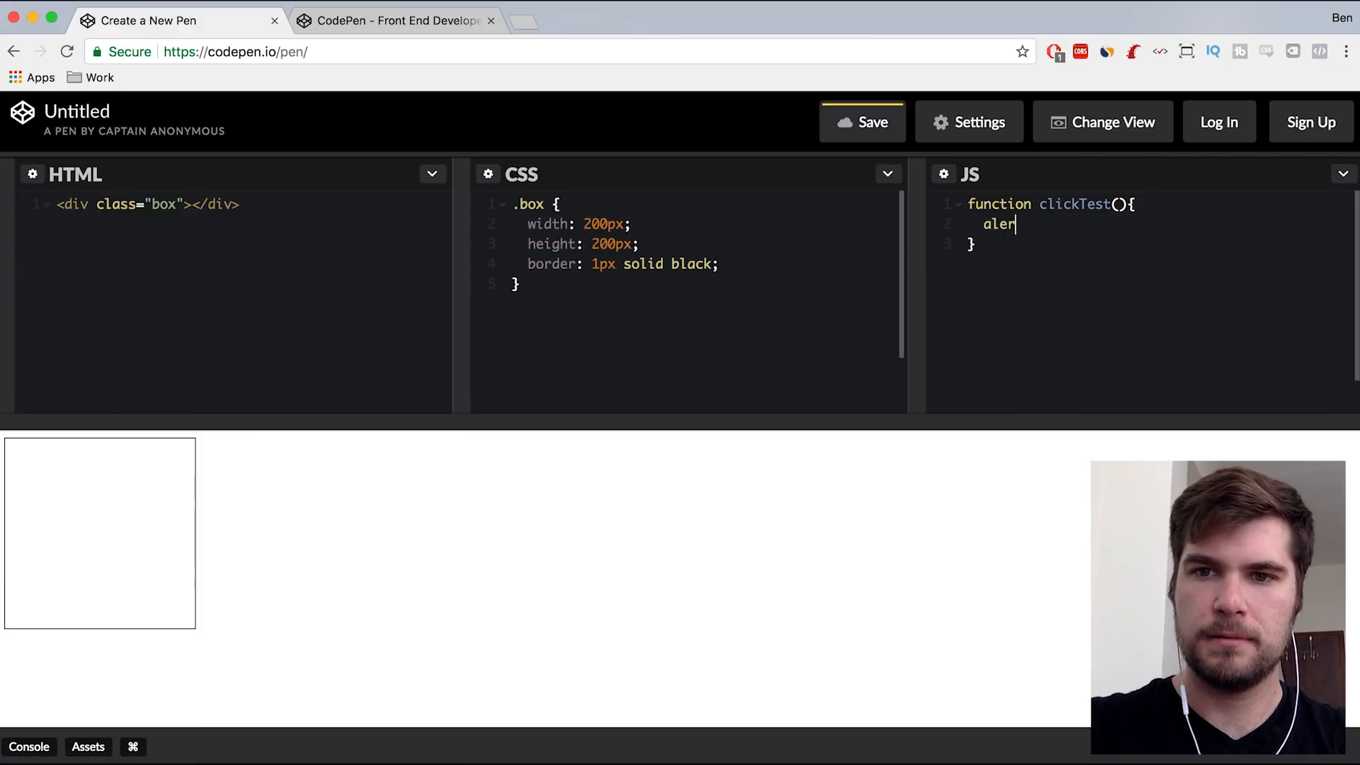
pyautogui.write("t('')")
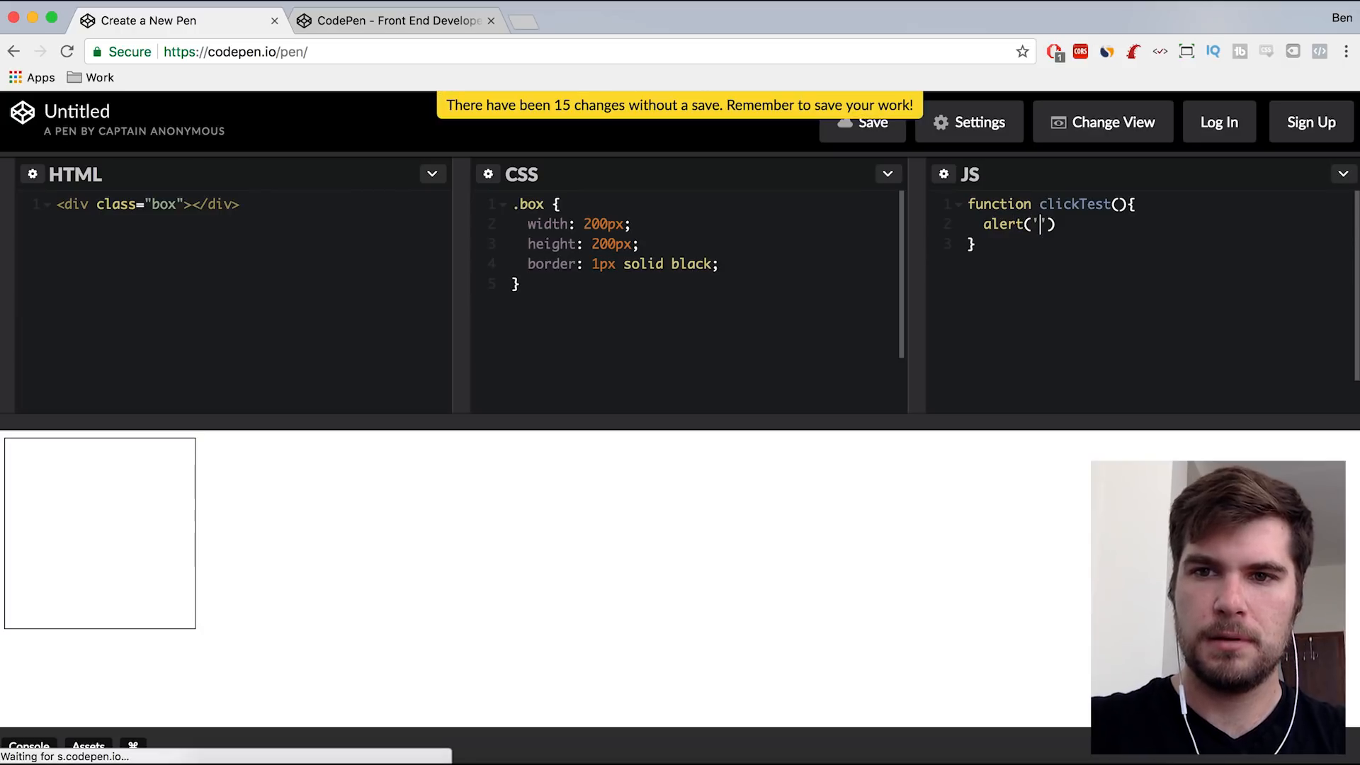
pyautogui.write('hello')
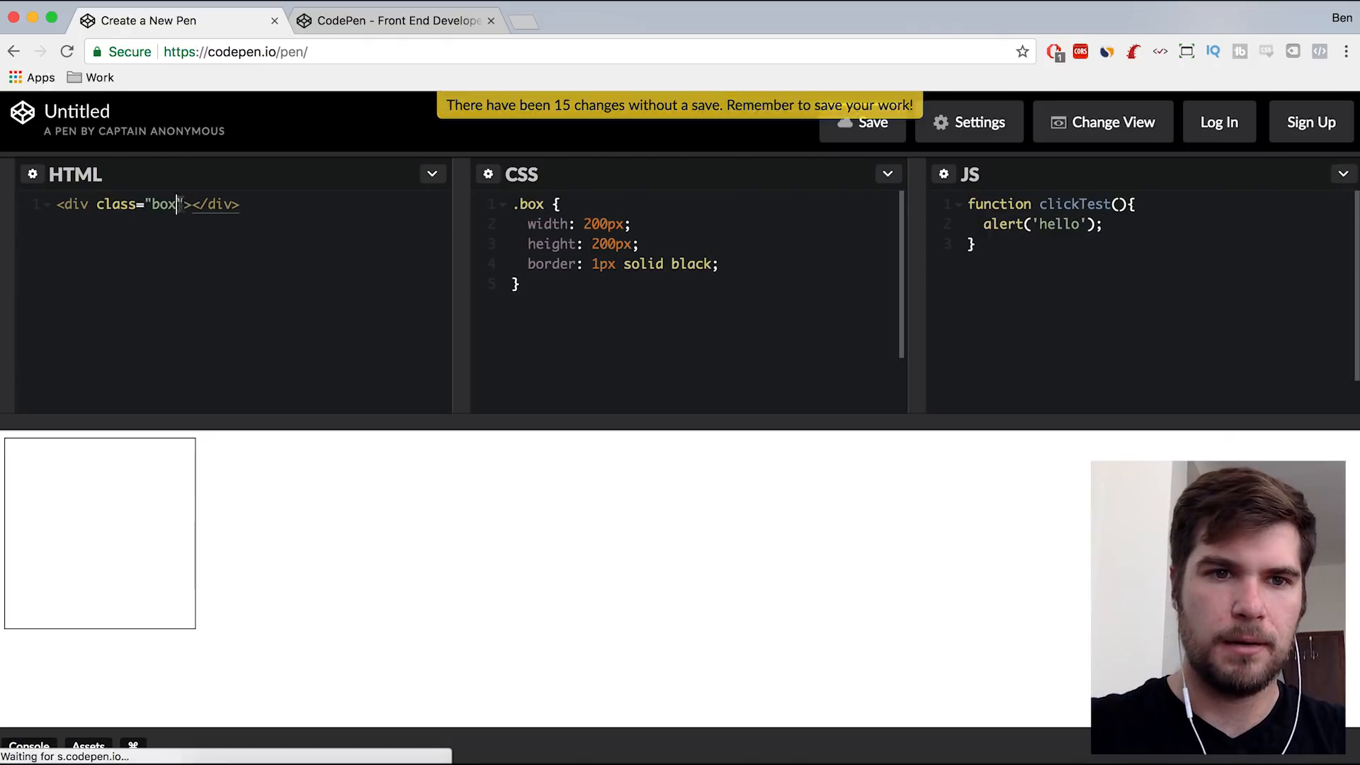
# - Add onclick="clickTest()" to the box div in the HTML
pyautogui.write('onclic')
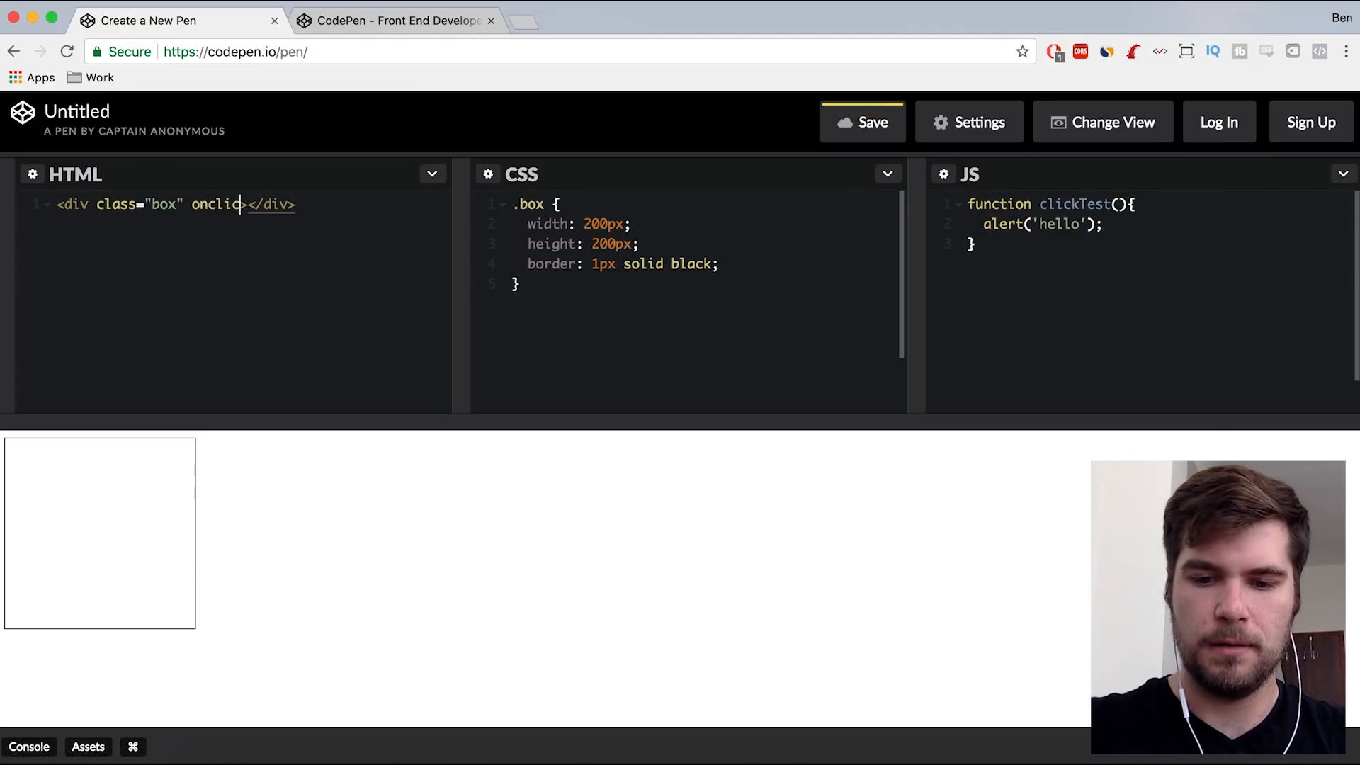
pyautogui.write('k="')
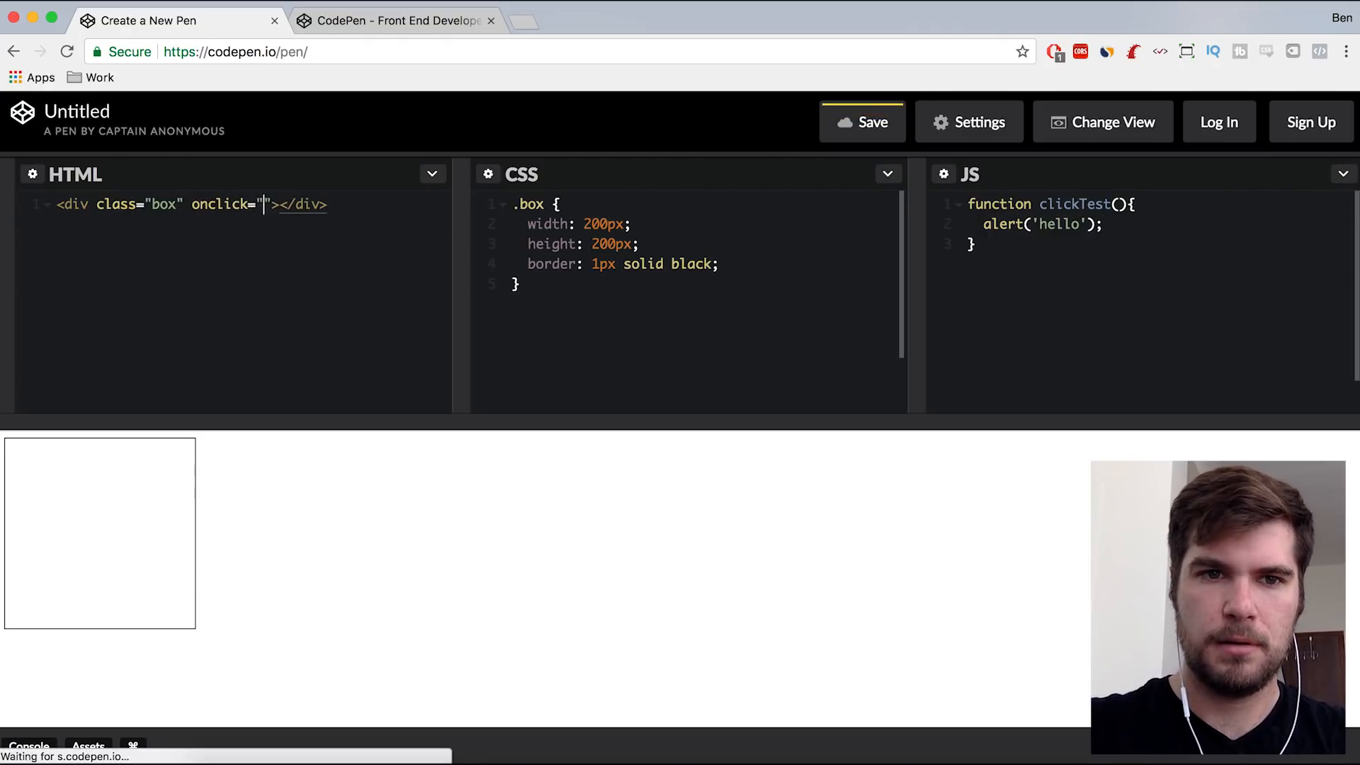
pyautogui.write('clickte')
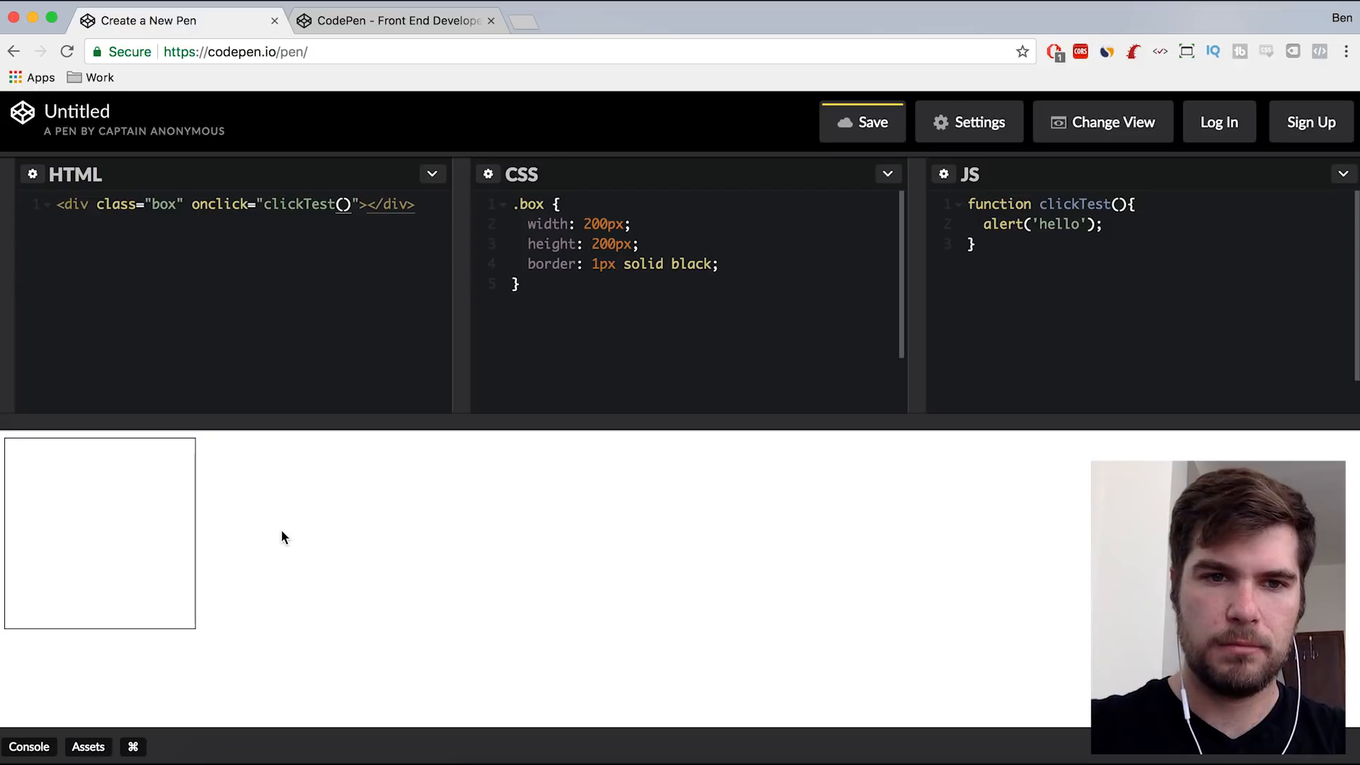
pyautogui.click(99, 533)
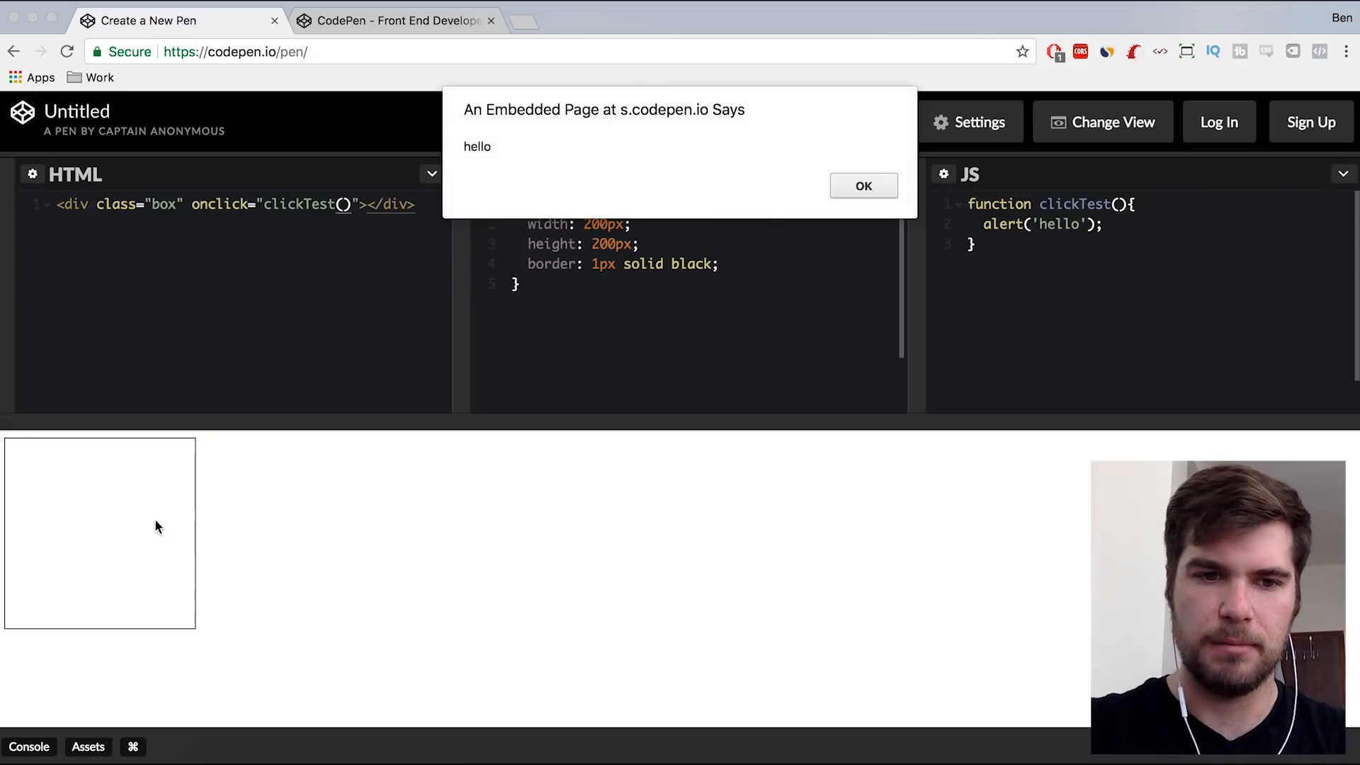
pyautogui.moveTo(575, 171)
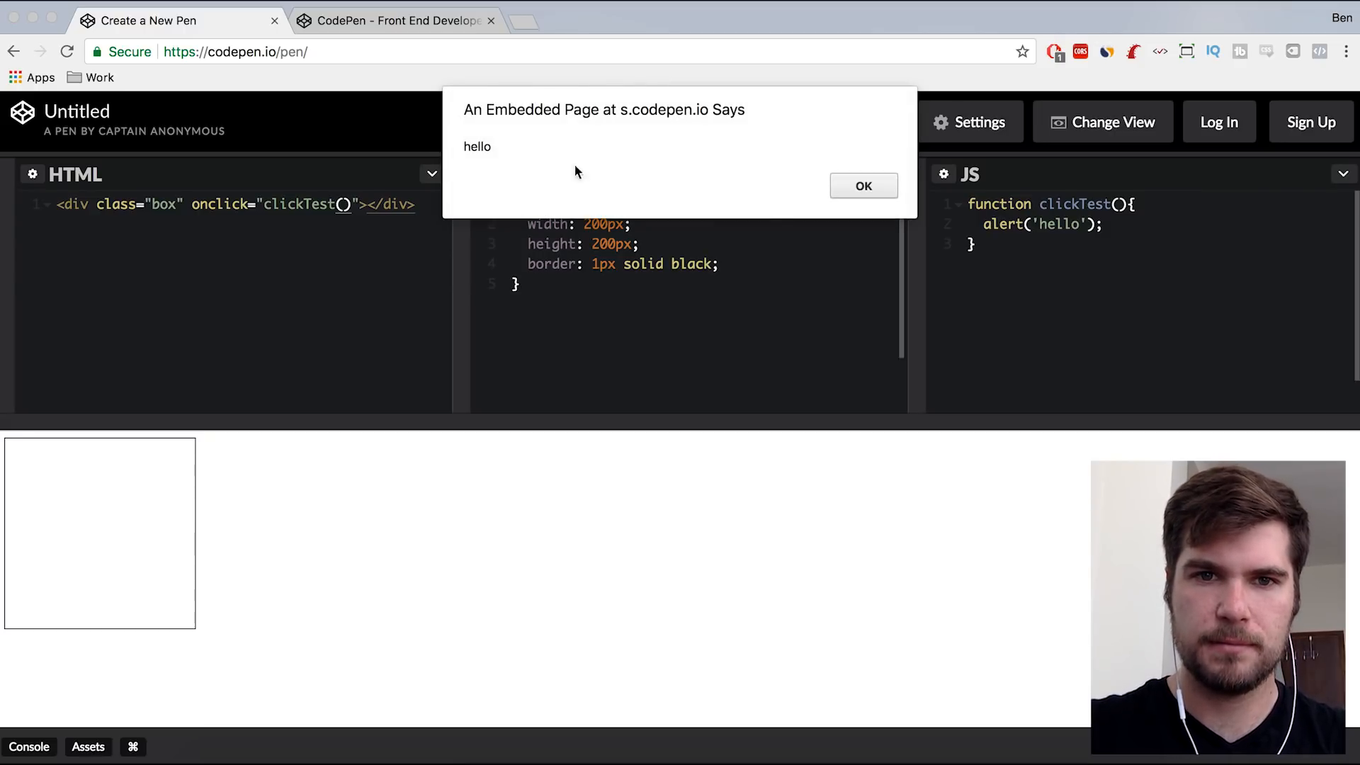
pyautogui.click(861, 185)
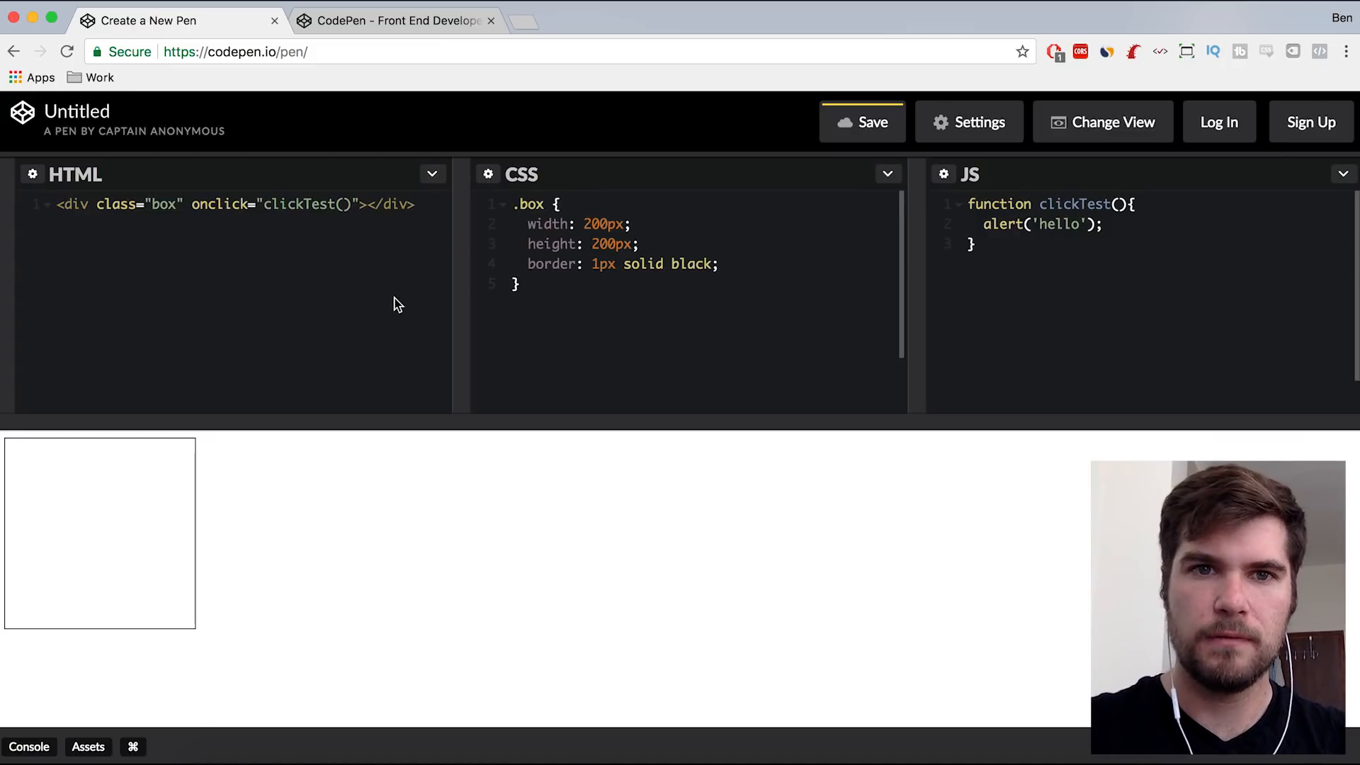
pyautogui.moveTo(410, 266)
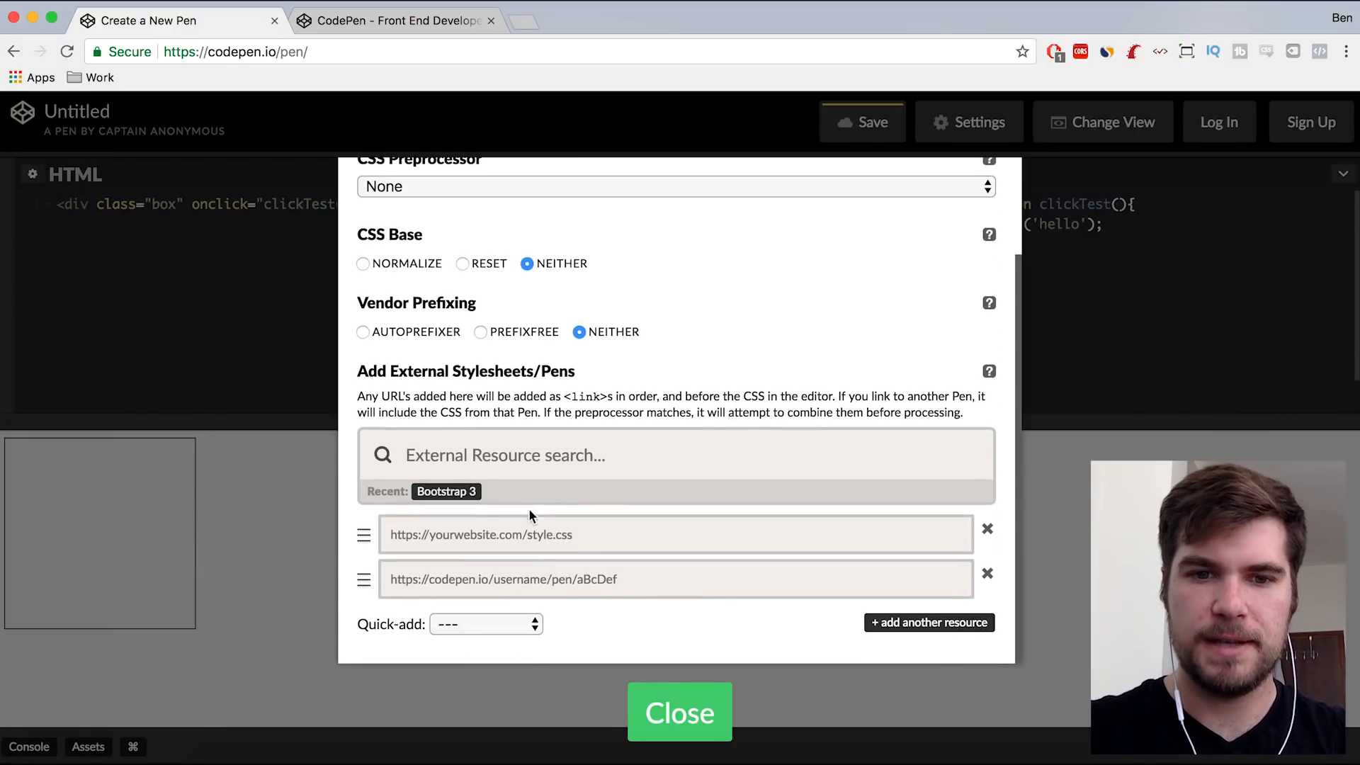
# - Quick-add the Materialize and Bootstrap 3 stylesheets in the pen's CSS settings
pyautogui.click(486, 623)
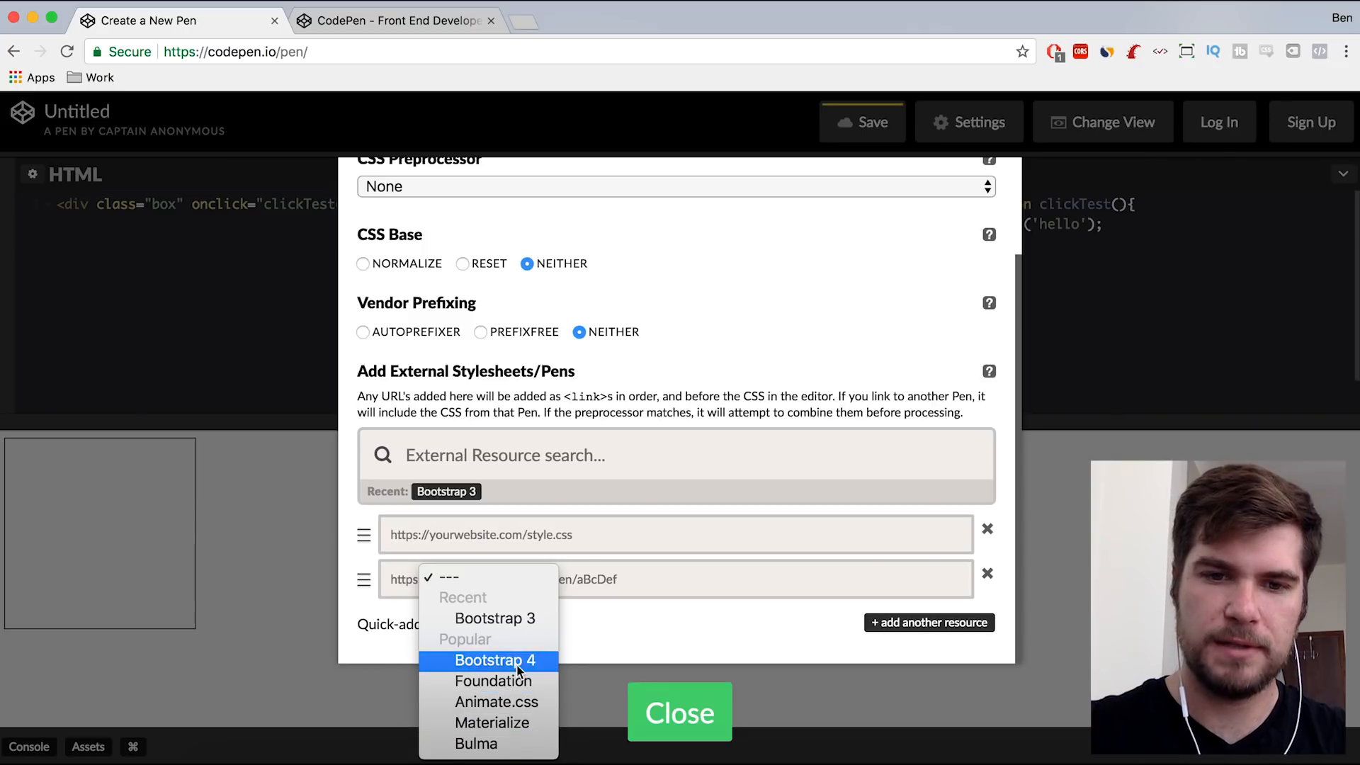
pyautogui.moveTo(492, 722)
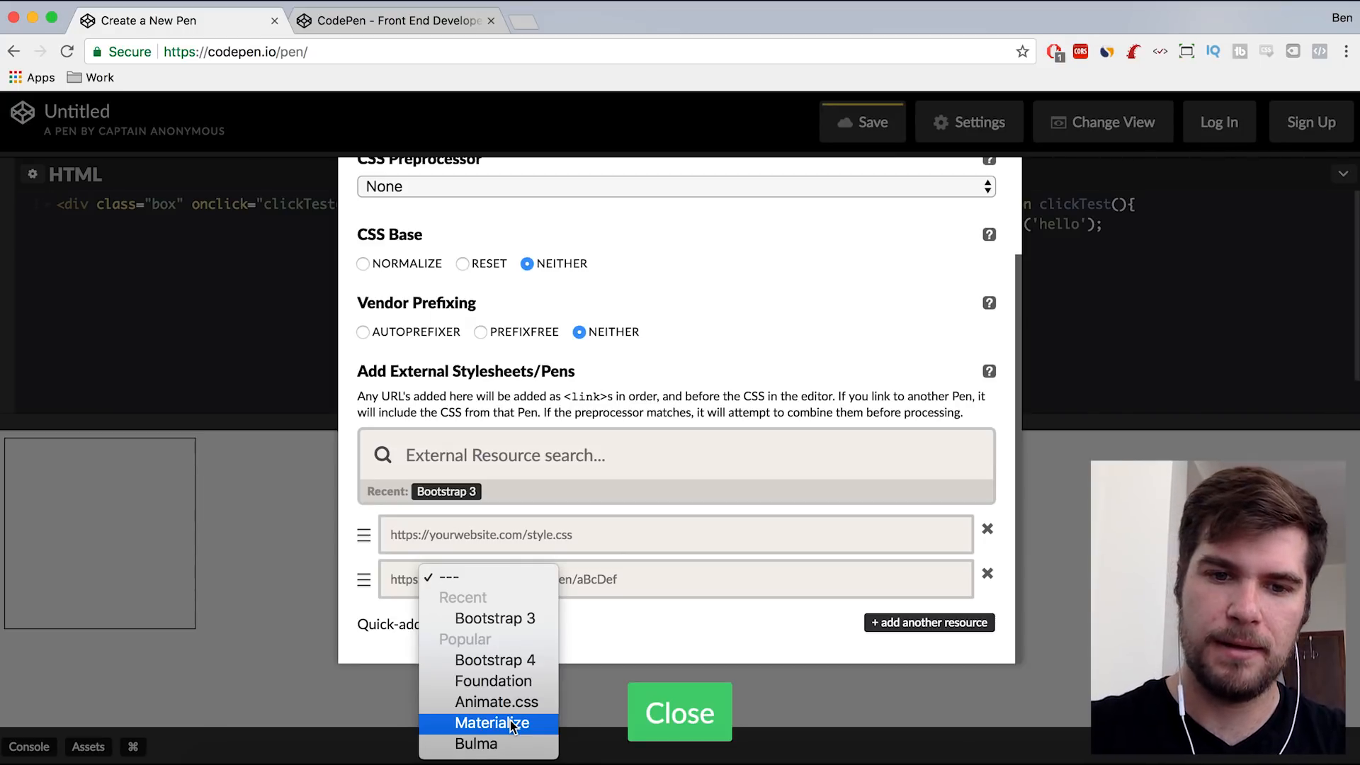
pyautogui.click(497, 723)
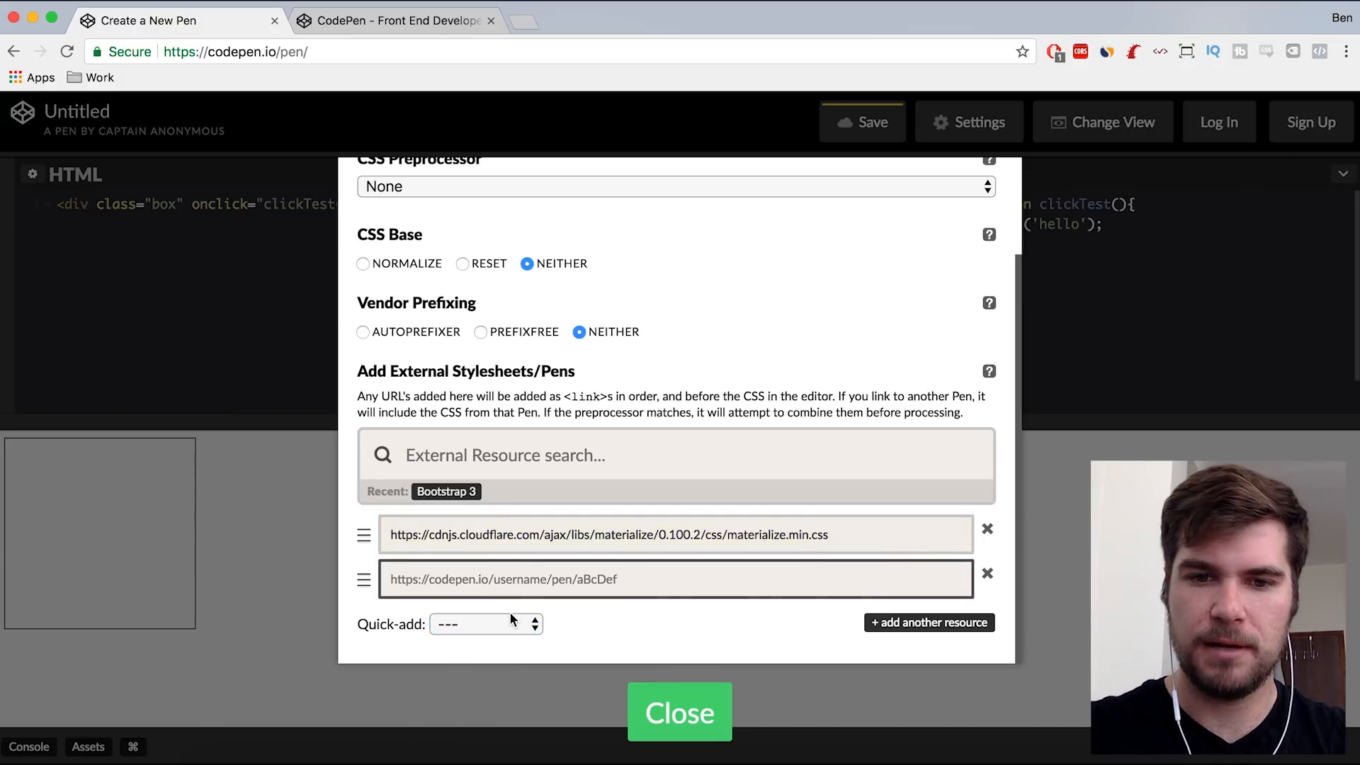
pyautogui.click(485, 623)
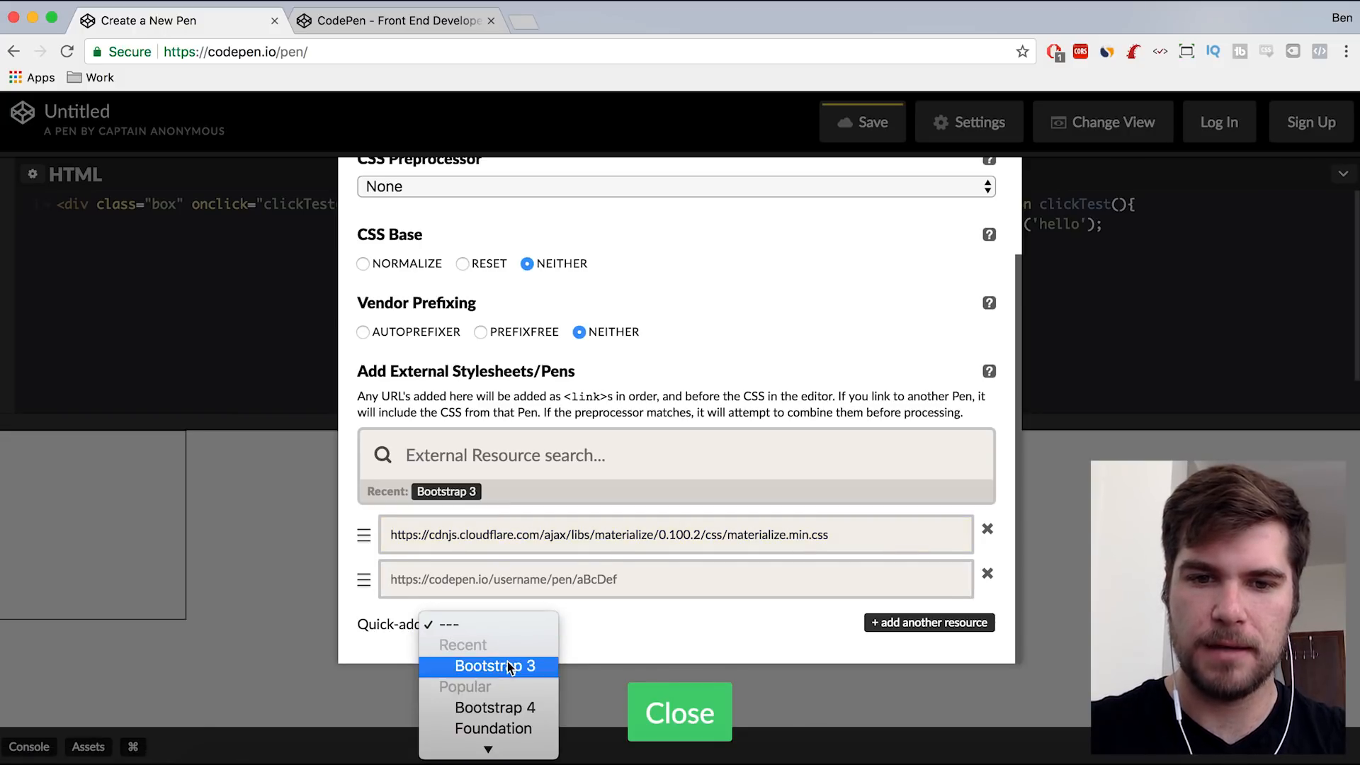
pyautogui.click(680, 712)
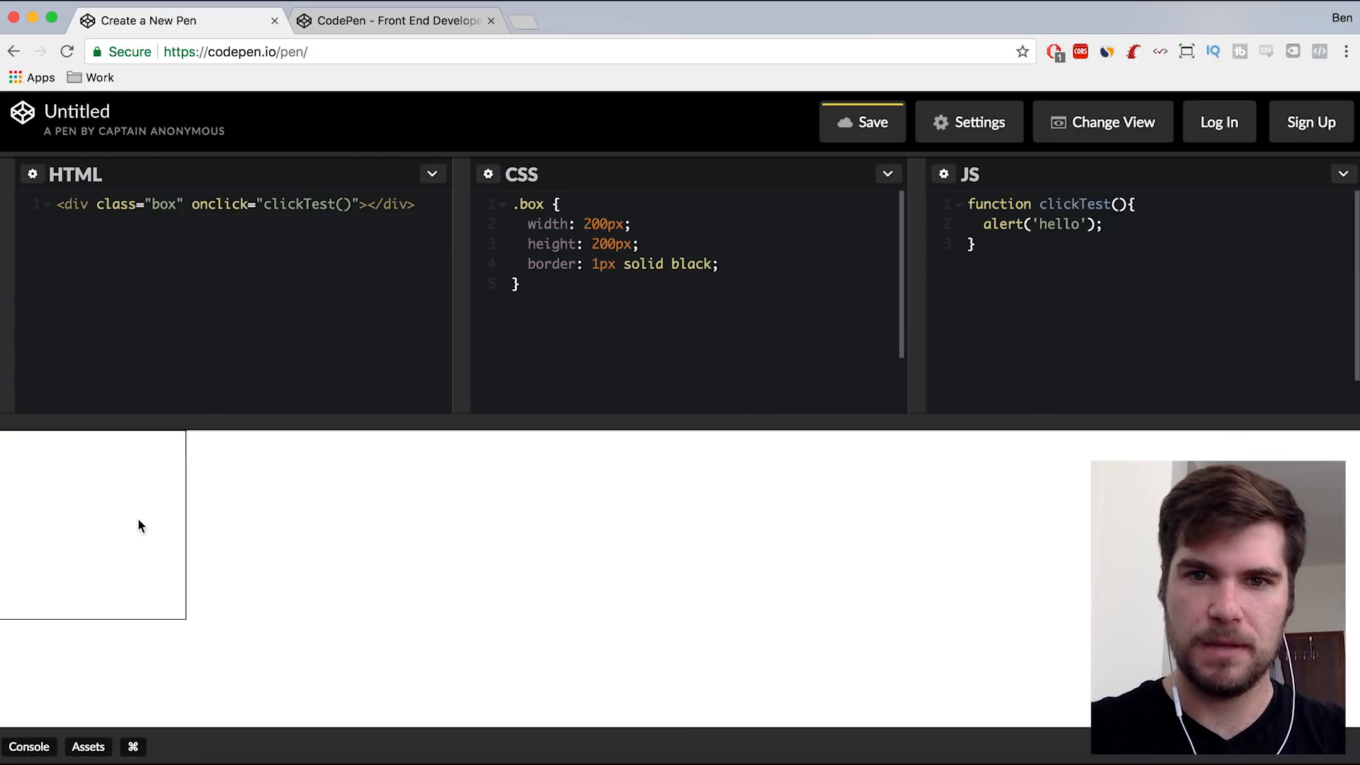
pyautogui.moveTo(223, 393)
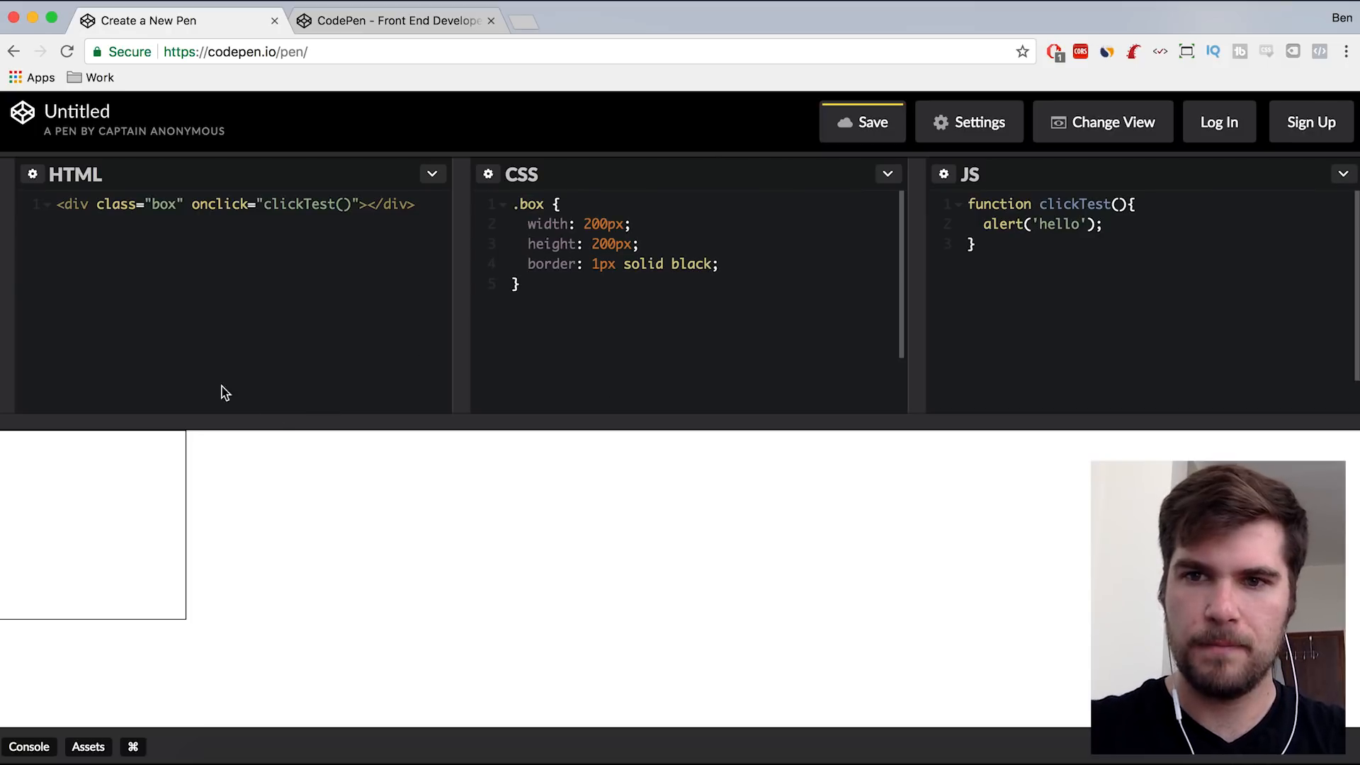
# - Add a <button class="btn btn-info">Click Me</button> below the box in HTML
pyautogui.write('<')
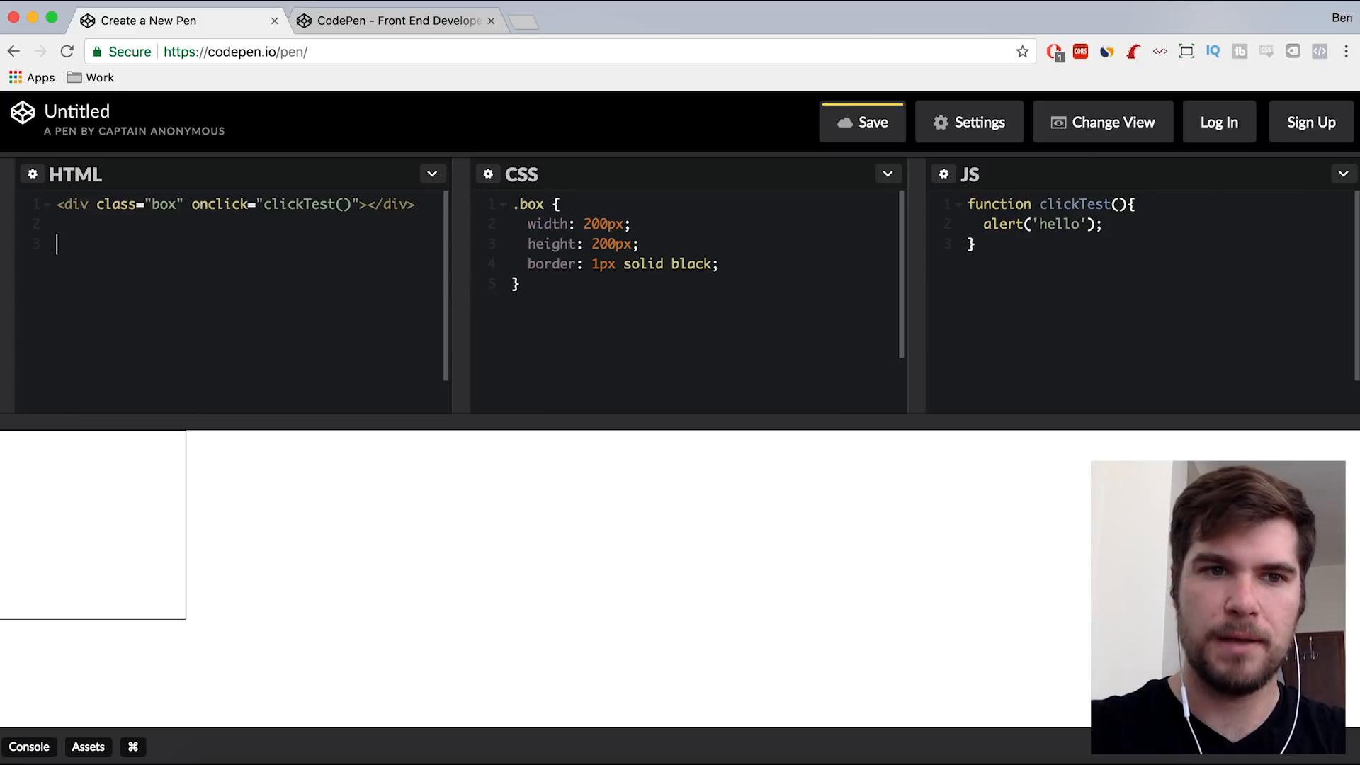
pyautogui.write('button.')
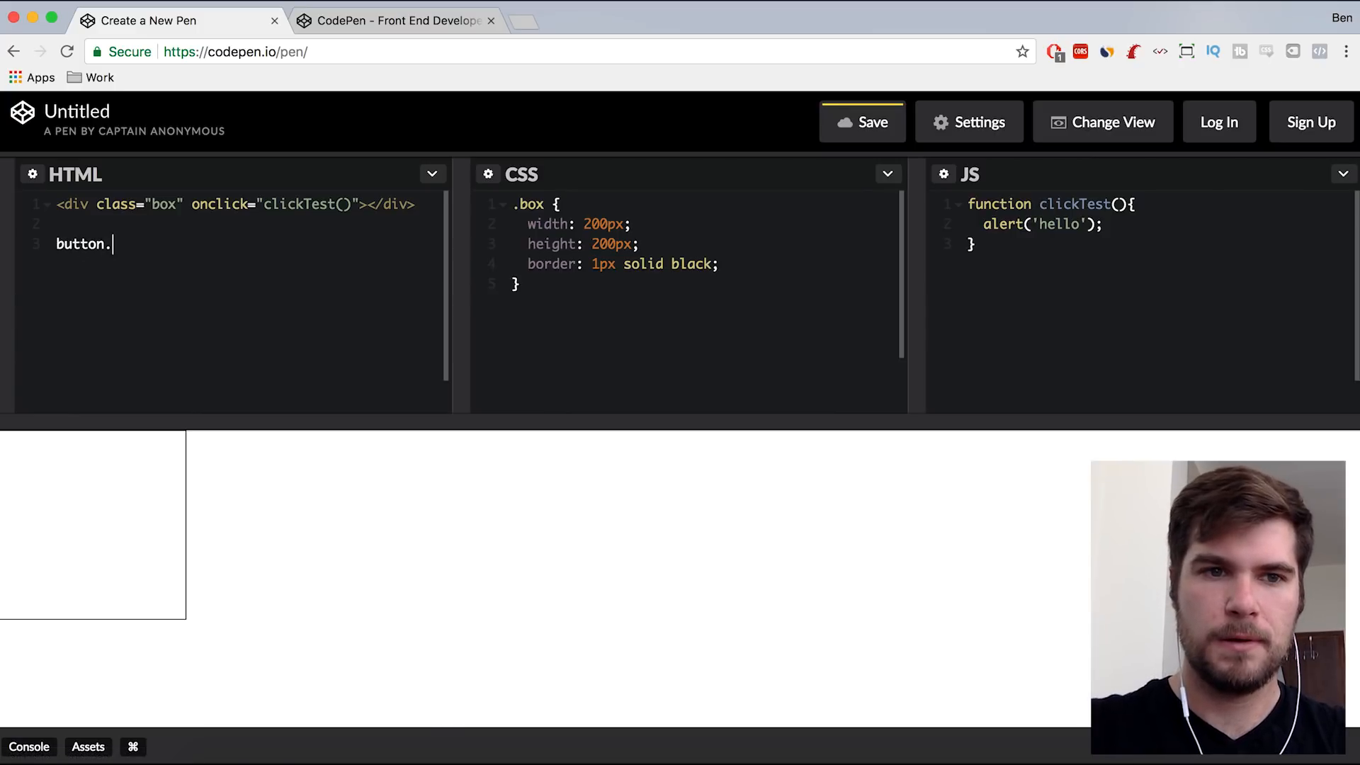
pyautogui.write('btn btn-info"></button>')
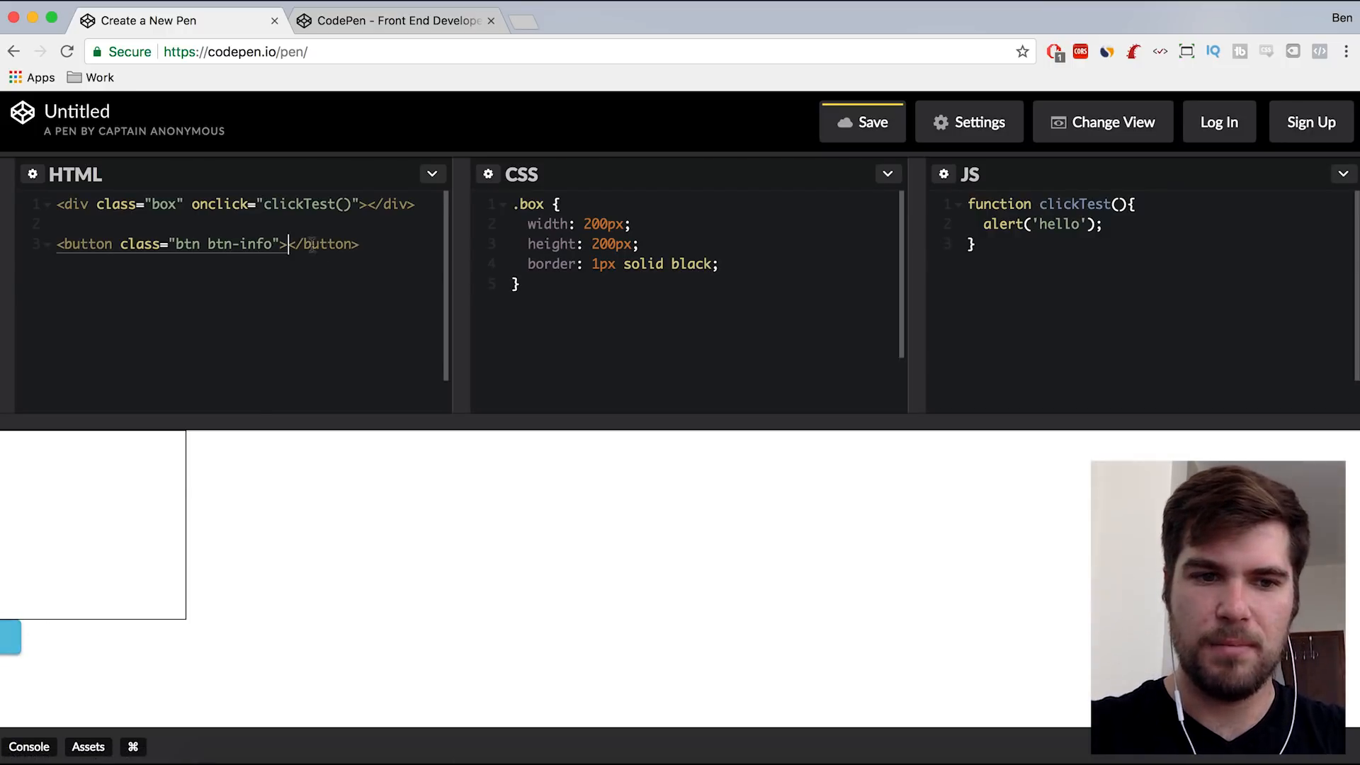
pyautogui.write('Click')
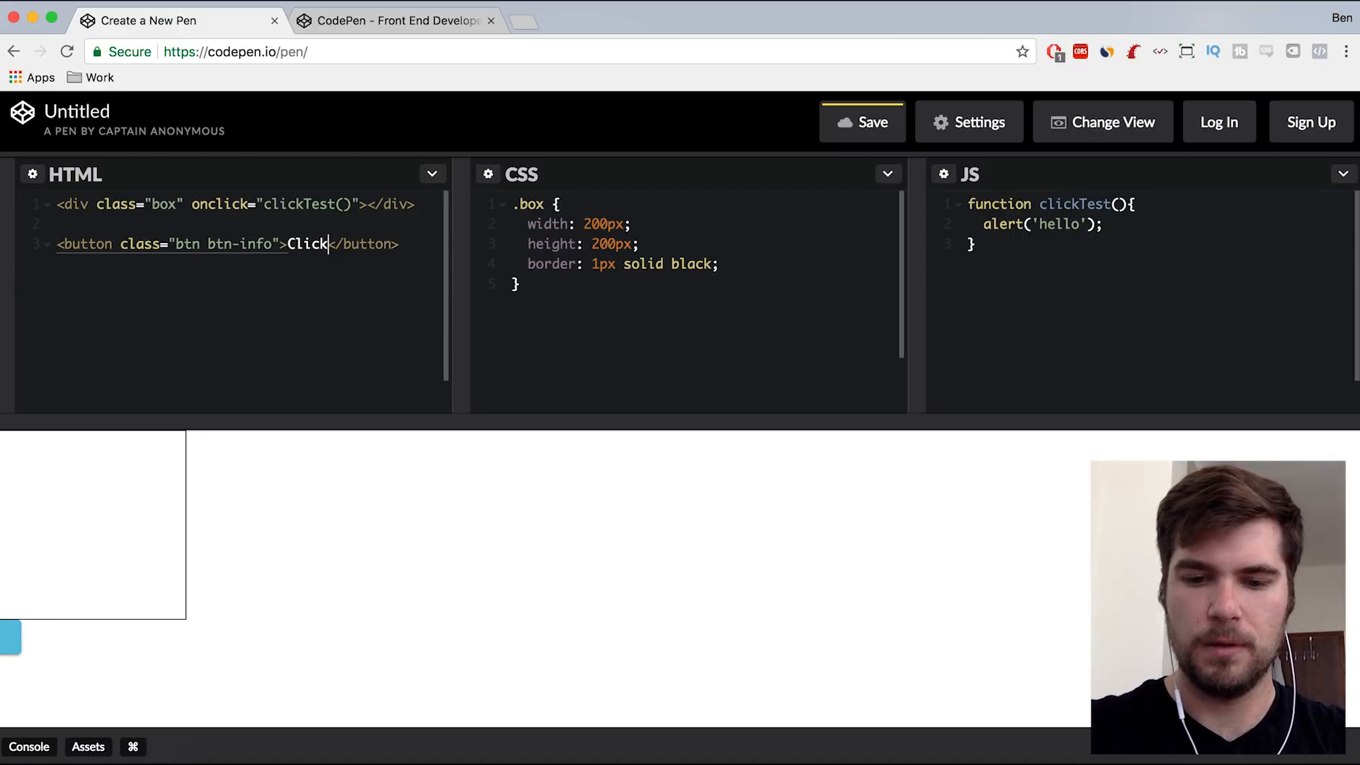
pyautogui.write('Me')
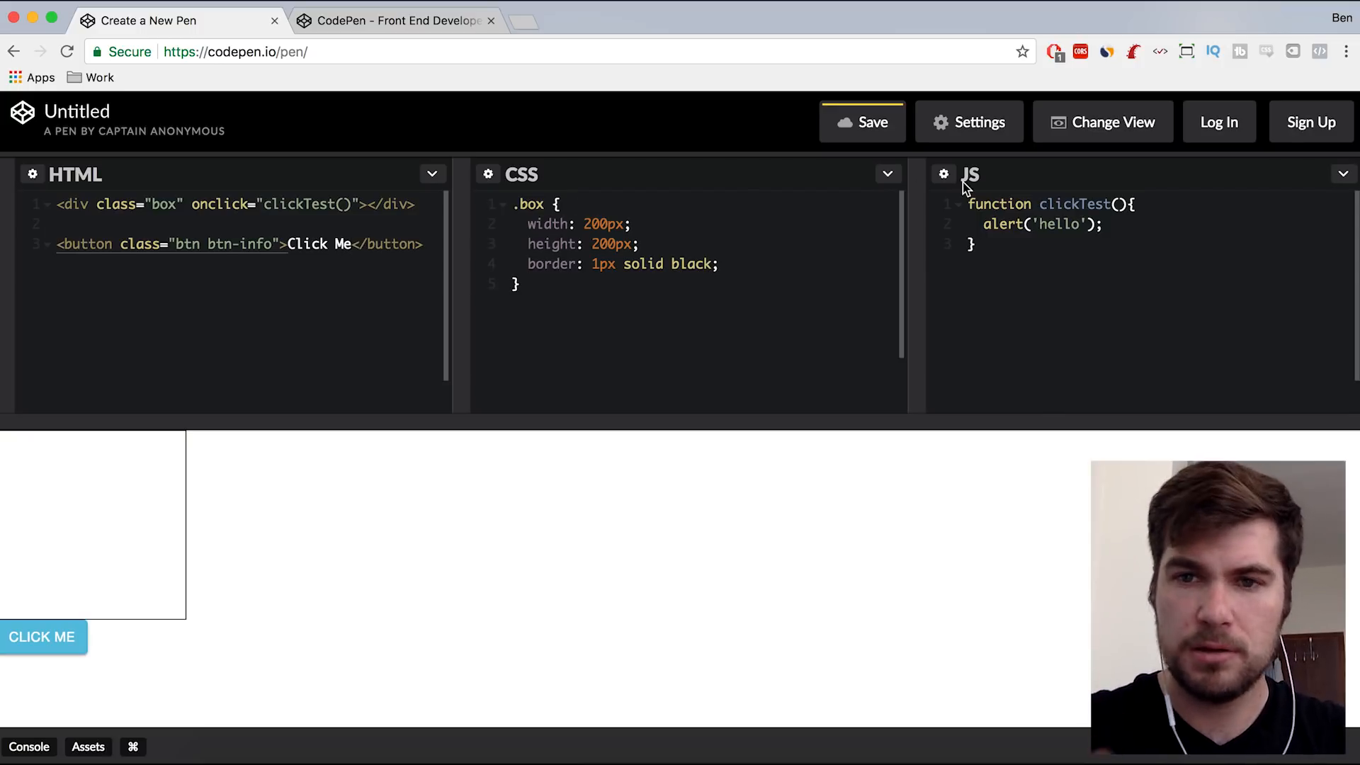
# - Add the jQuery library as an external script through JS Settings Quick-add
pyautogui.click(968, 121)
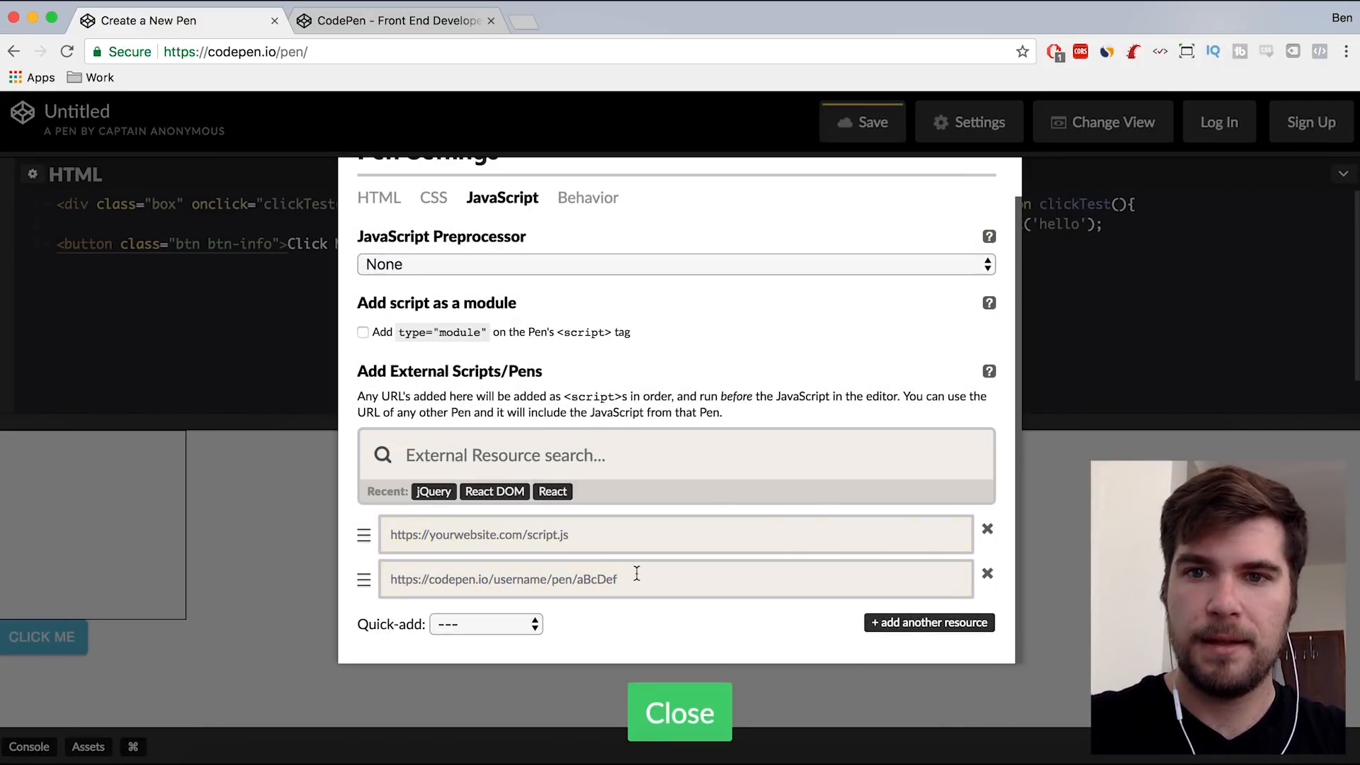
pyautogui.click(486, 623)
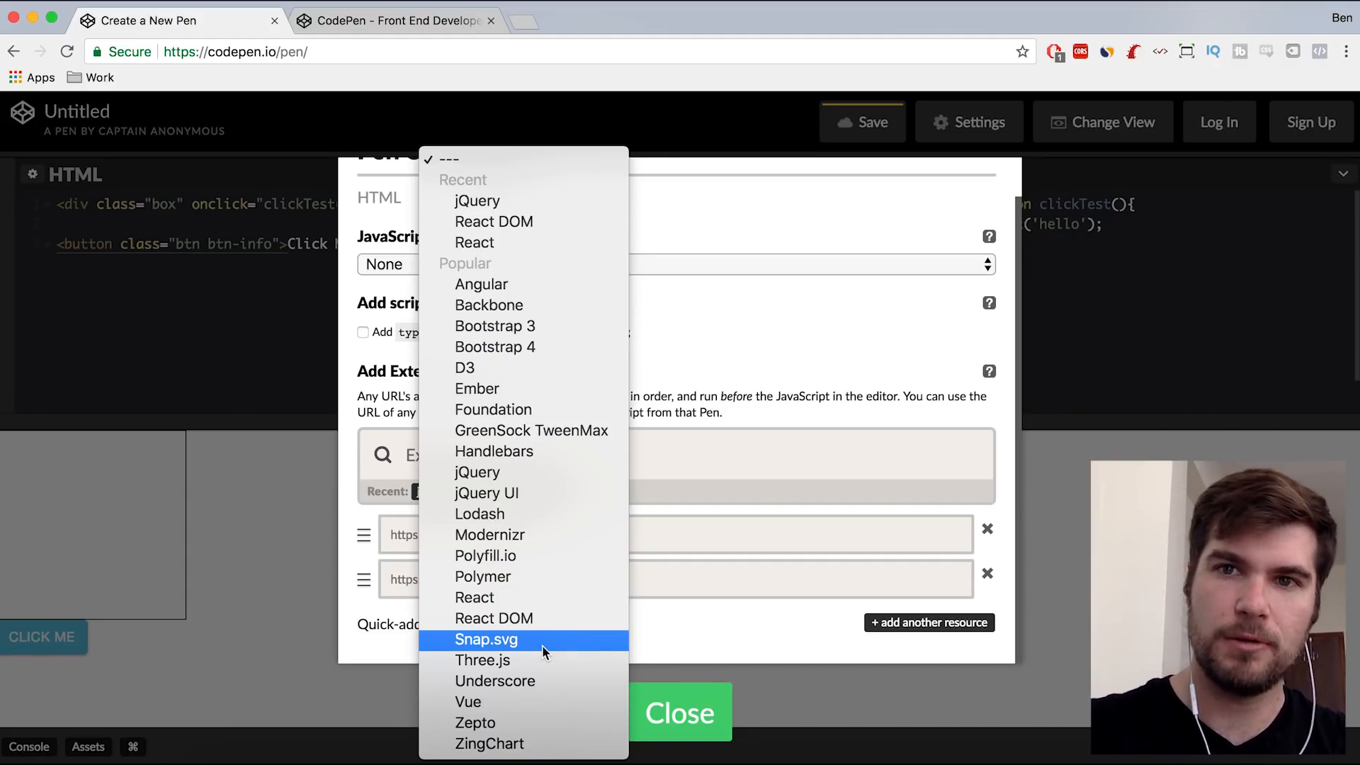
pyautogui.moveTo(534, 347)
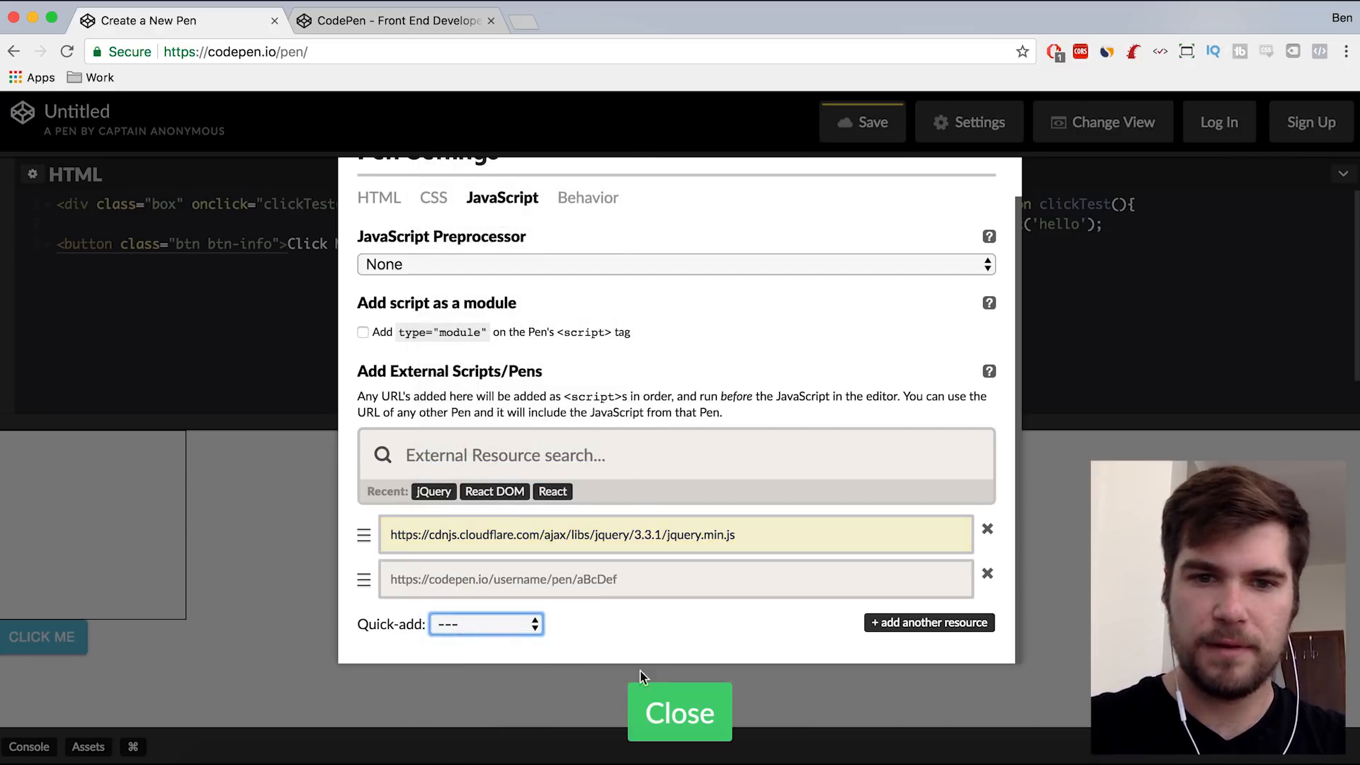
pyautogui.click(680, 712)
pyautogui.write(' id="')
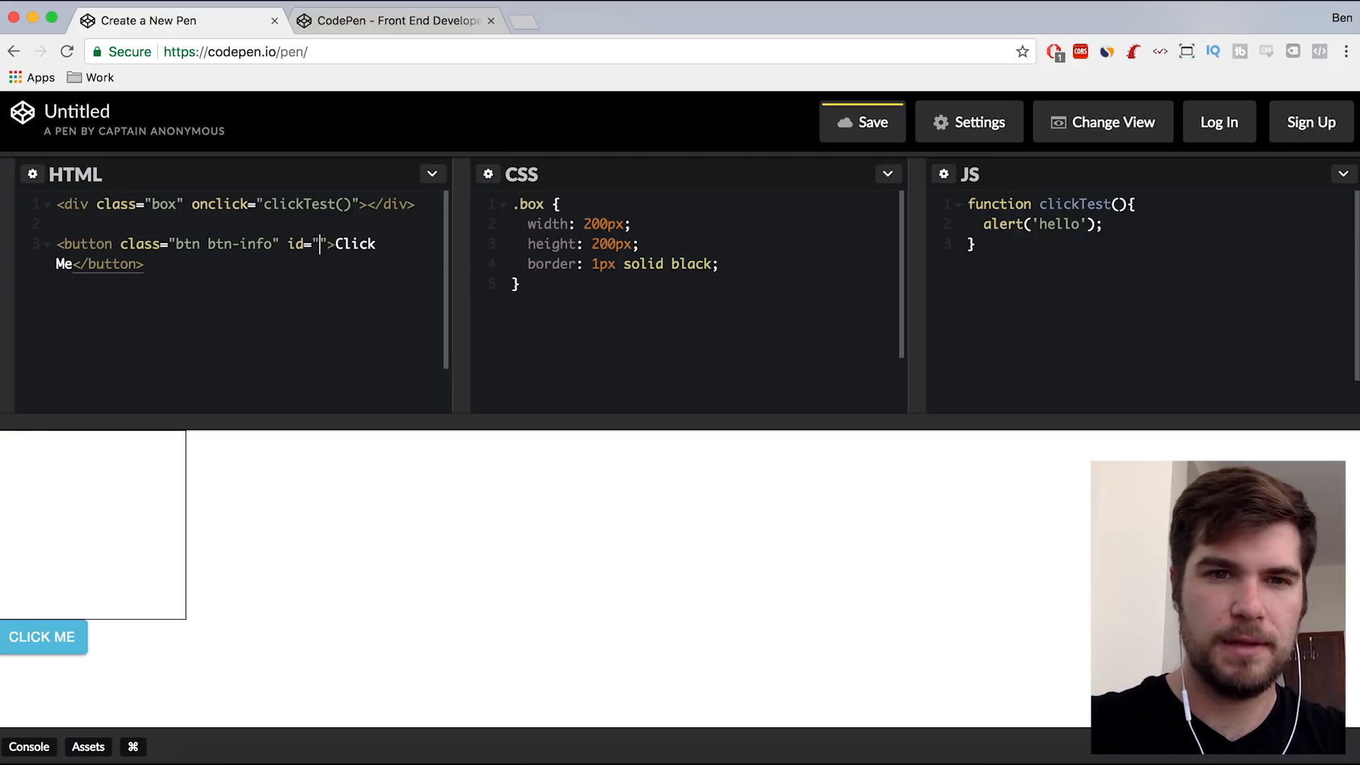
# - Give the button id "button" and add a $("#button").click handler alerting 'jQurey Works'
pyautogui.write('button')
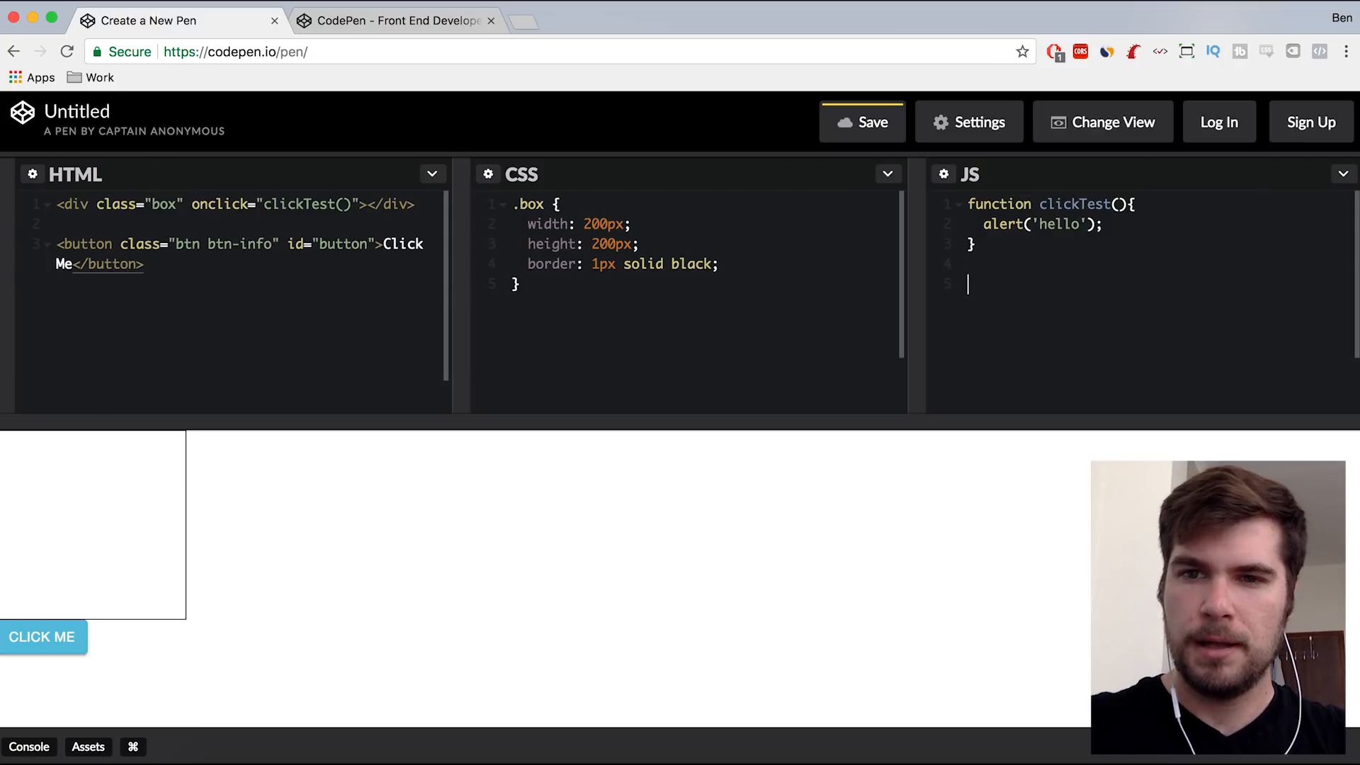
pyautogui.write('$()')
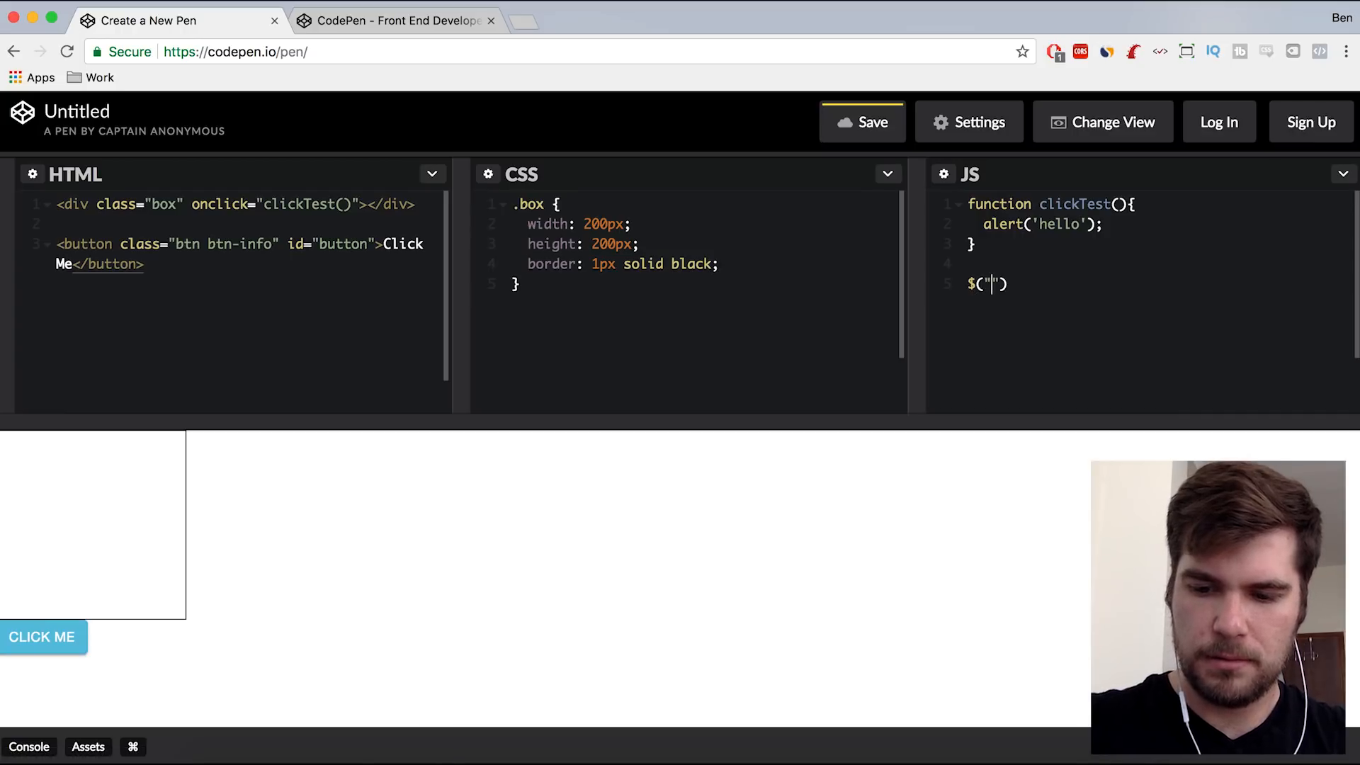
pyautogui.write('#button')
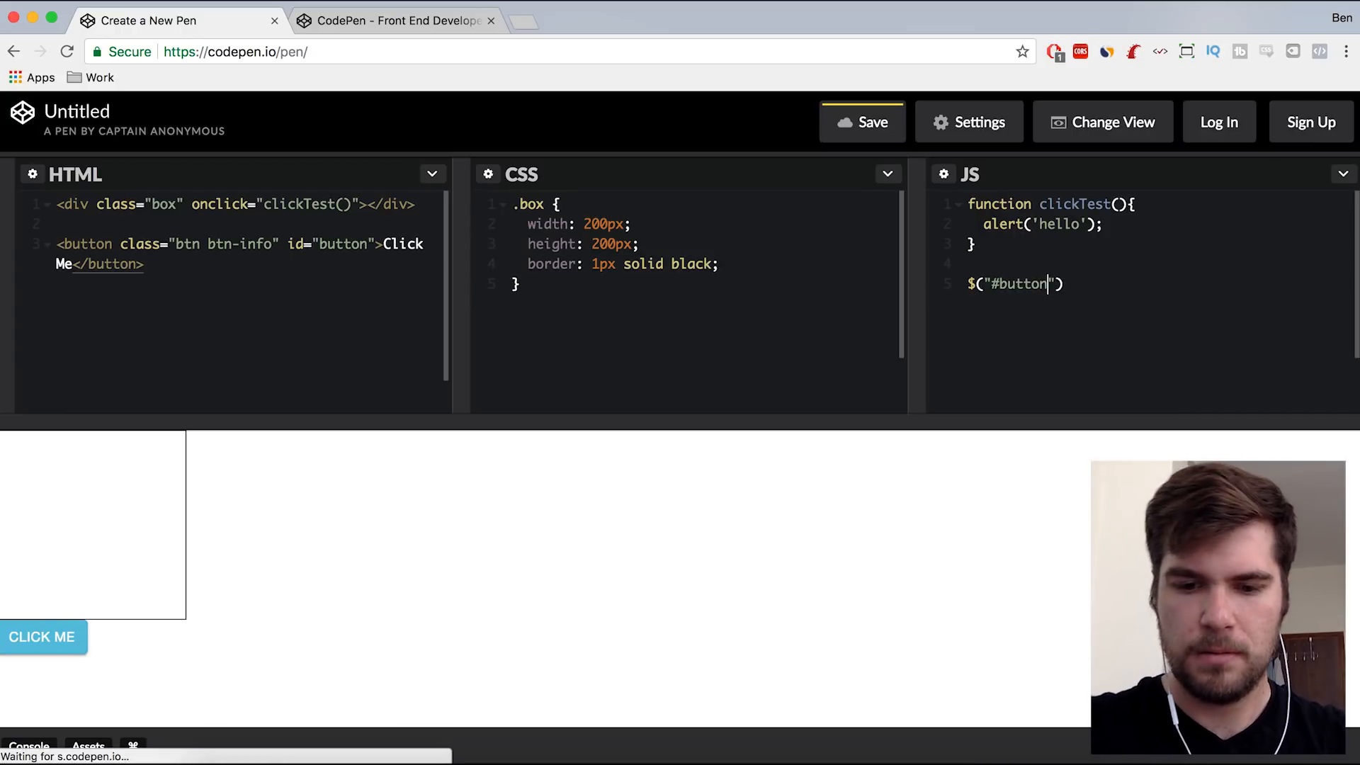
pyautogui.write('.')
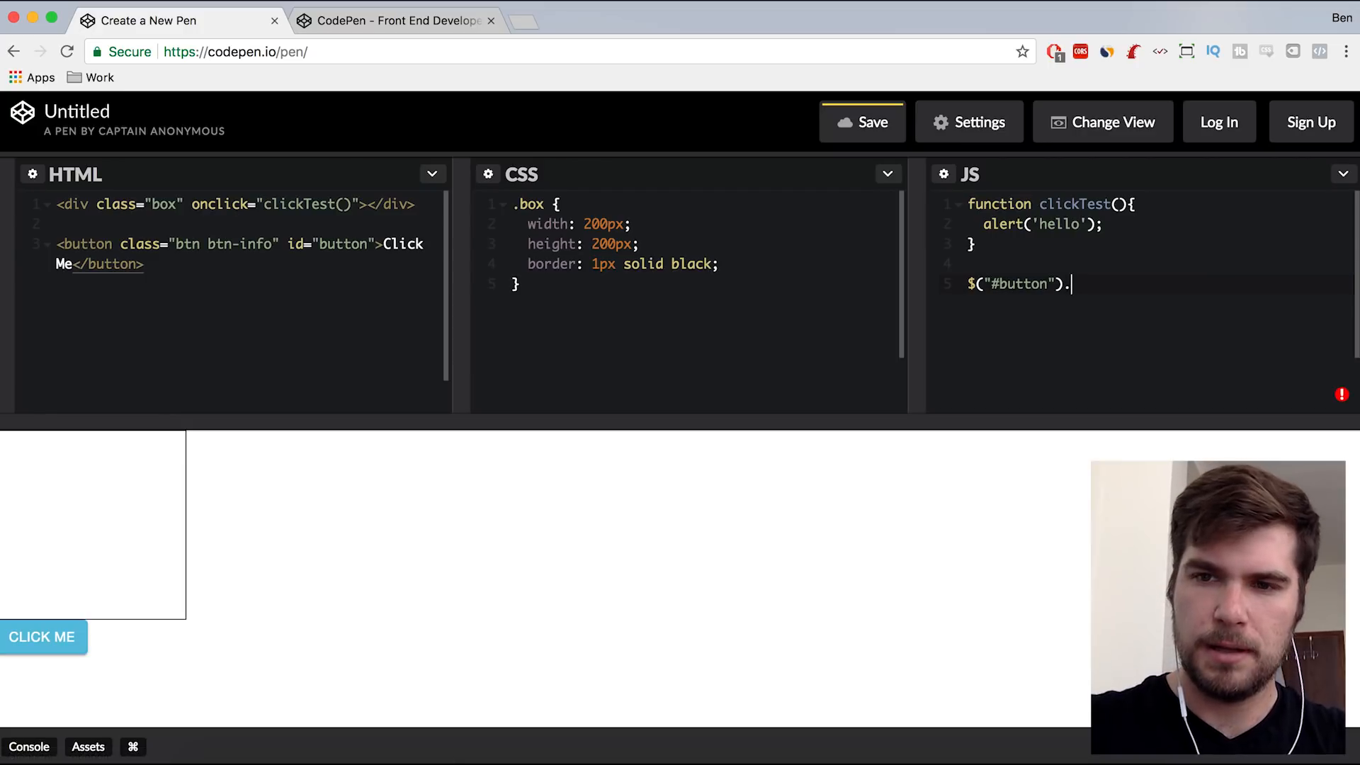
pyautogui.write('cli')
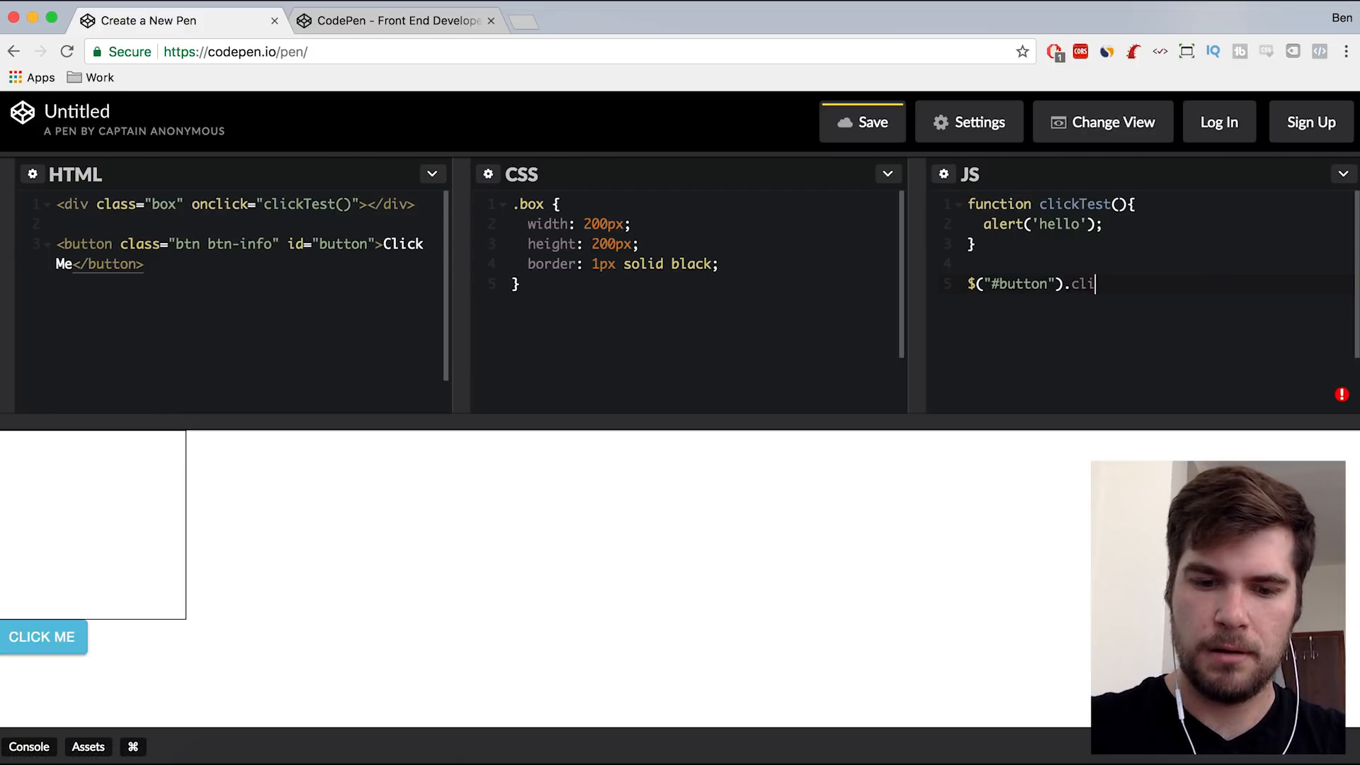
pyautogui.write('ck(func)')
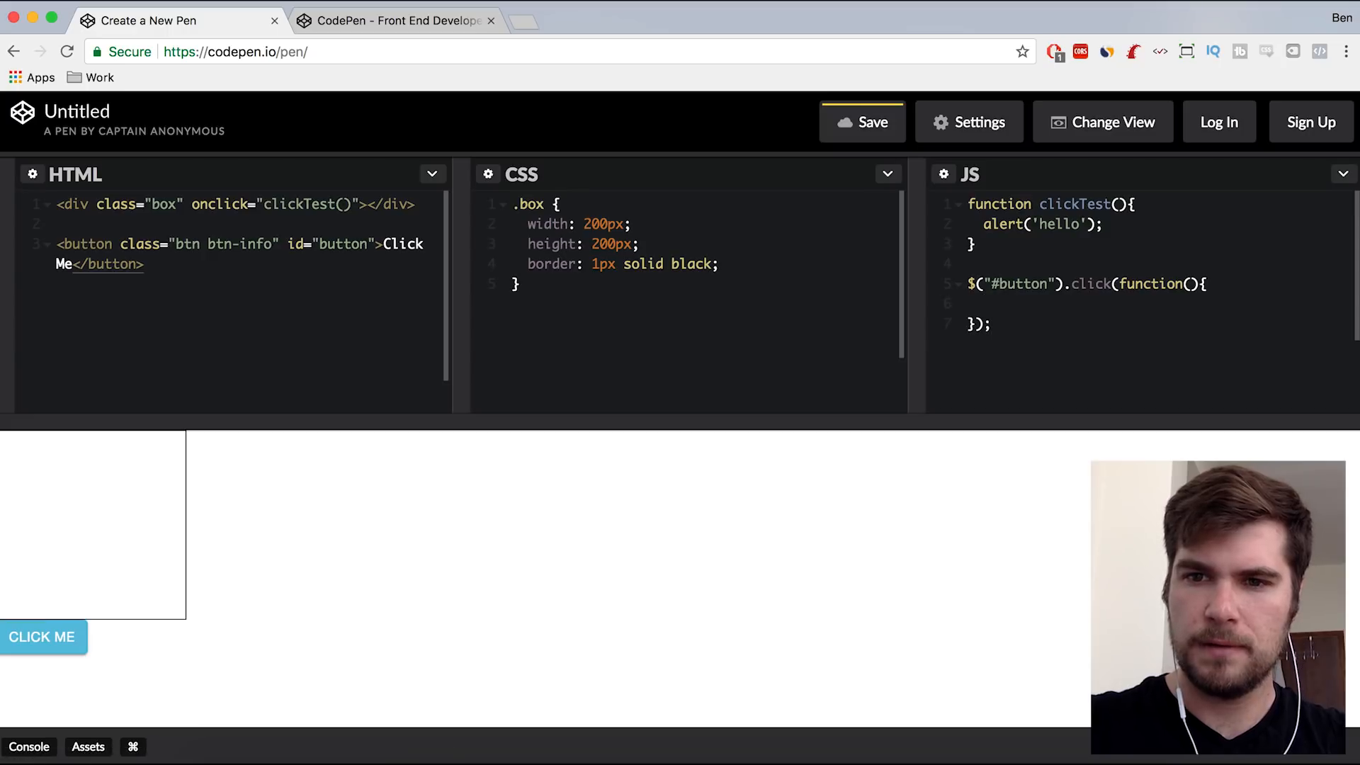
pyautogui.write('alert')
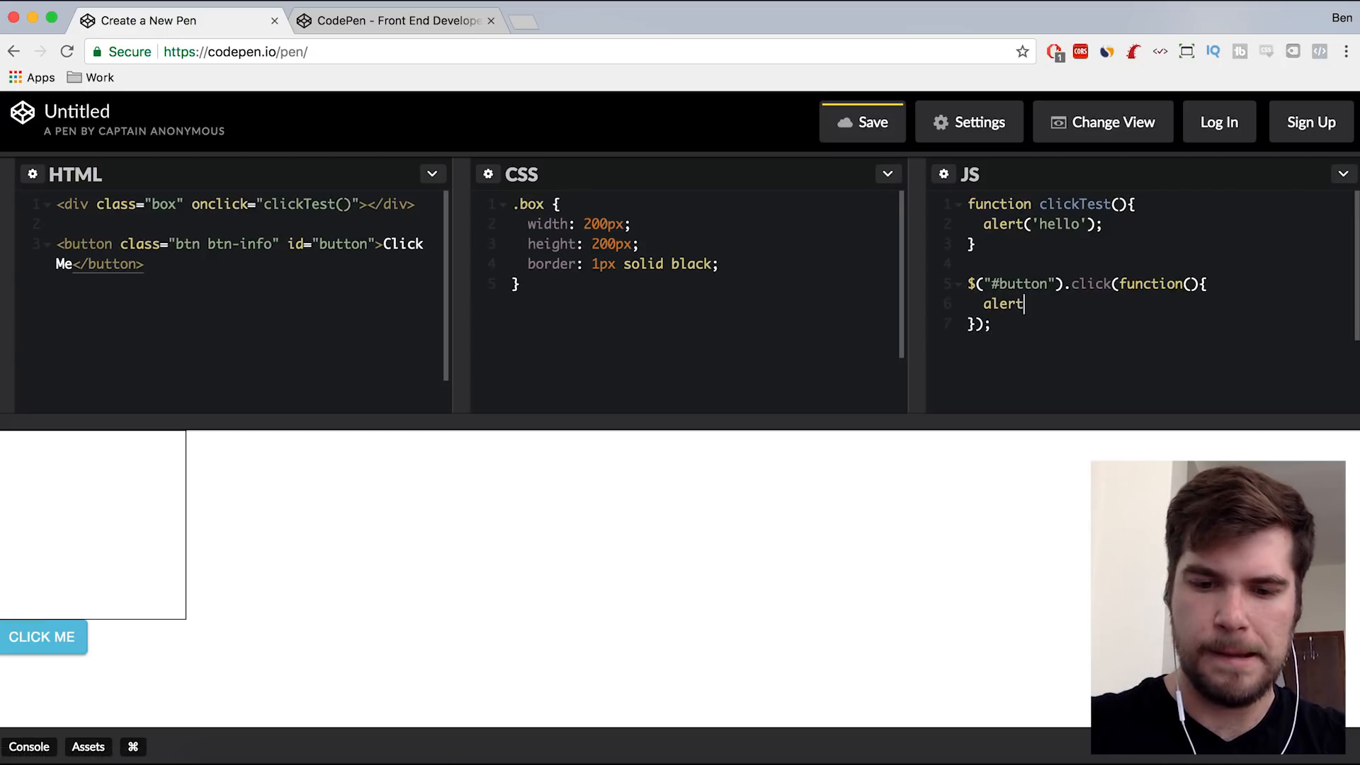
pyautogui.write("('bu')")
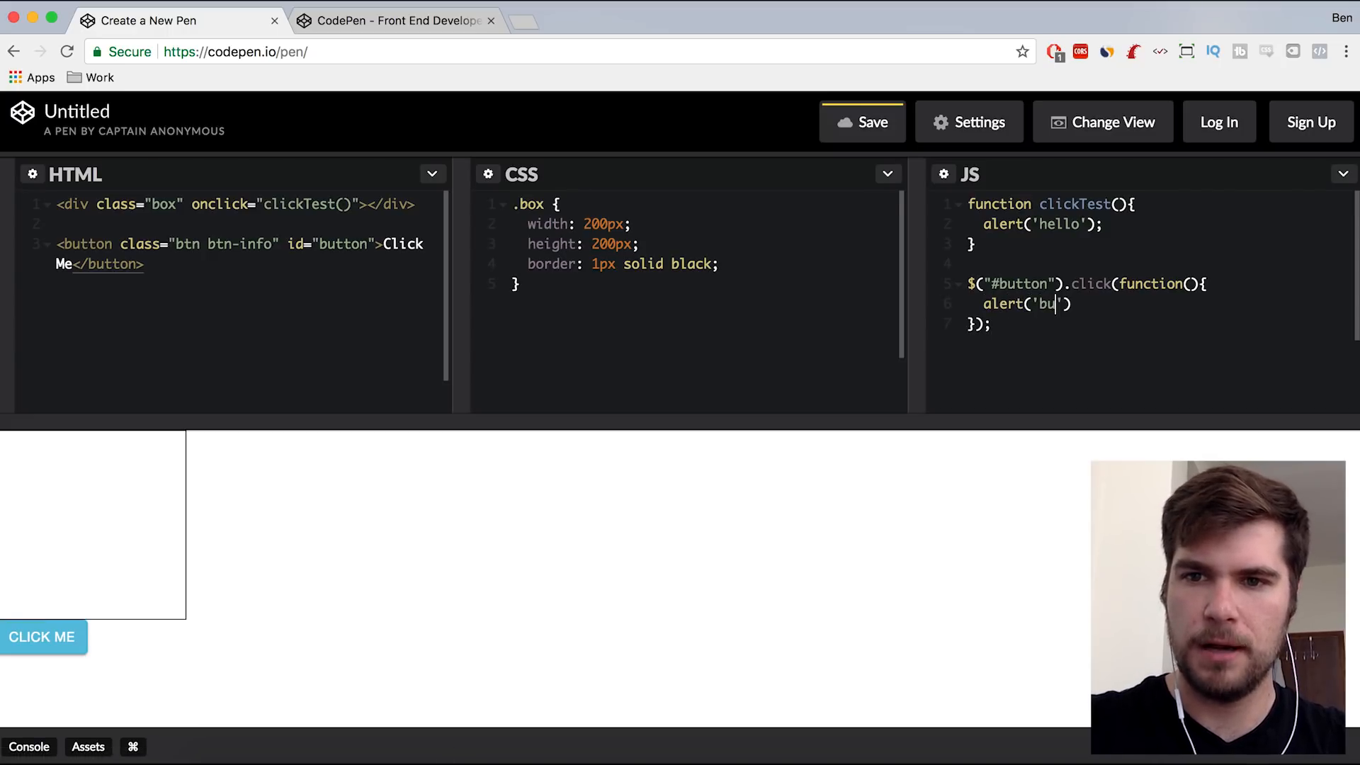
pyautogui.press('Backspace')
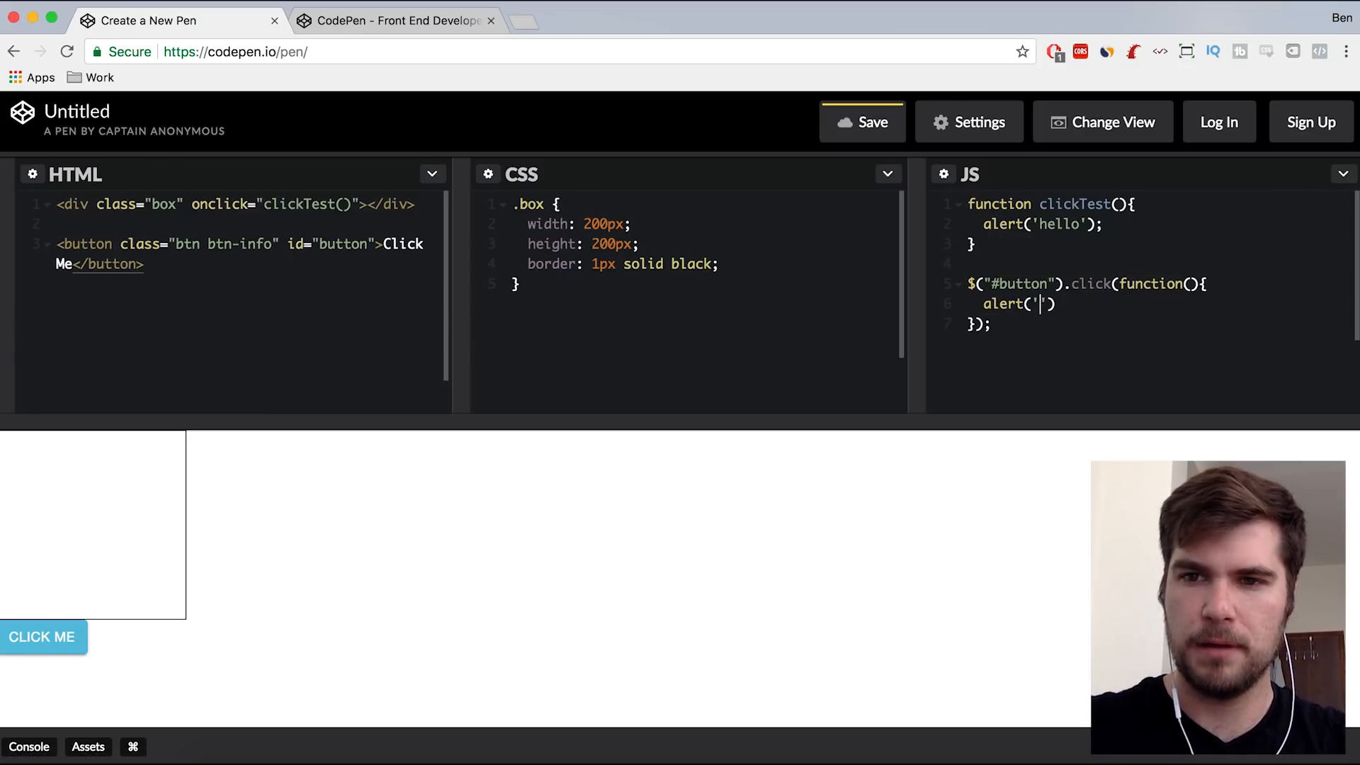
pyautogui.write('jQurey Works')
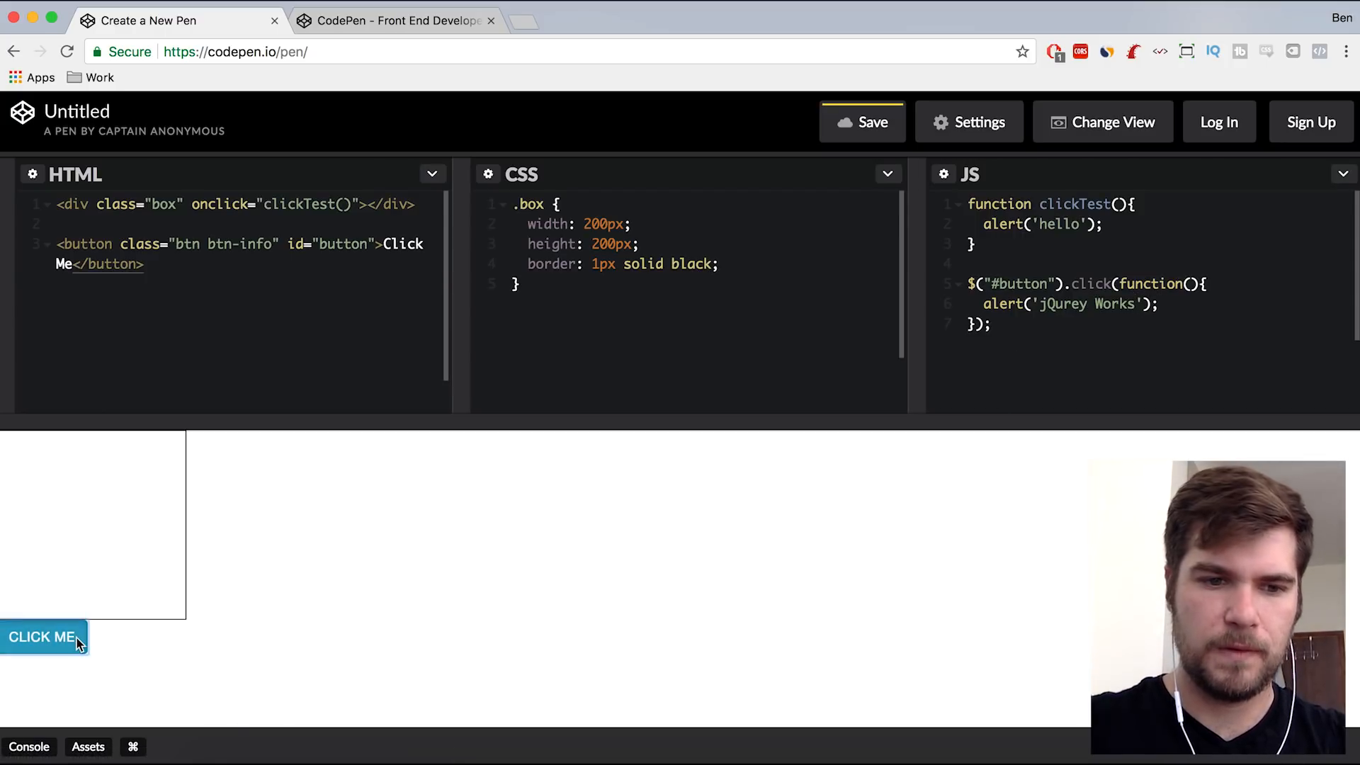
pyautogui.click(42, 636)
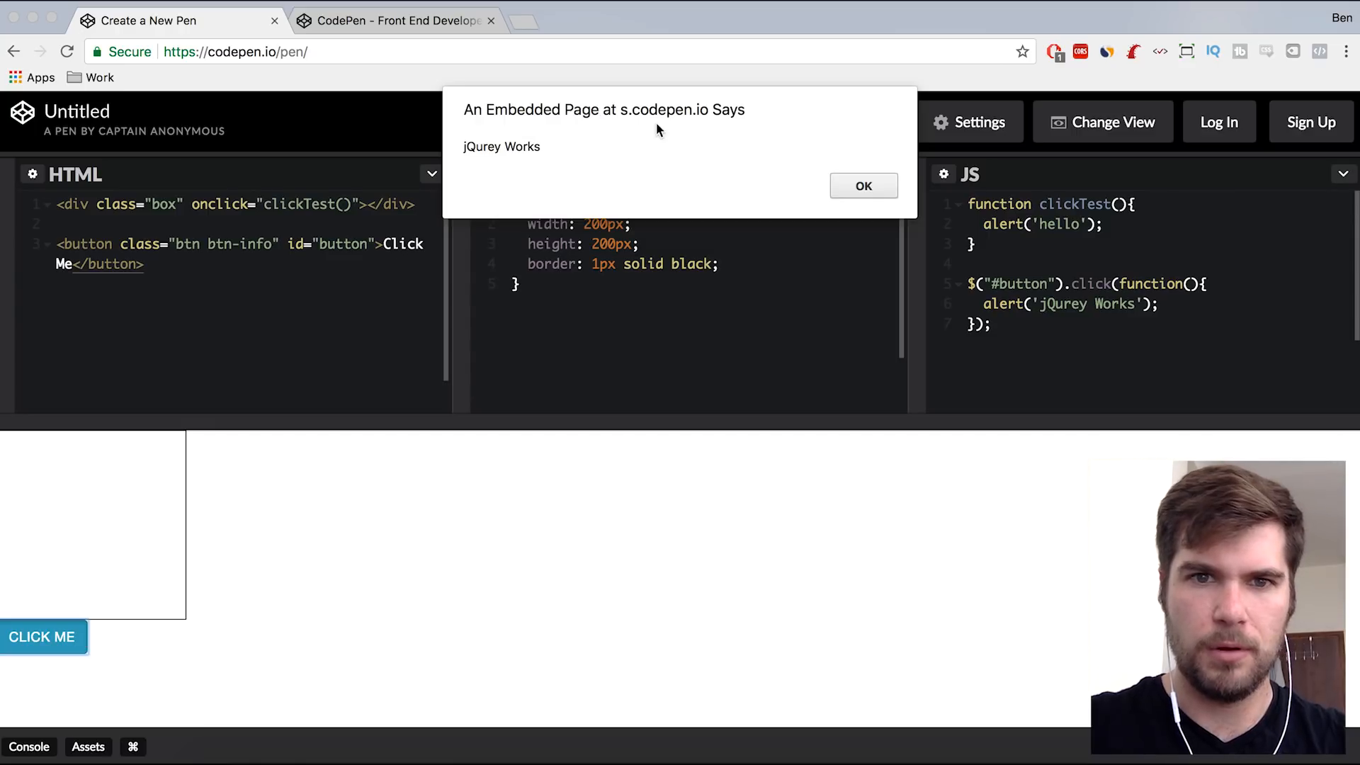
pyautogui.click(862, 185)
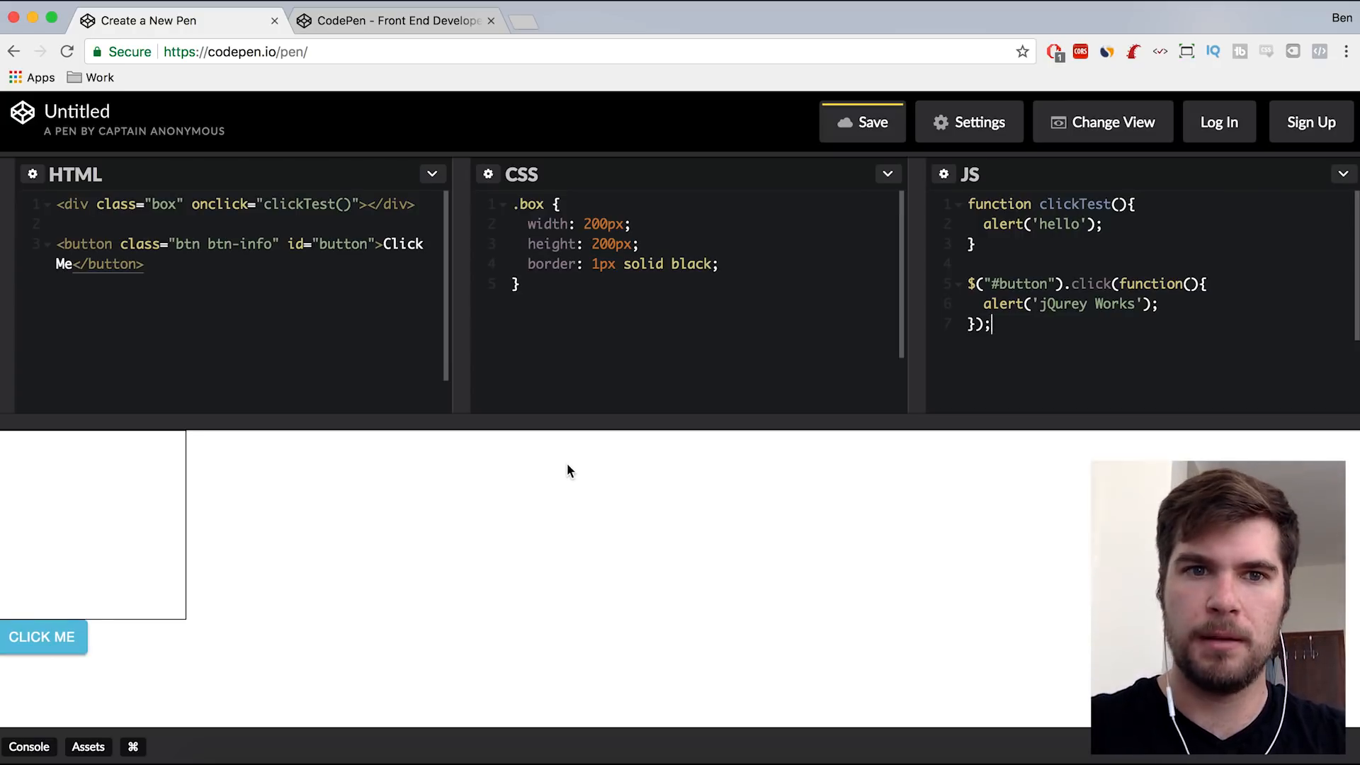
pyautogui.moveTo(486, 424)
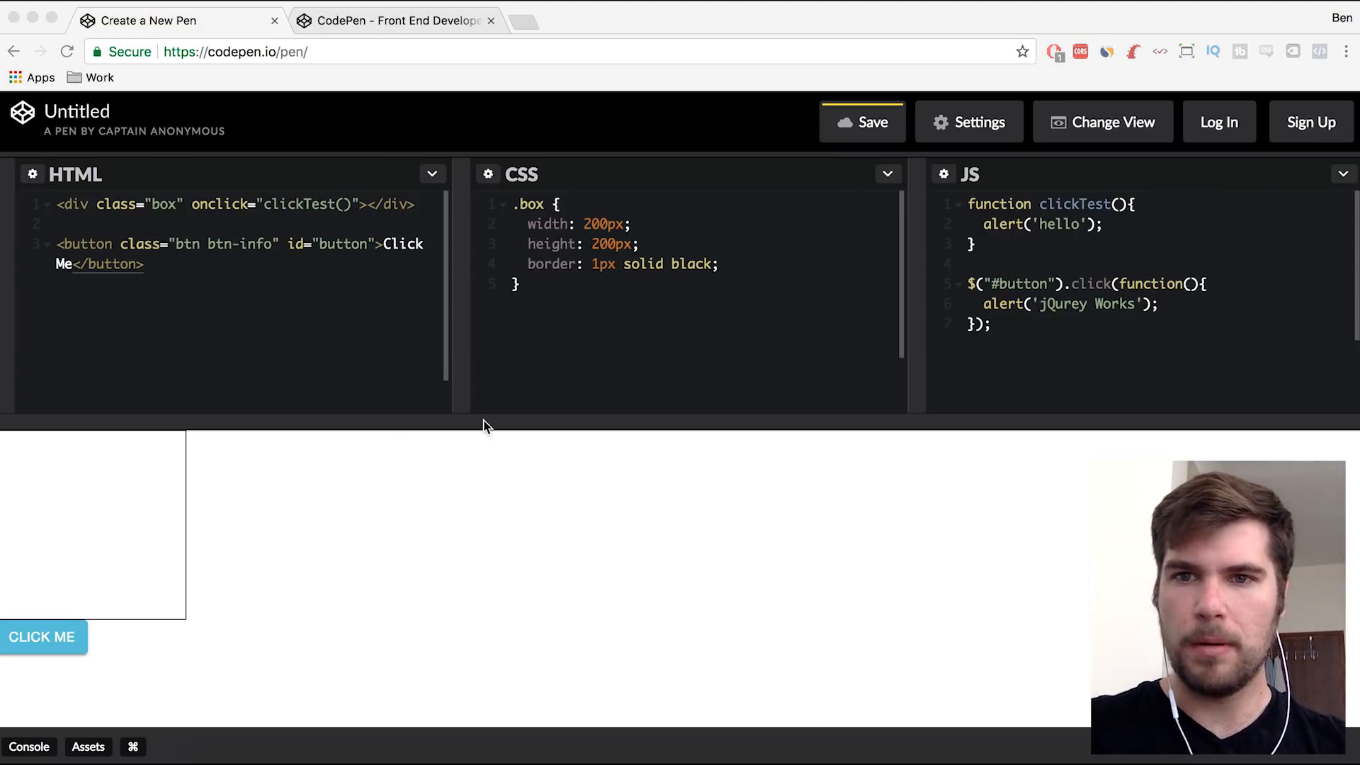
pyautogui.moveTo(472, 354)
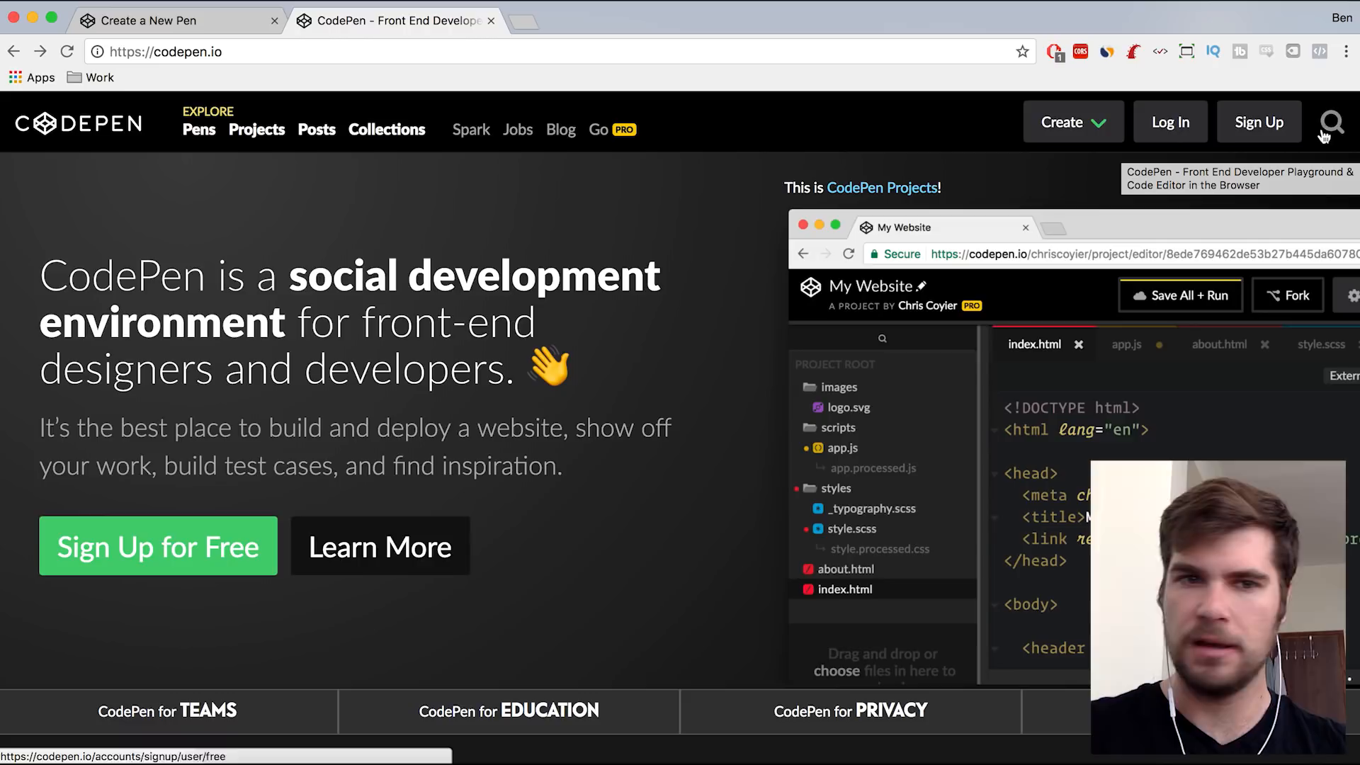
# - Search CodePen for 'login' pens and scroll through the results
pyautogui.click(1330, 121)
pyautogui.write('login')
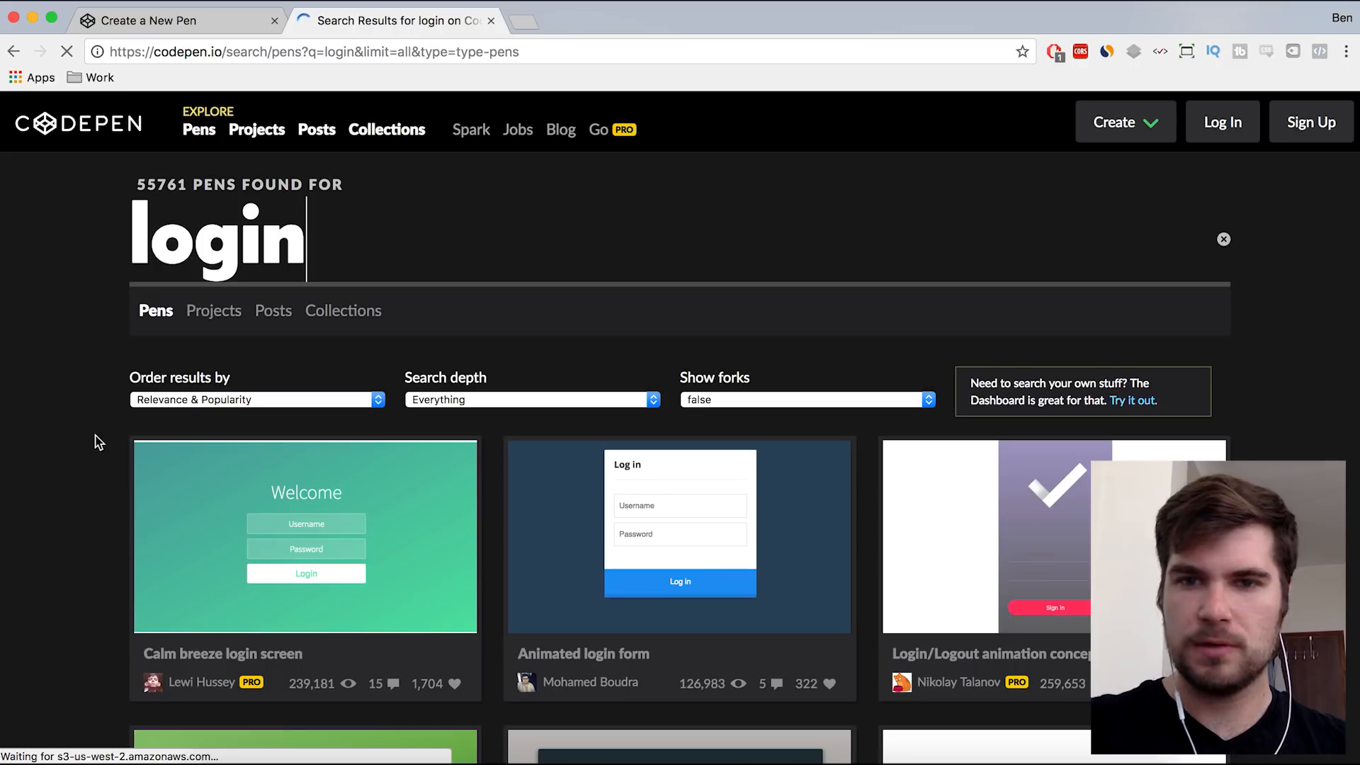
pyautogui.scroll(-3)
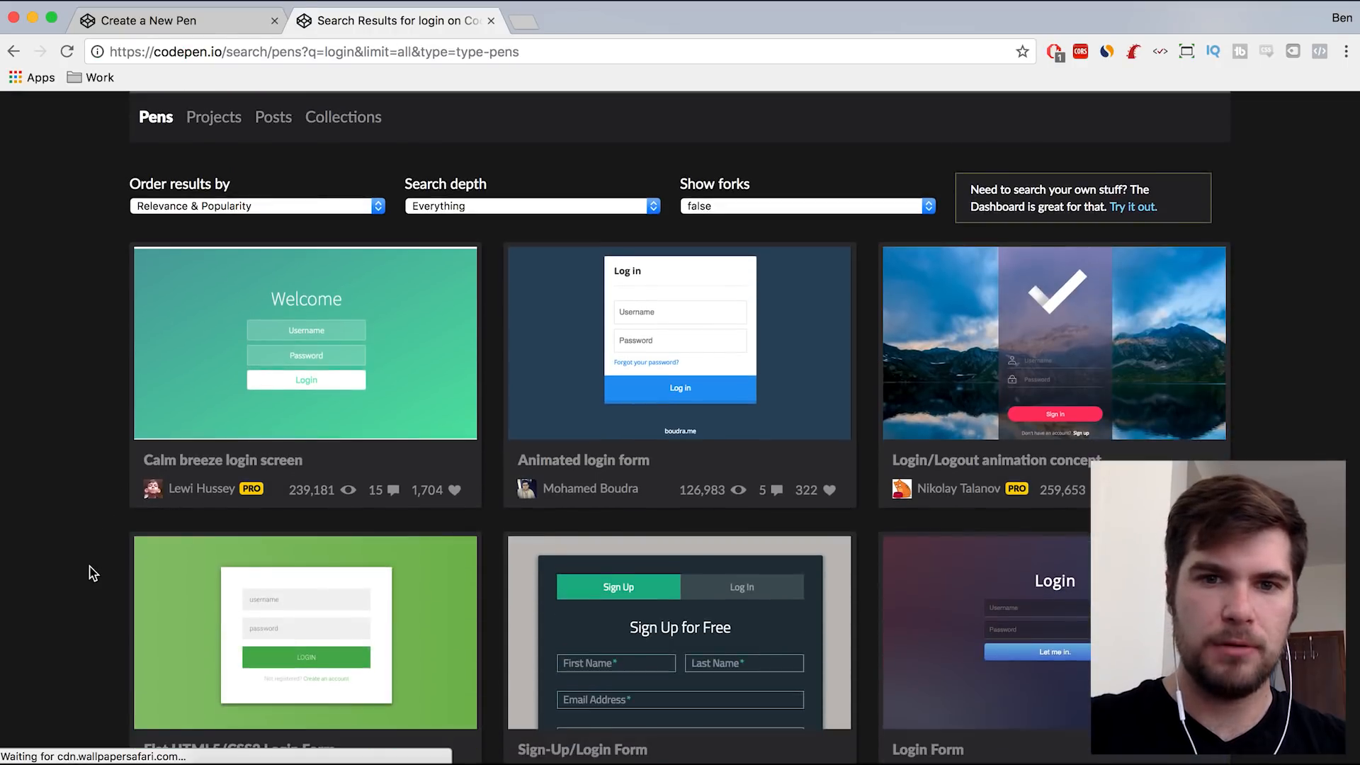
pyautogui.scroll(-3)
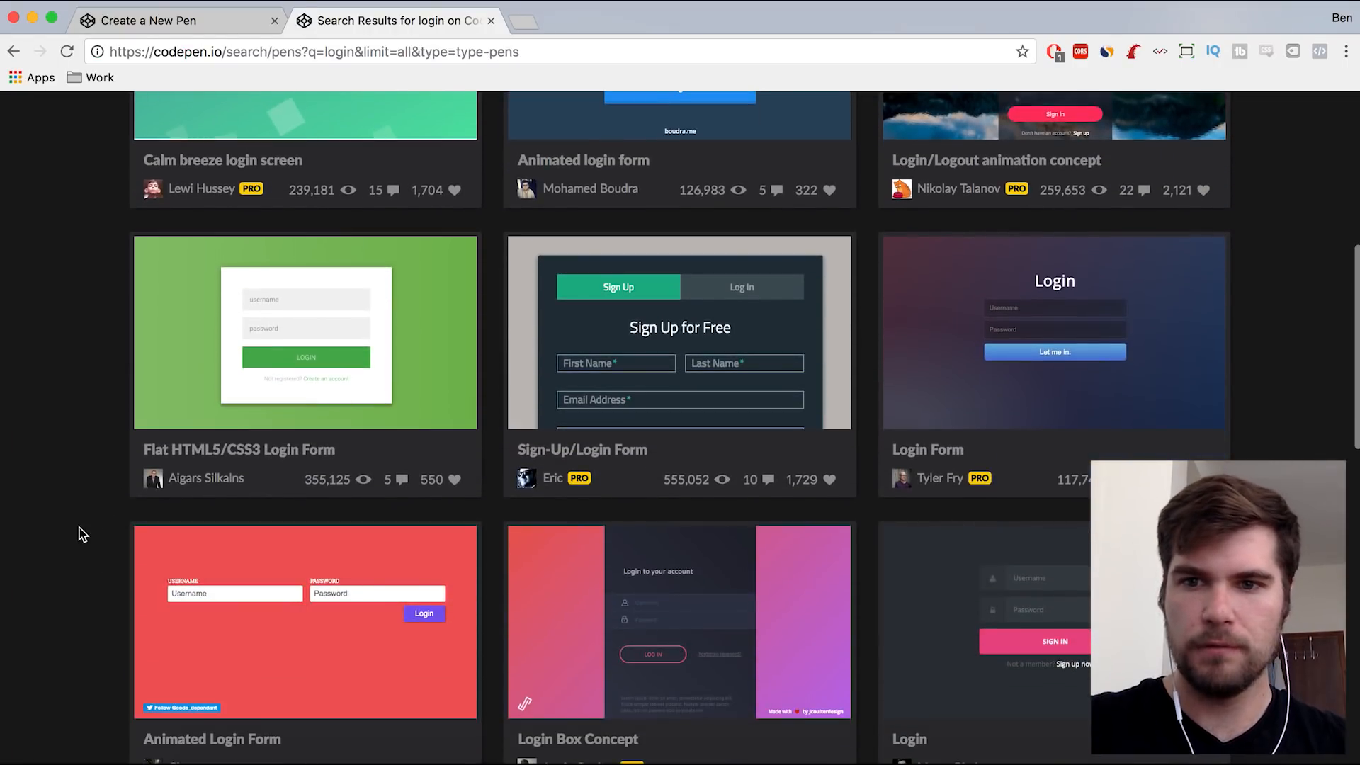
pyautogui.scroll(-3)
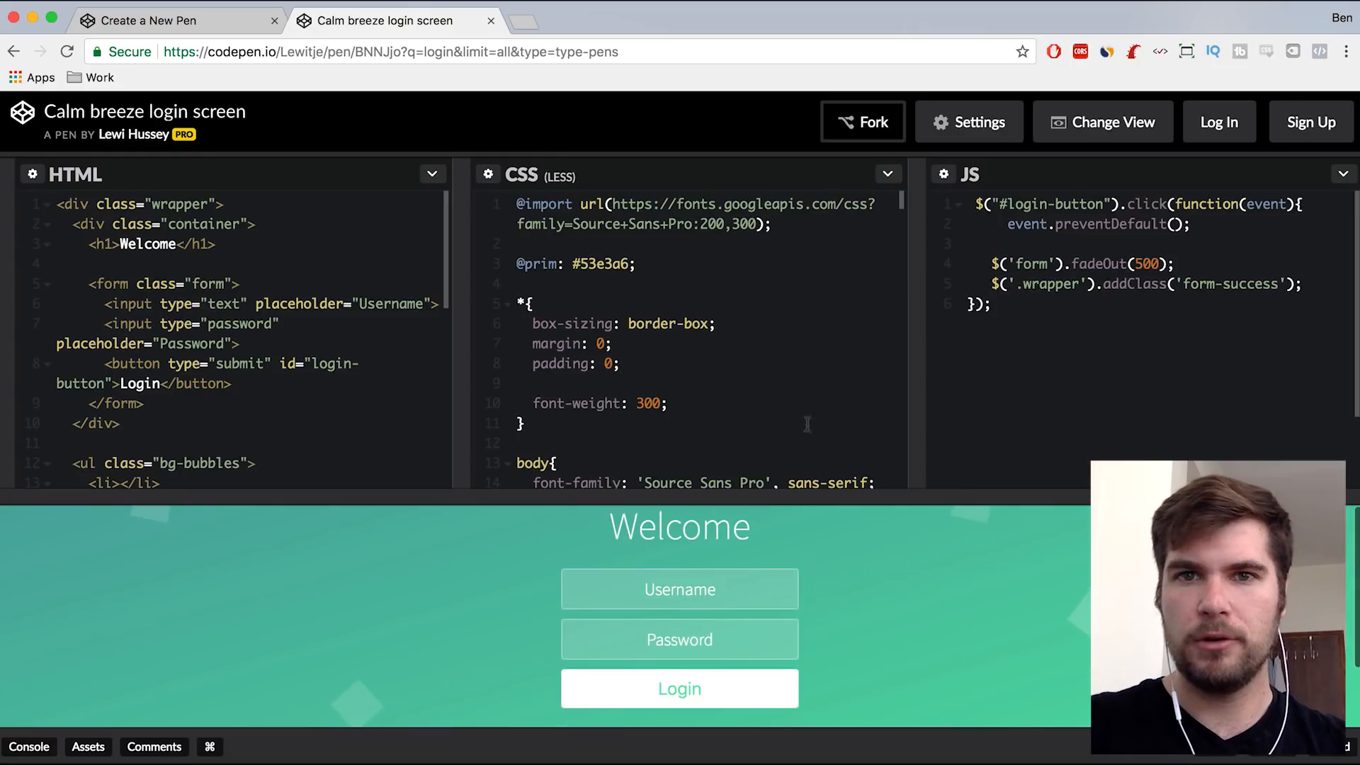
# - Open the Calm breeze login screen pen and view its compiled CSS
pyautogui.scroll(-3)
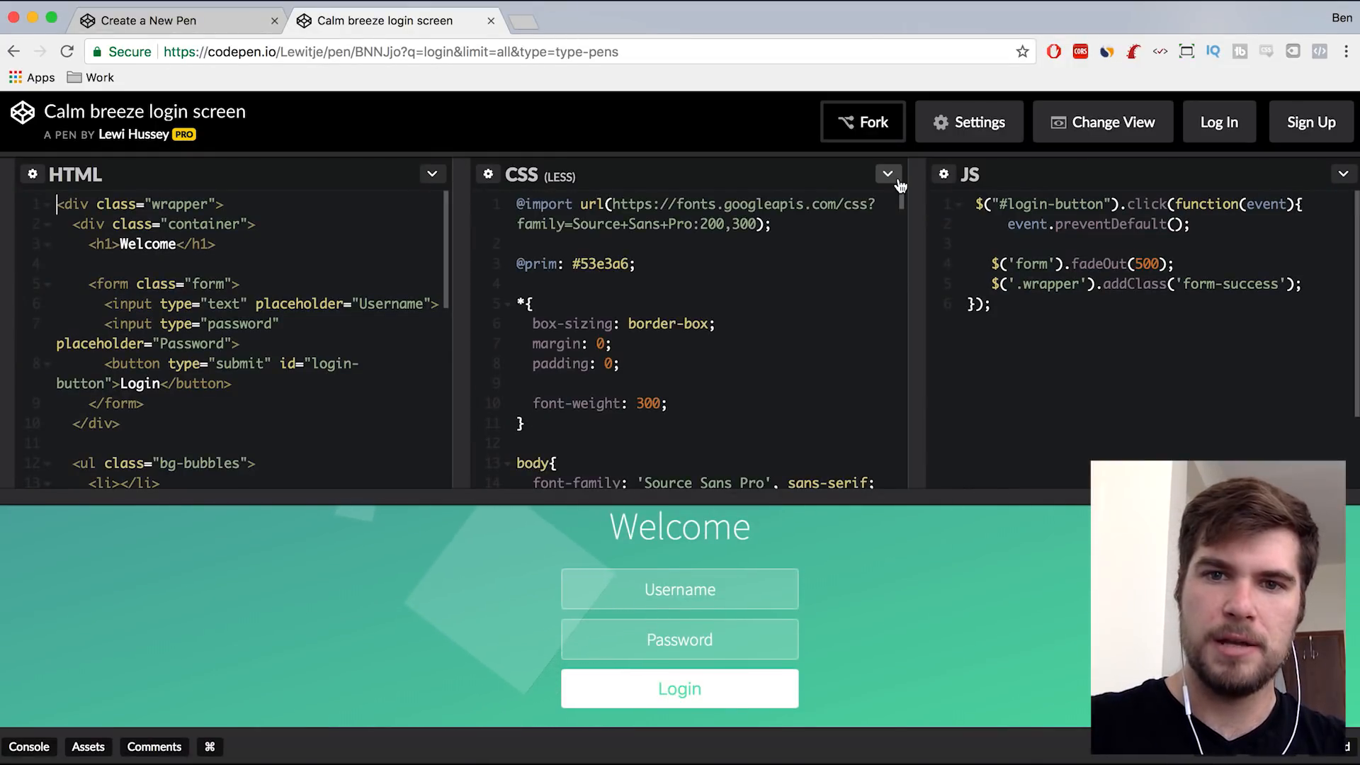
pyautogui.click(887, 174)
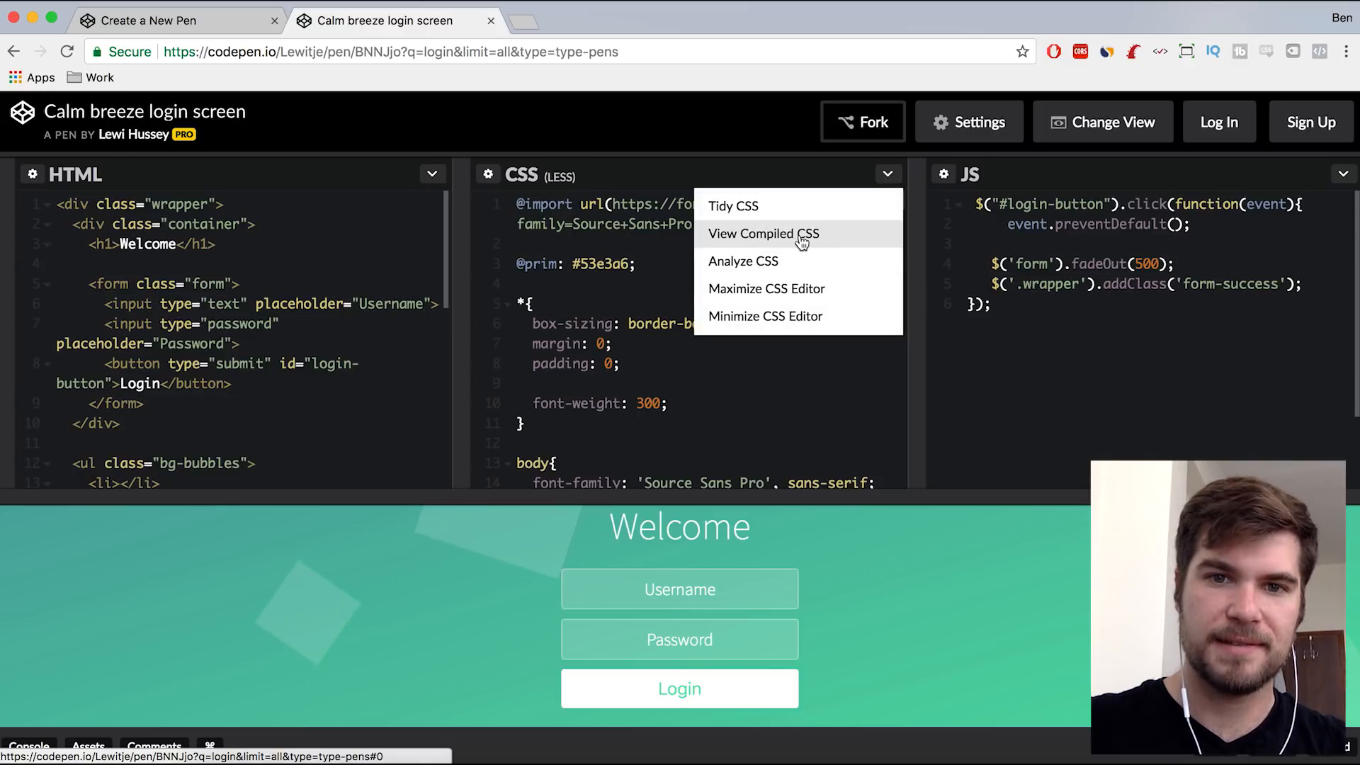
pyautogui.click(762, 233)
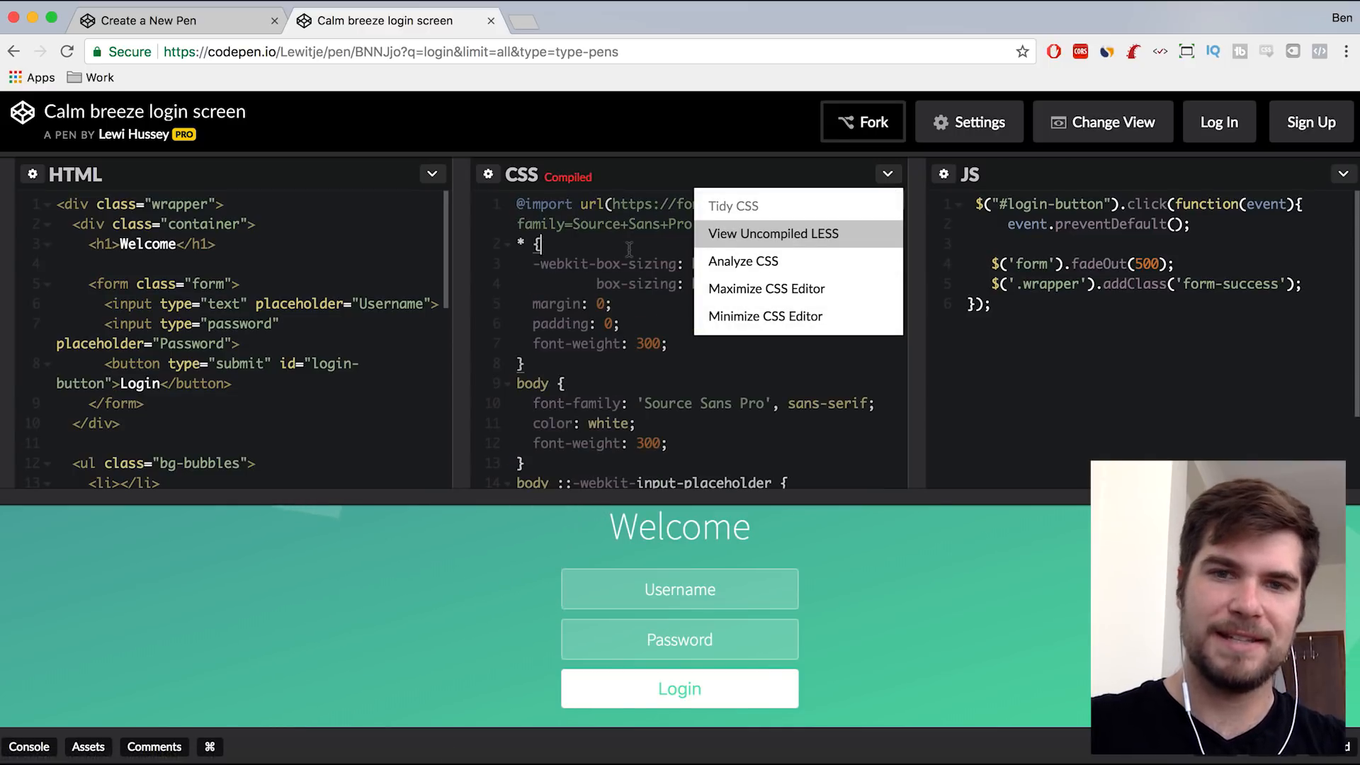
pyautogui.click(659, 382)
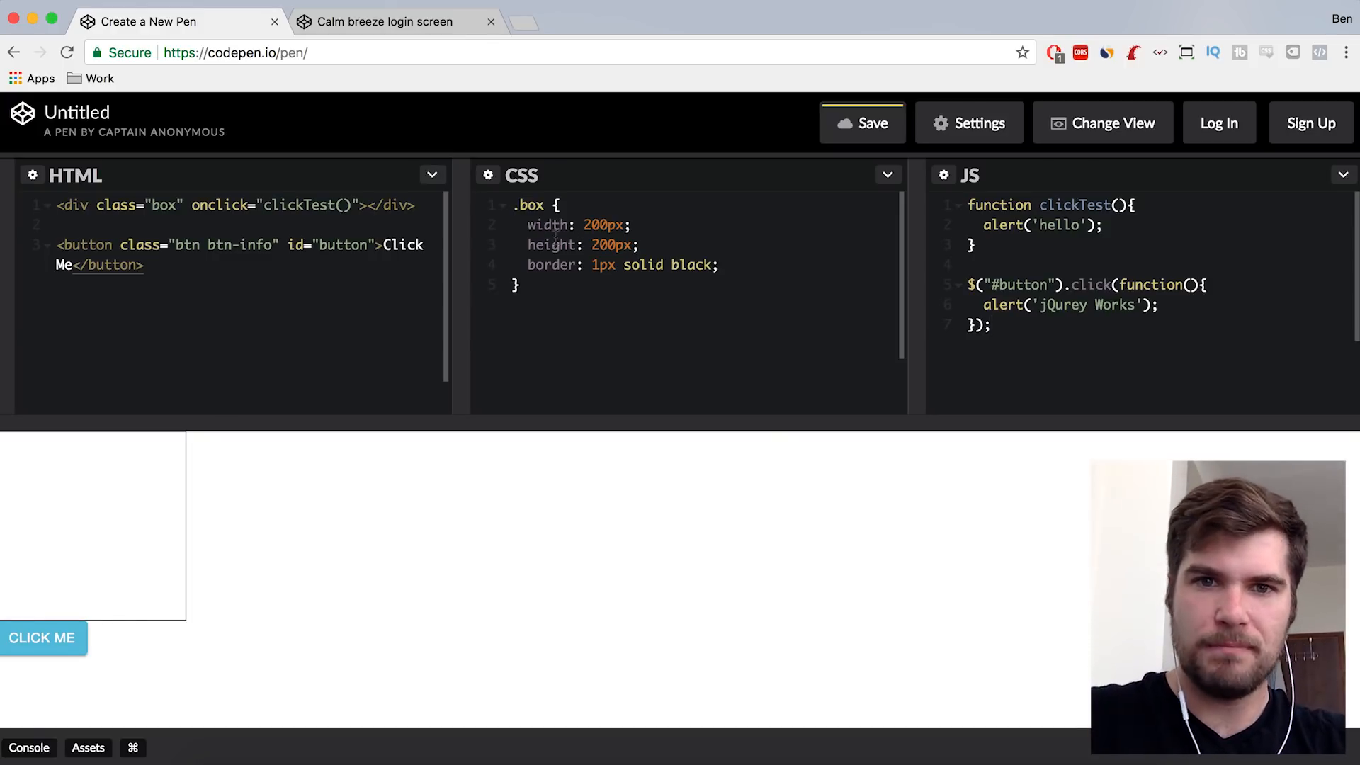
# - Change the box border width to 4px and add a <p>Hello</p> paragraph below the button
pyautogui.press('Backspace')
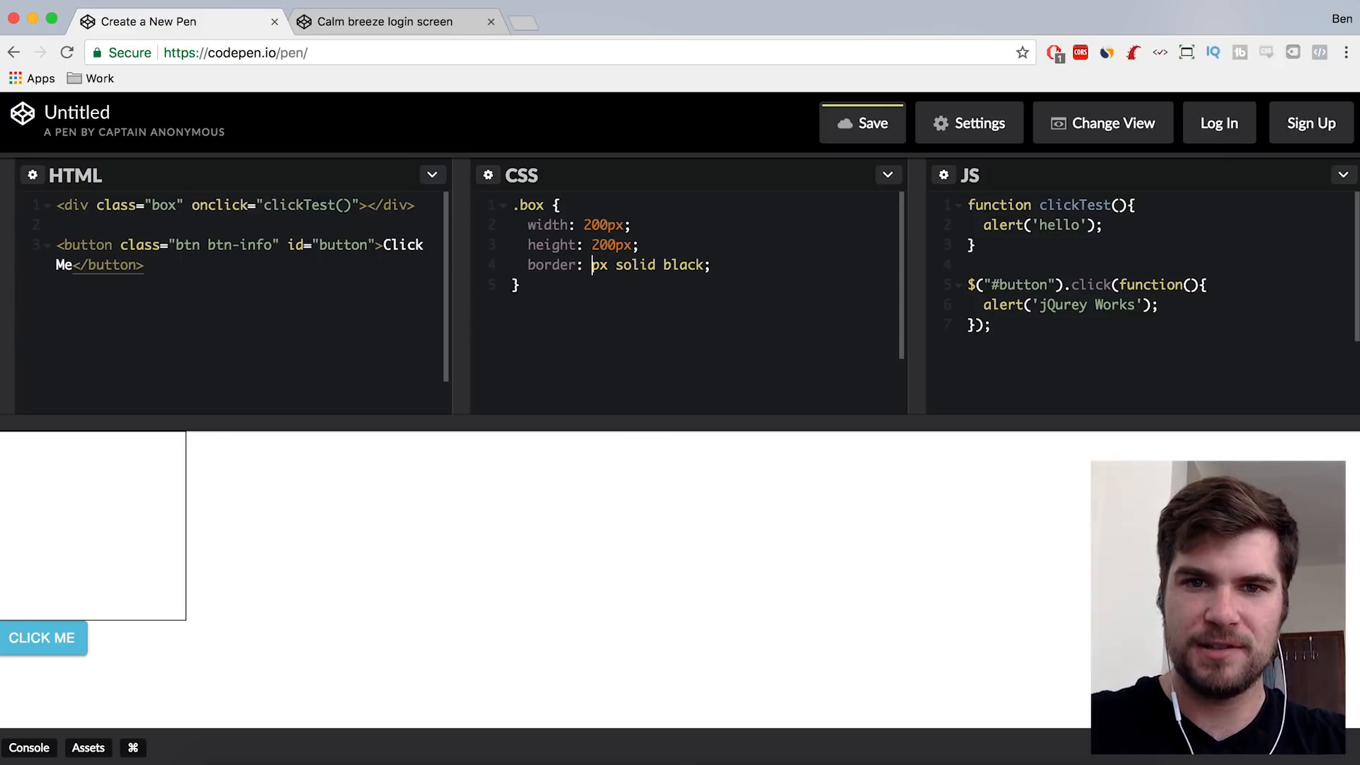
pyautogui.write('4')
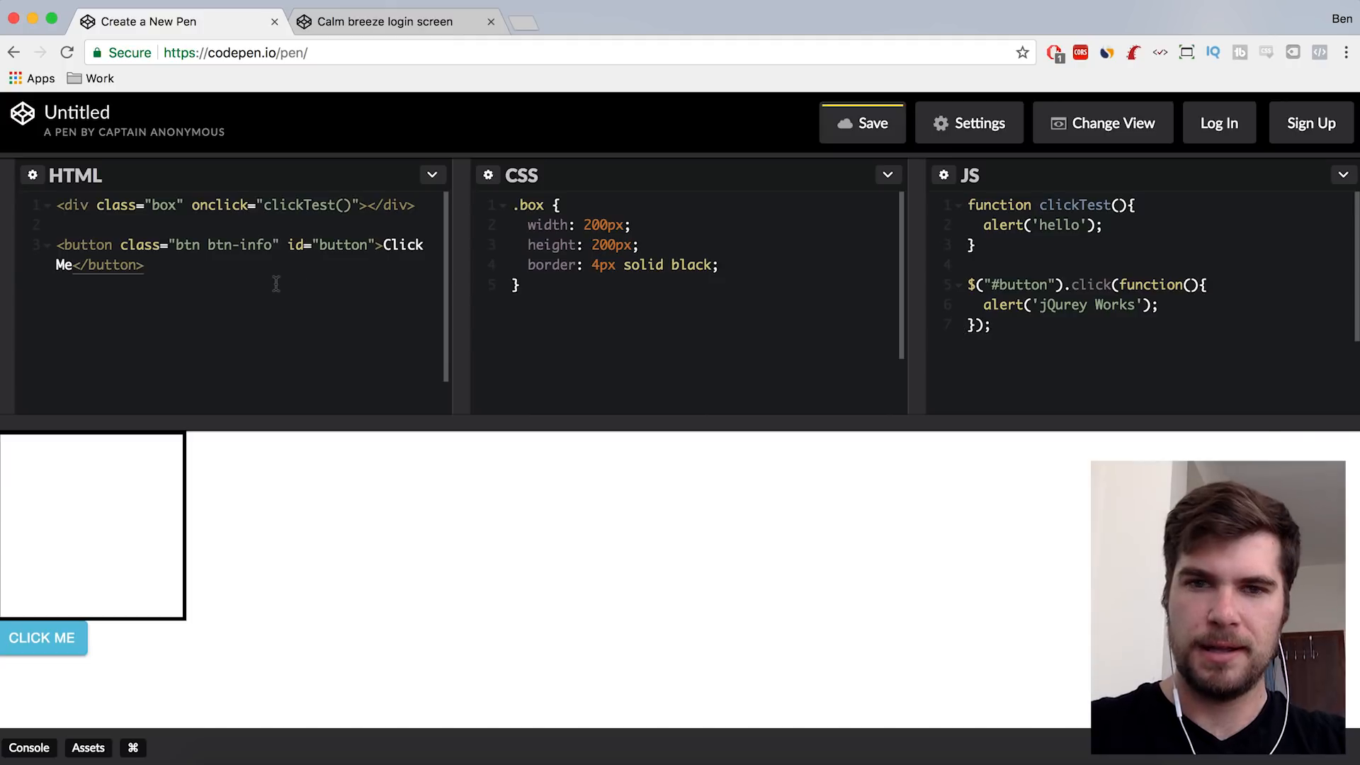
pyautogui.write('<p>')
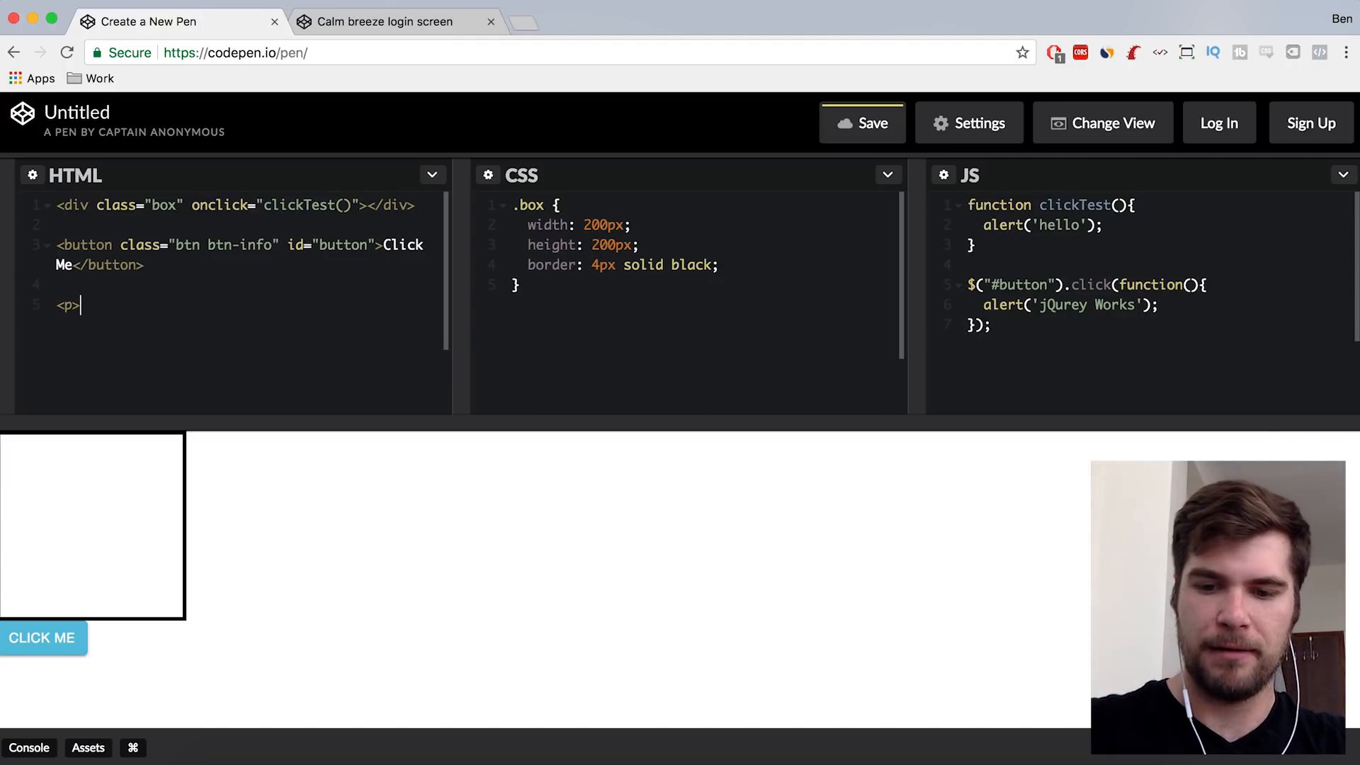
pyautogui.write('Hellow')
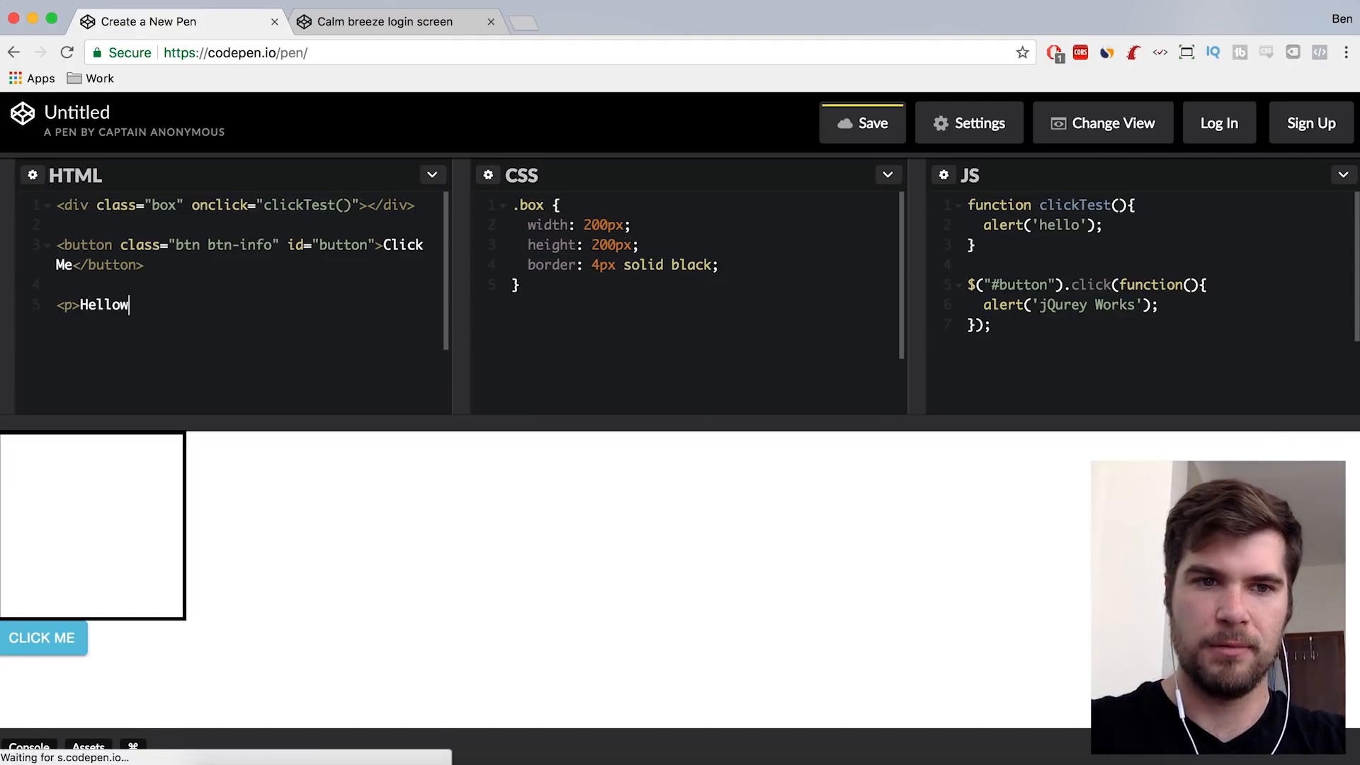
pyautogui.write('</p>')
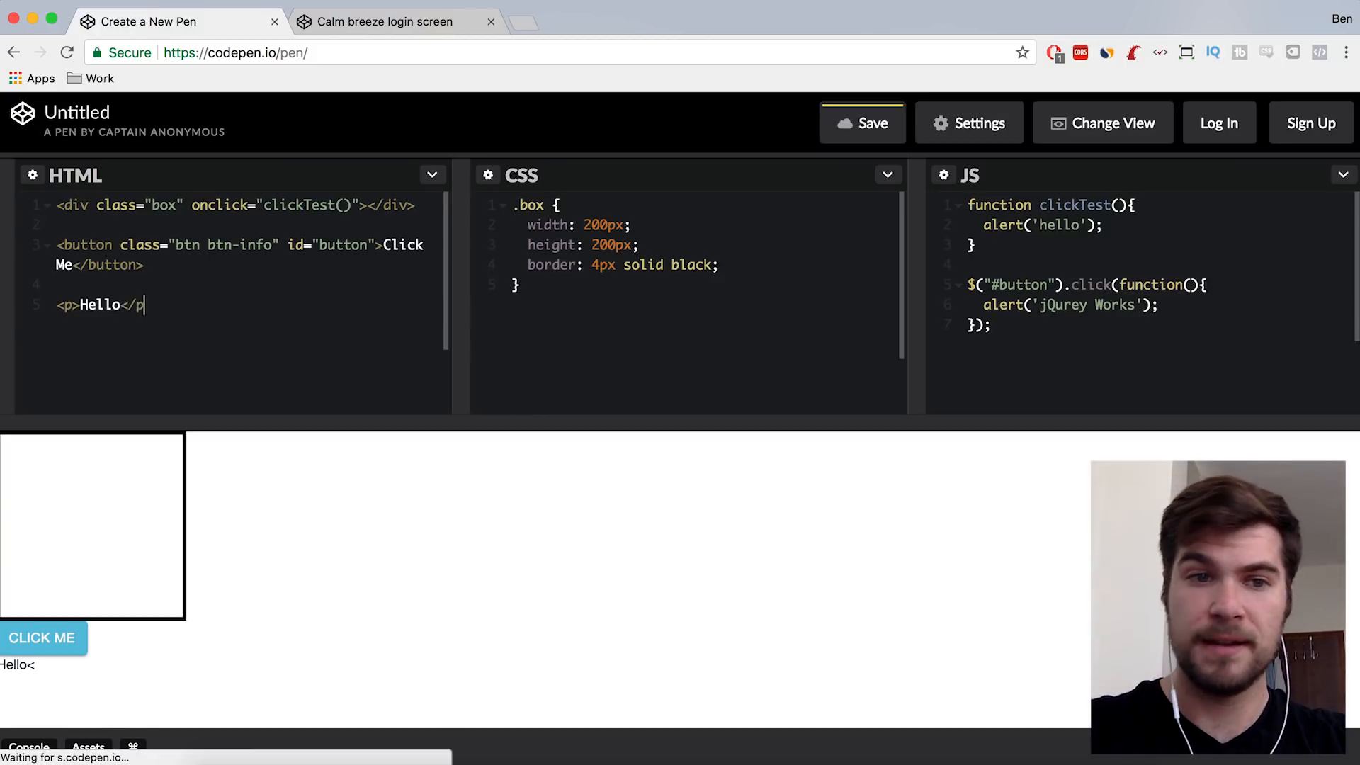
pyautogui.write('>')
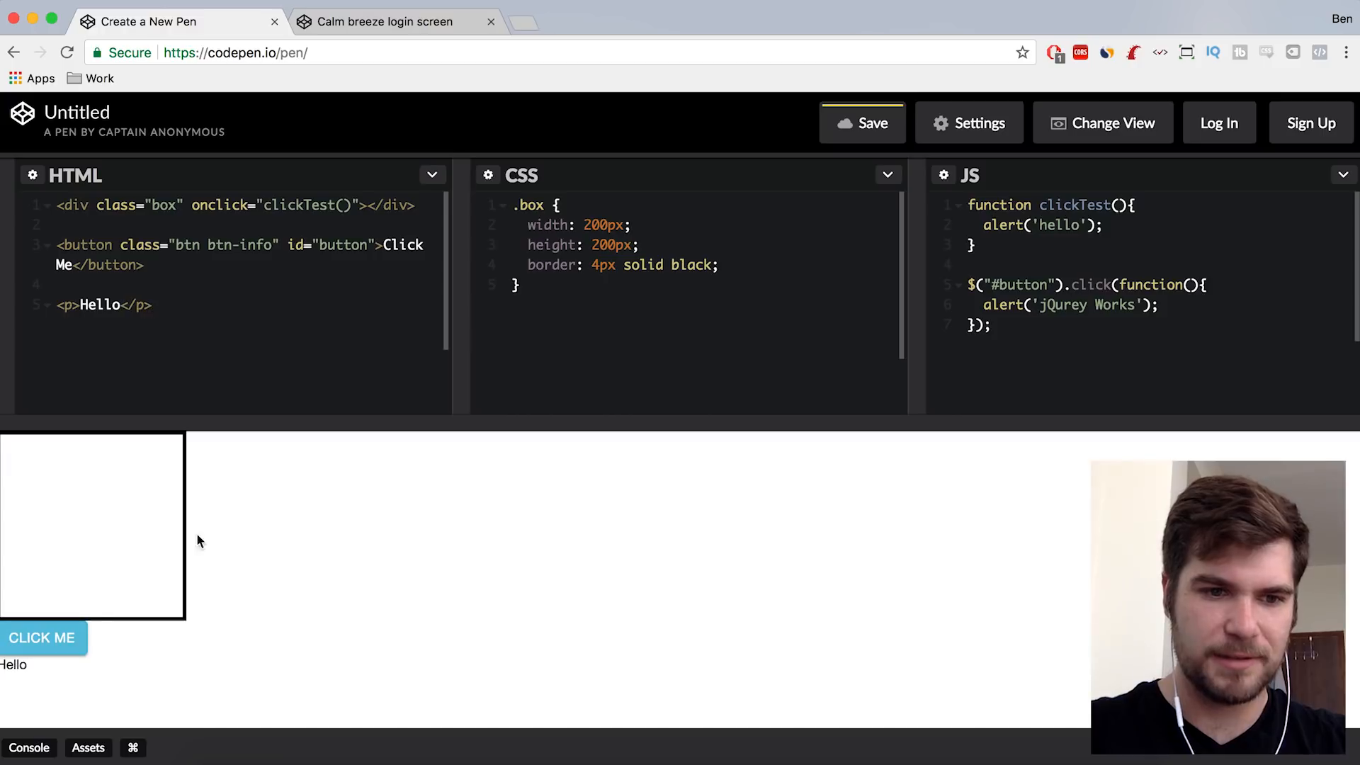
pyautogui.click(152, 305)
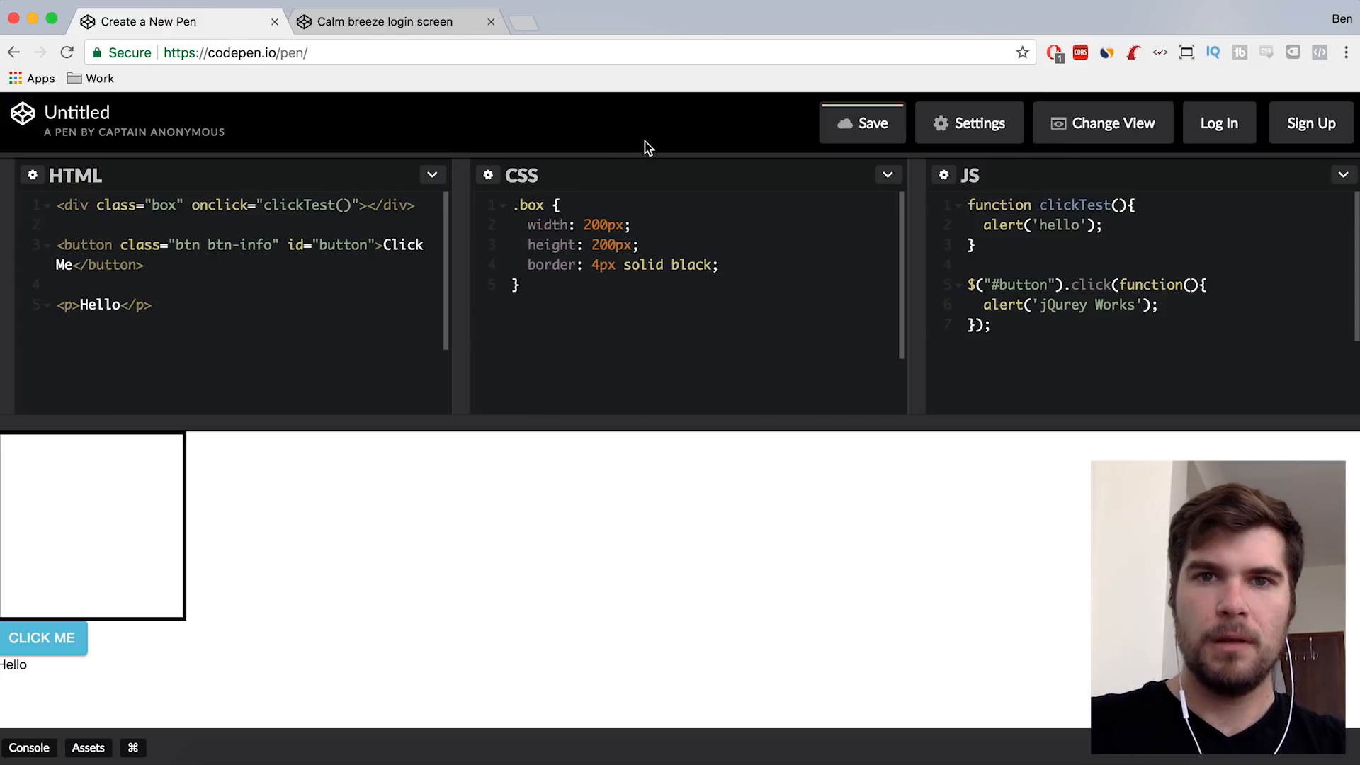
pyautogui.click(152, 305)
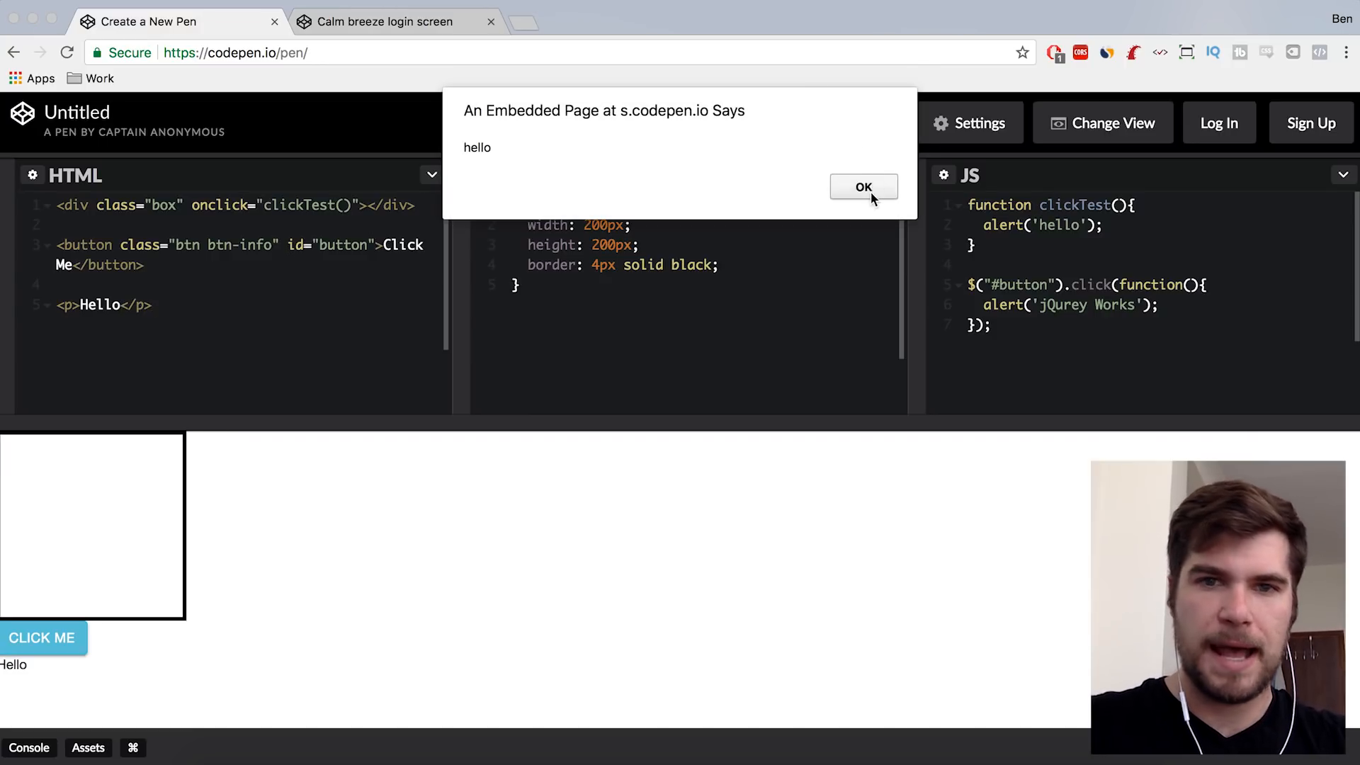
pyautogui.click(863, 186)
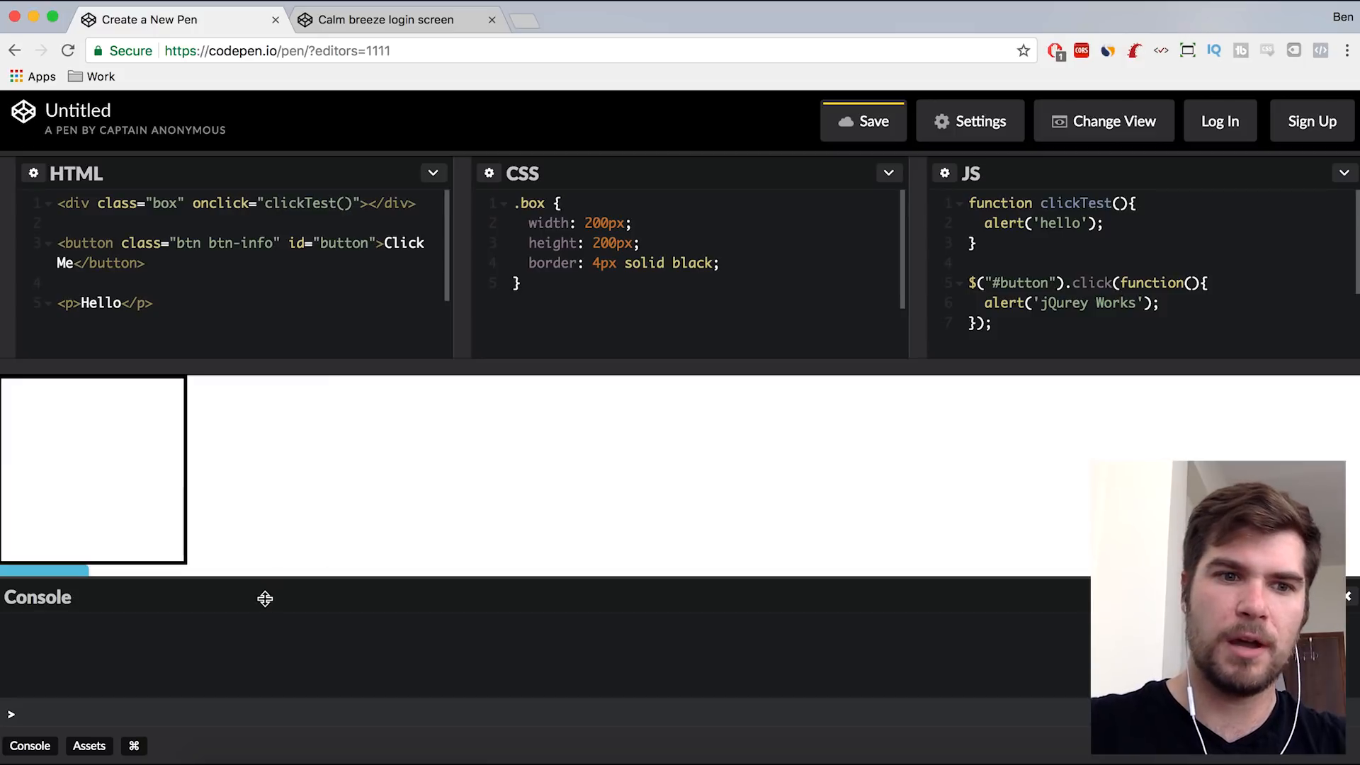
pyautogui.moveTo(193, 604)
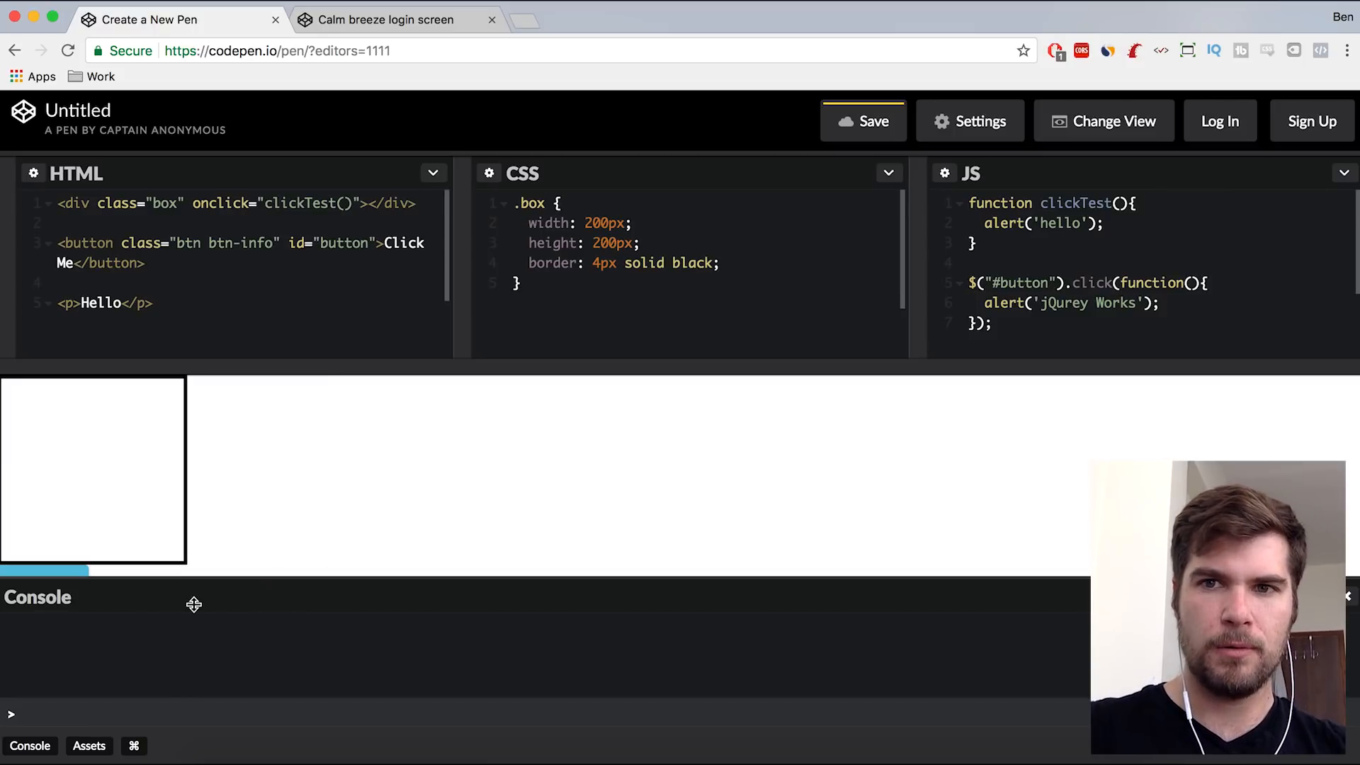
pyautogui.moveTo(193, 604)
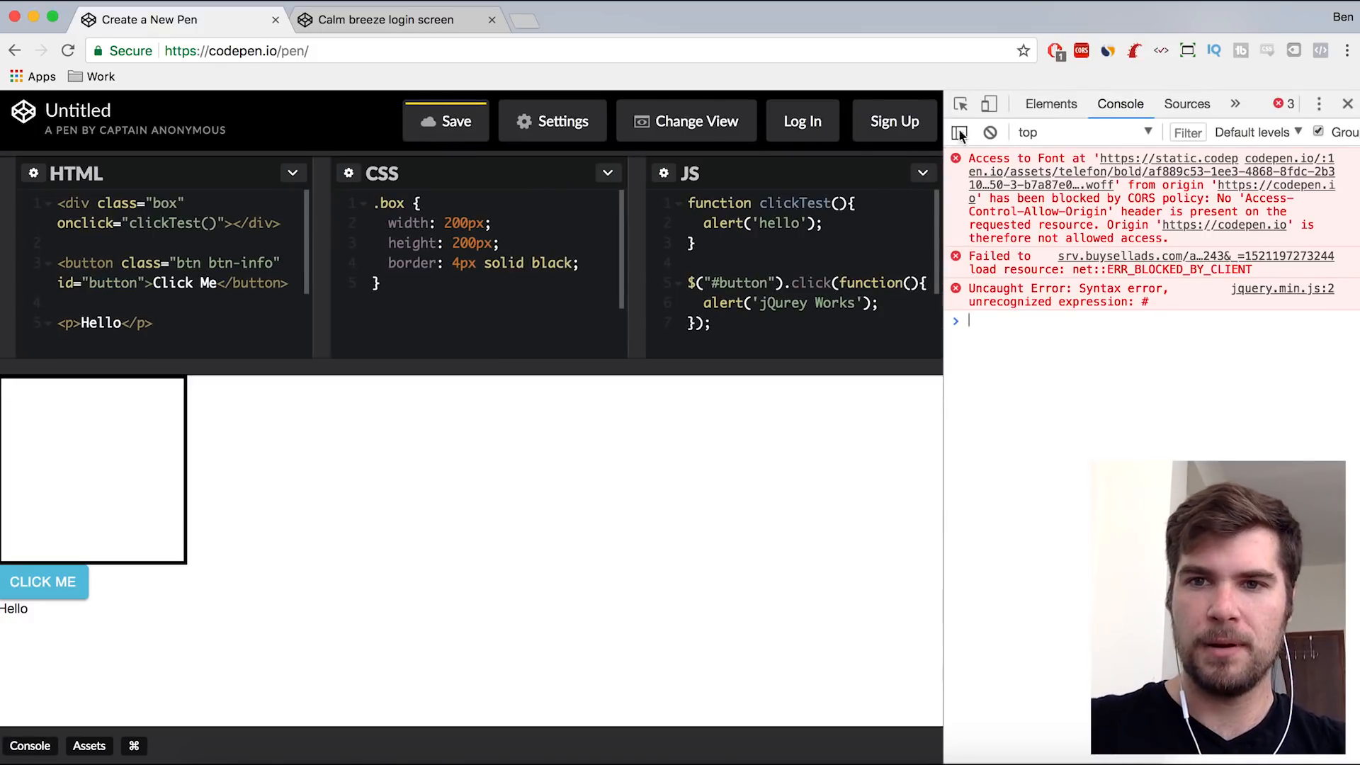
# - Clear the console errors, add <button id="run">Run</button>, and begin typing a function
pyautogui.click(988, 131)
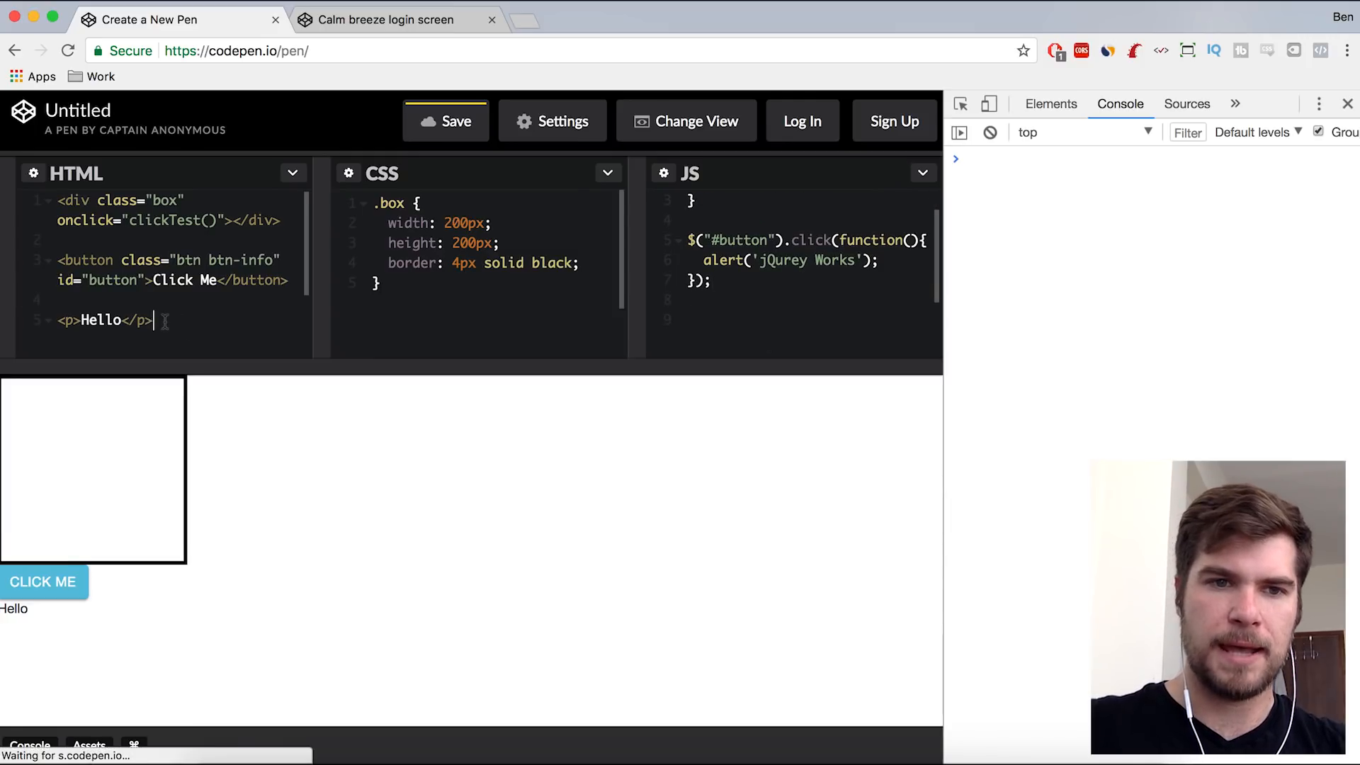
pyautogui.write('<but')
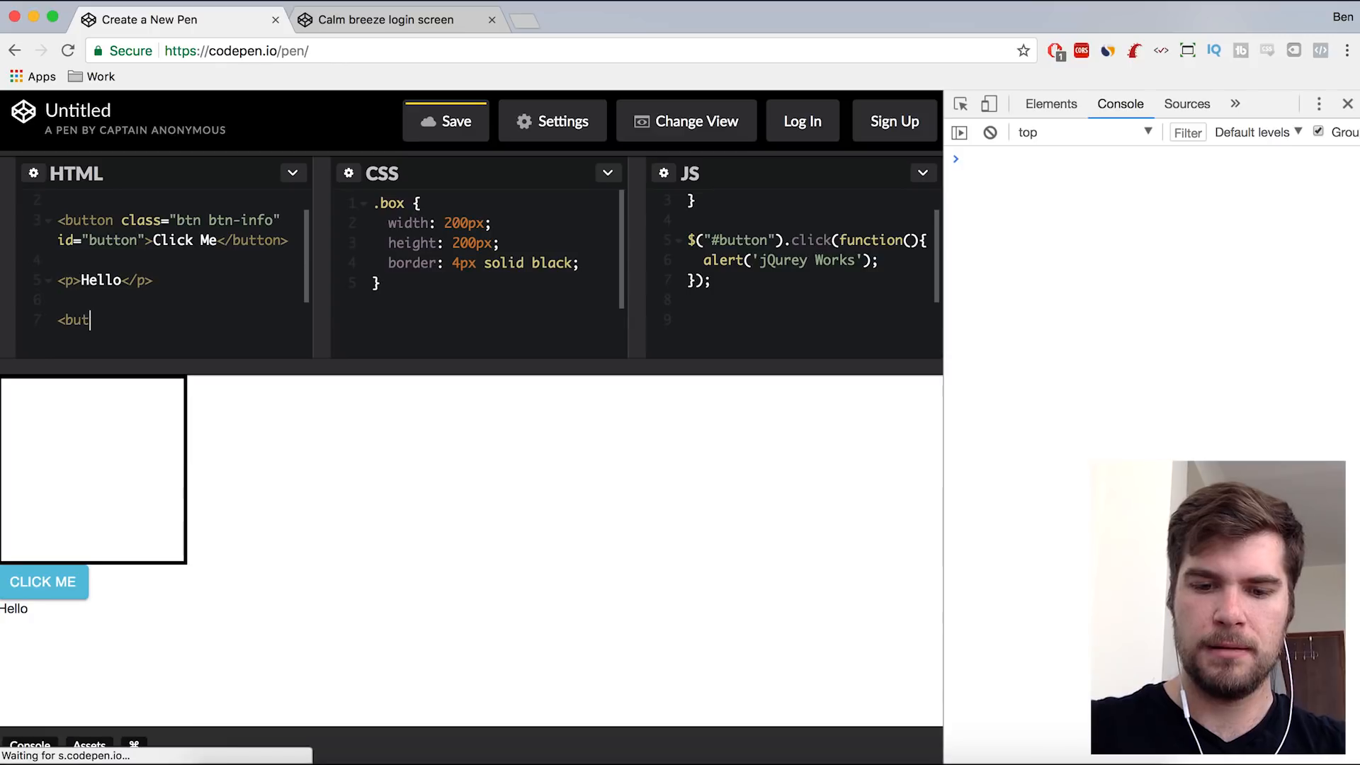
pyautogui.write('ton></')
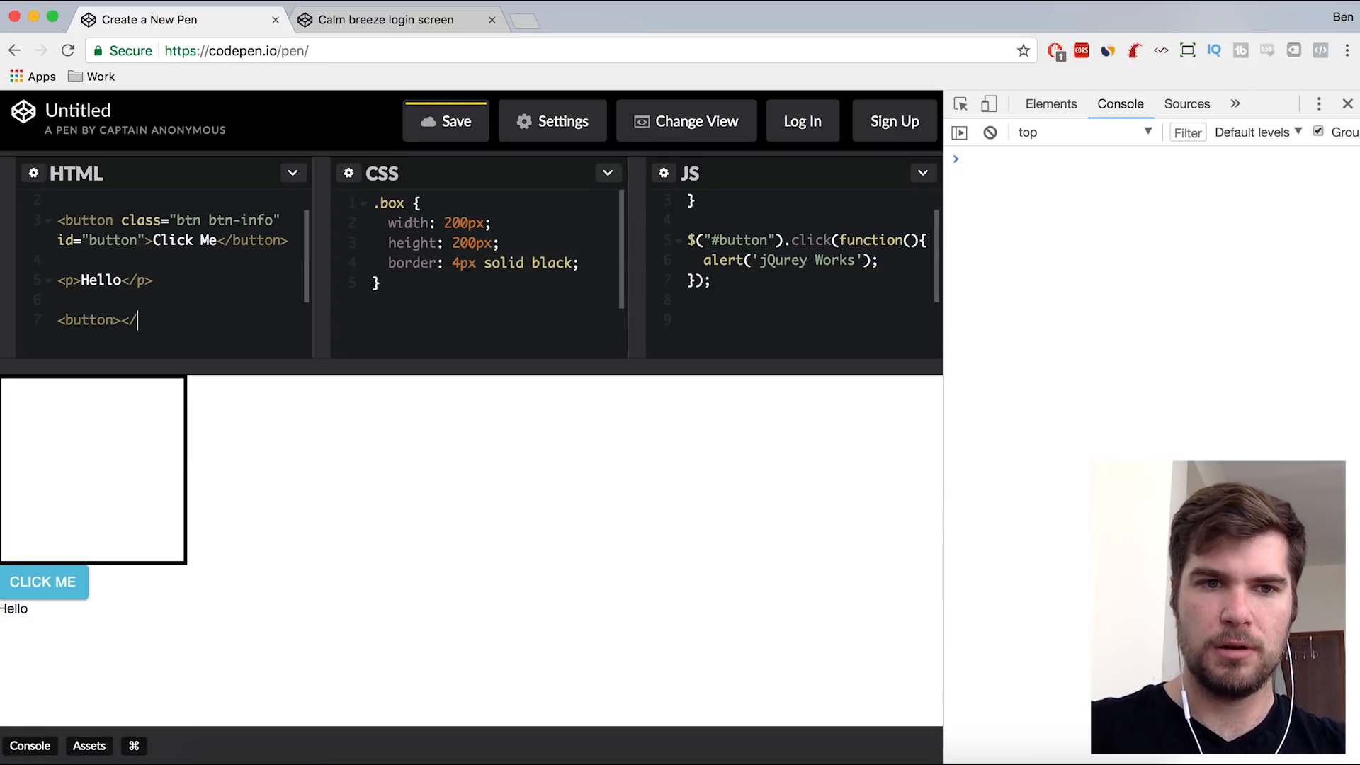
pyautogui.write('button>')
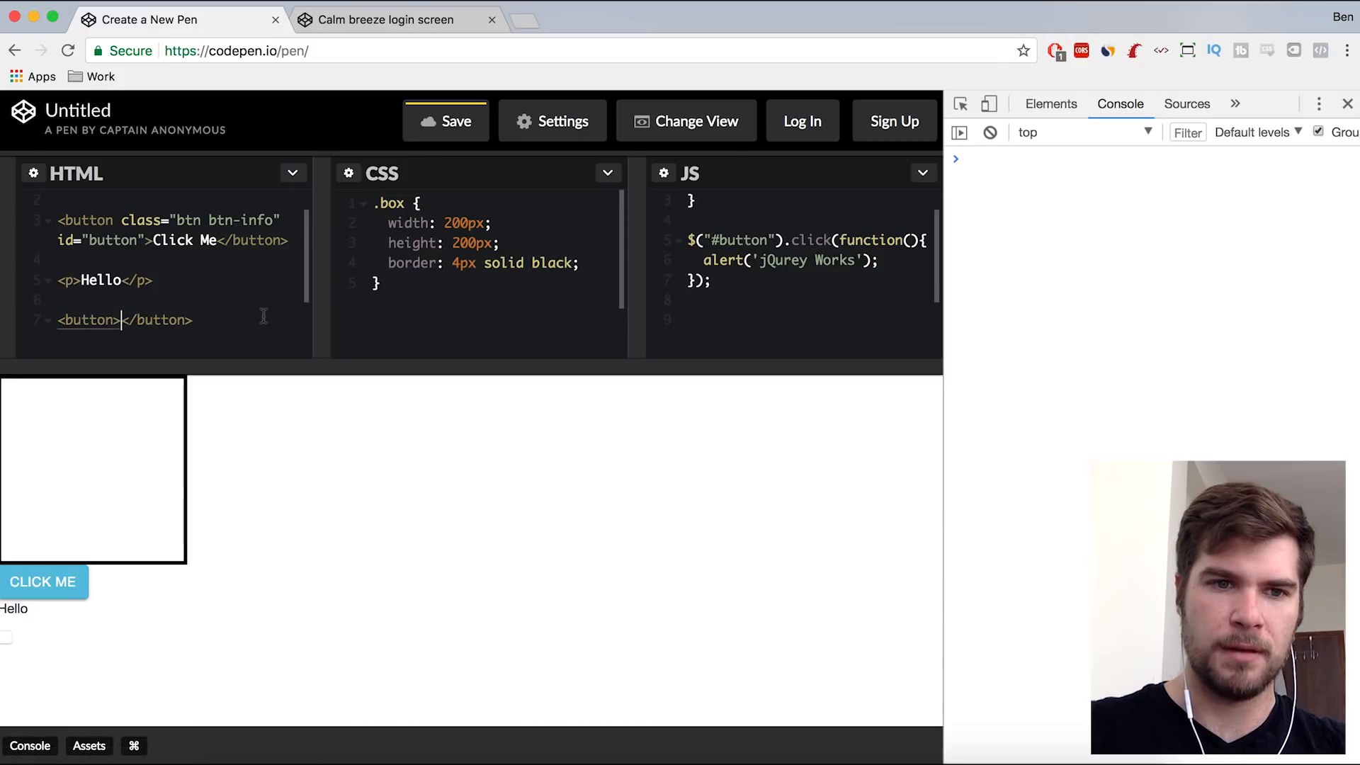
pyautogui.write('Run')
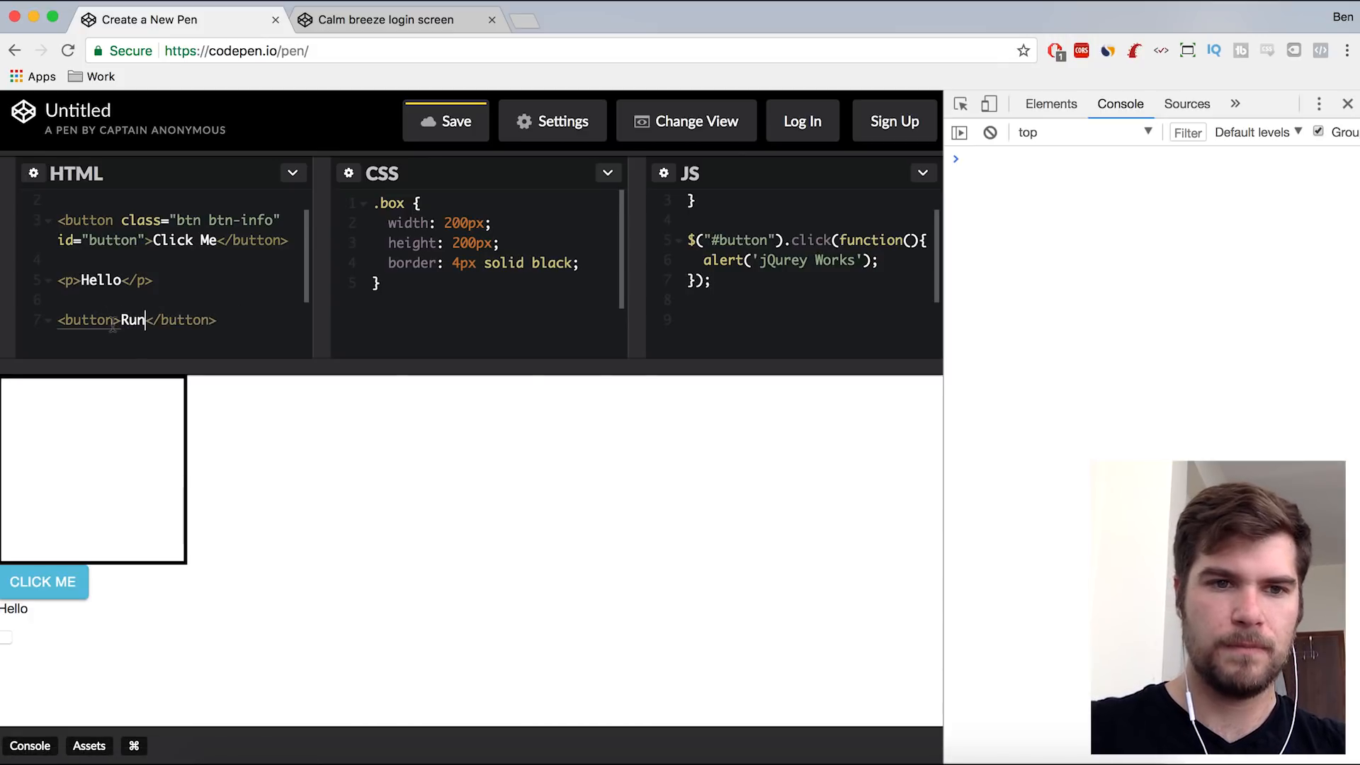
pyautogui.write('i')
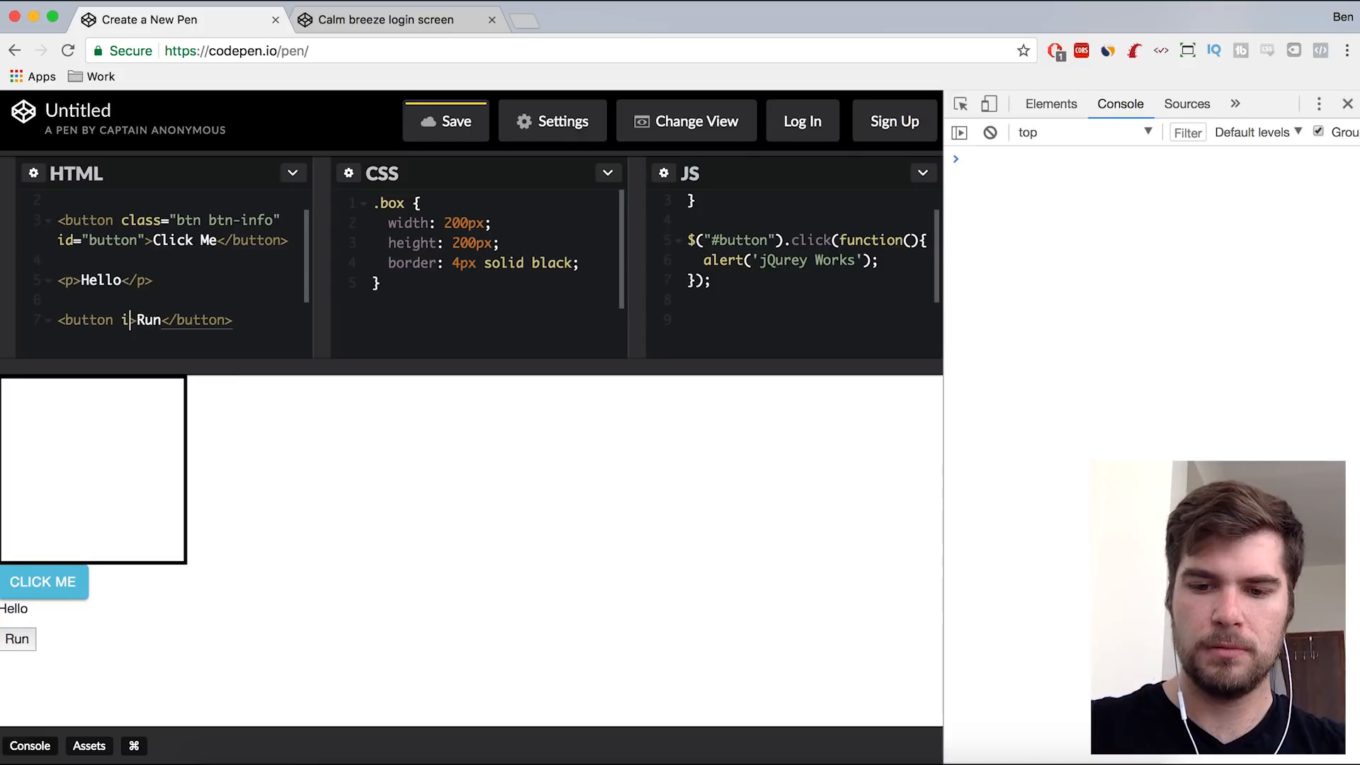
pyautogui.write('d=""')
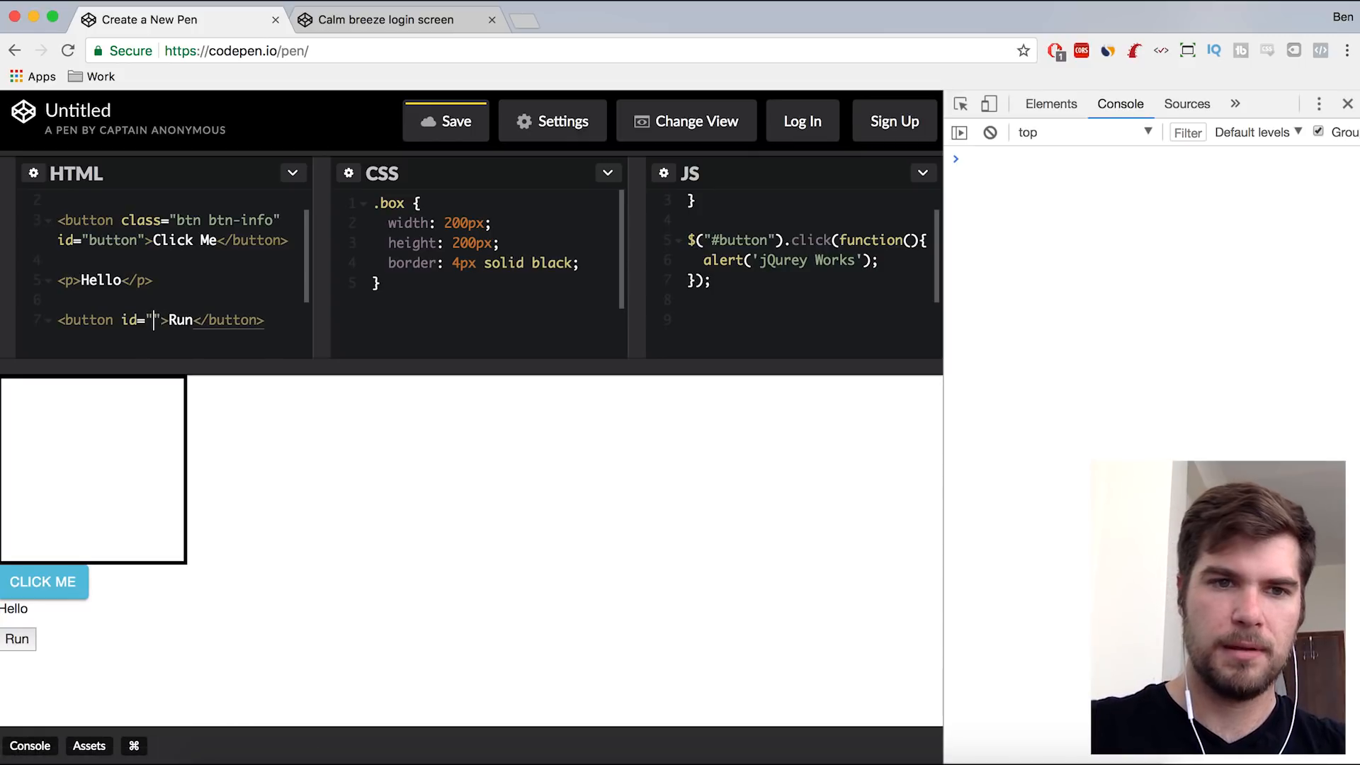
pyautogui.write('run')
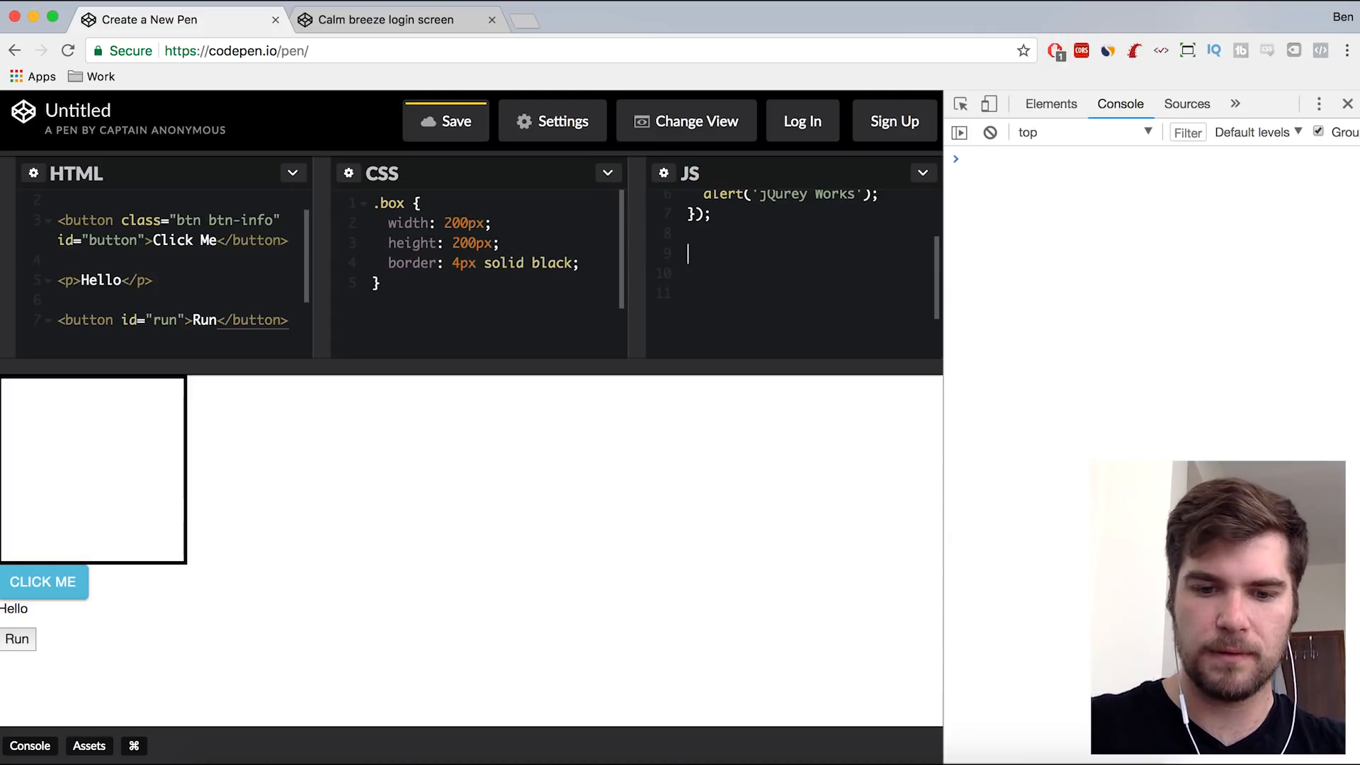
pyautogui.write('funci')
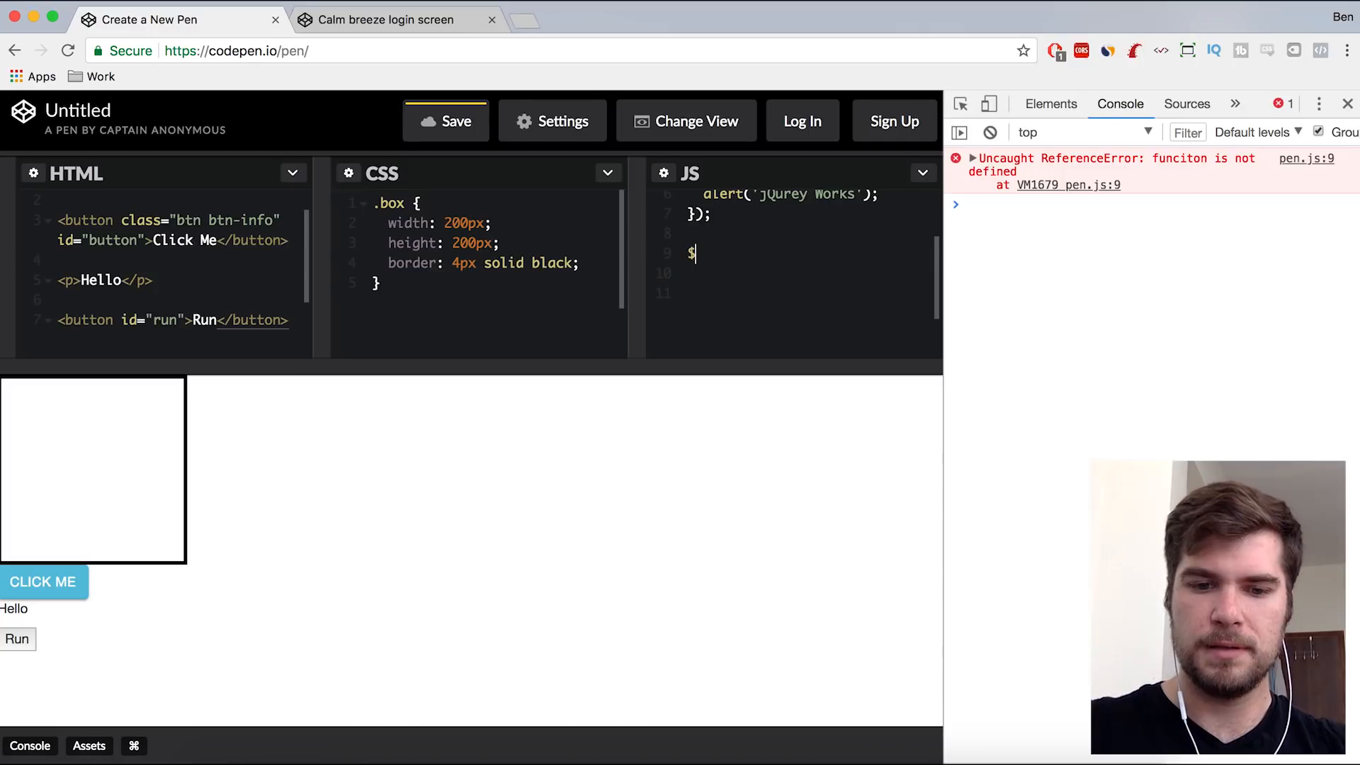
pyautogui.write('(')
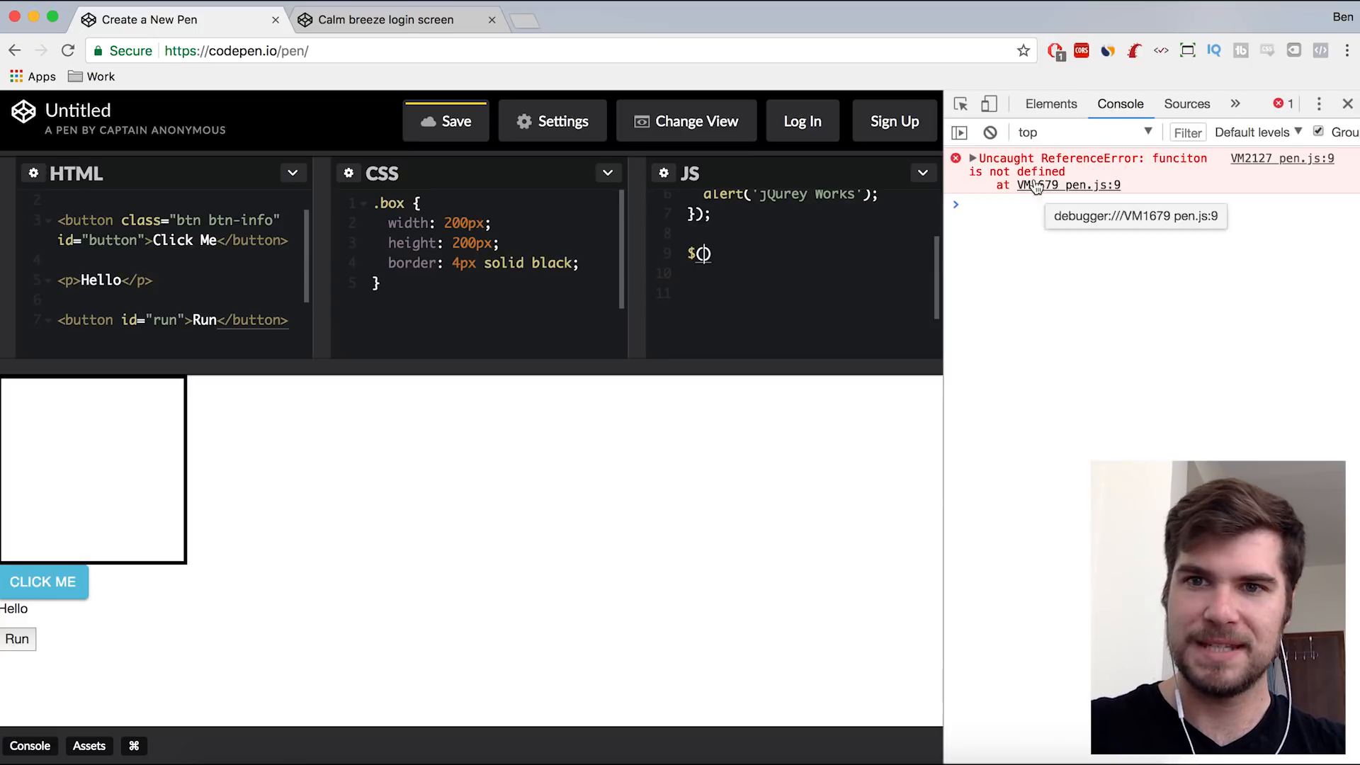
pyautogui.moveTo(1071, 185)
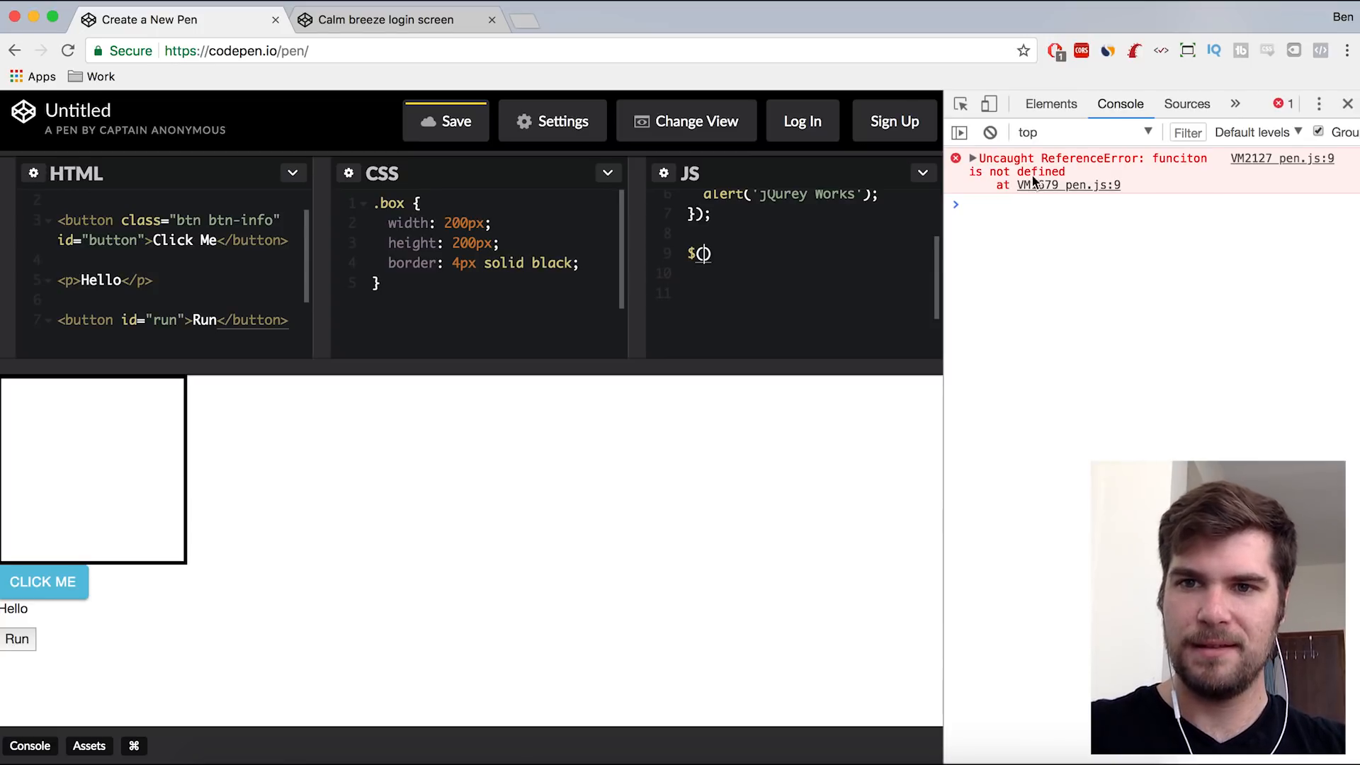
# - Clear the new console error and add a $("#run").click handler
pyautogui.click(989, 132)
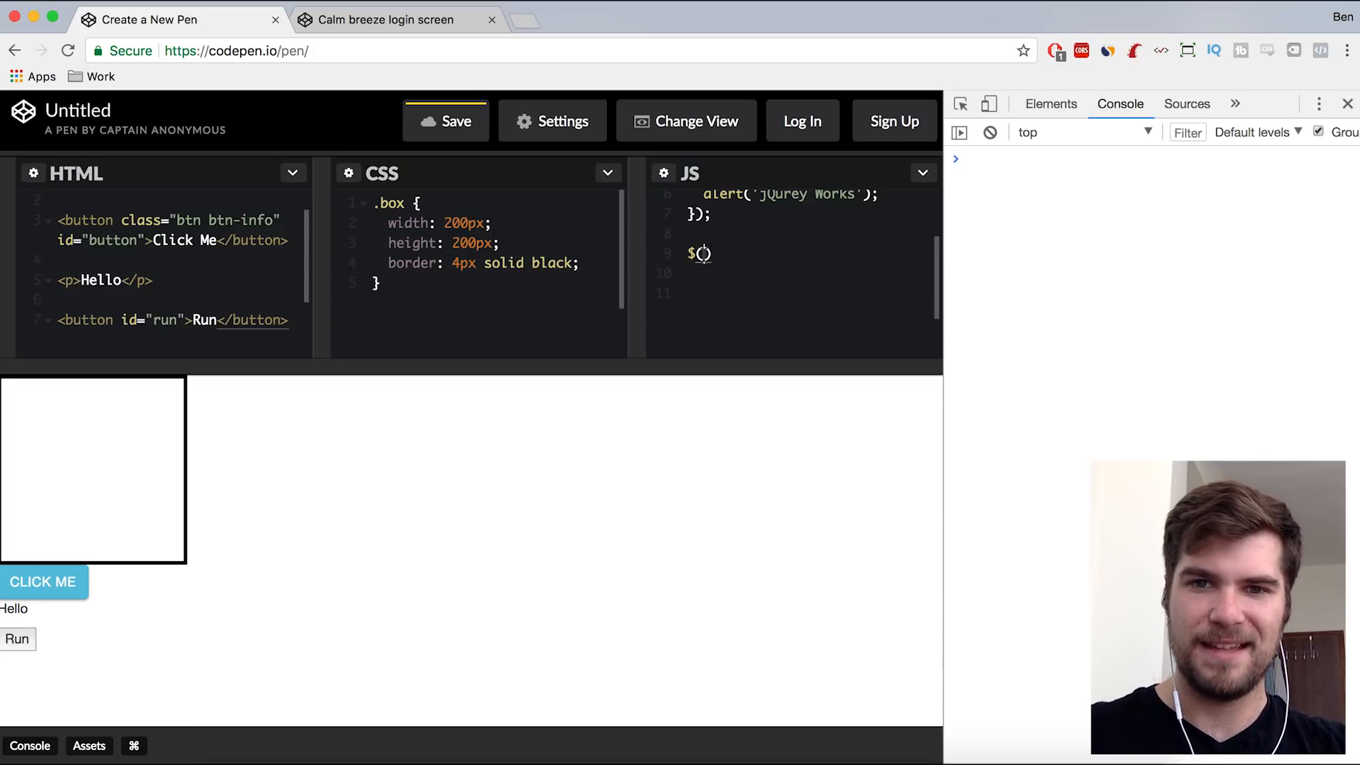
pyautogui.write('""')
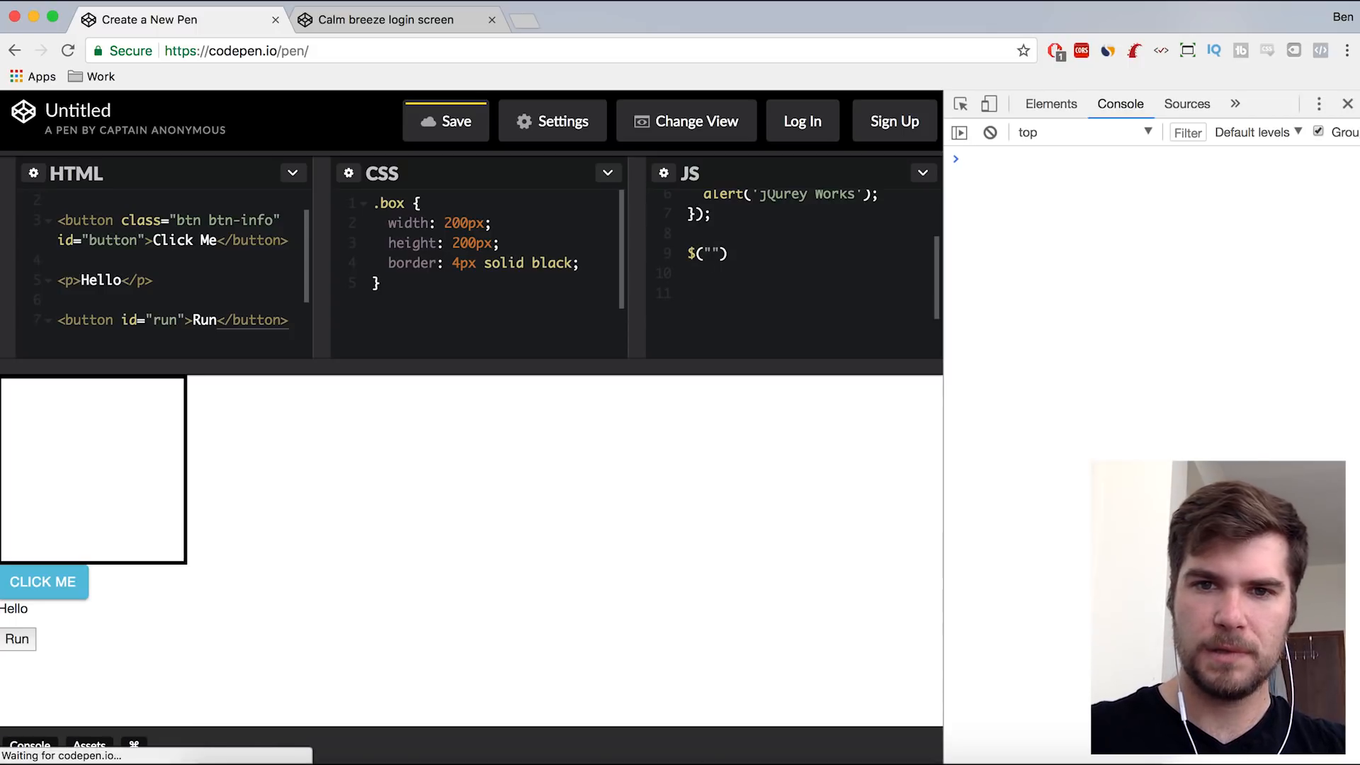
pyautogui.write('#run')
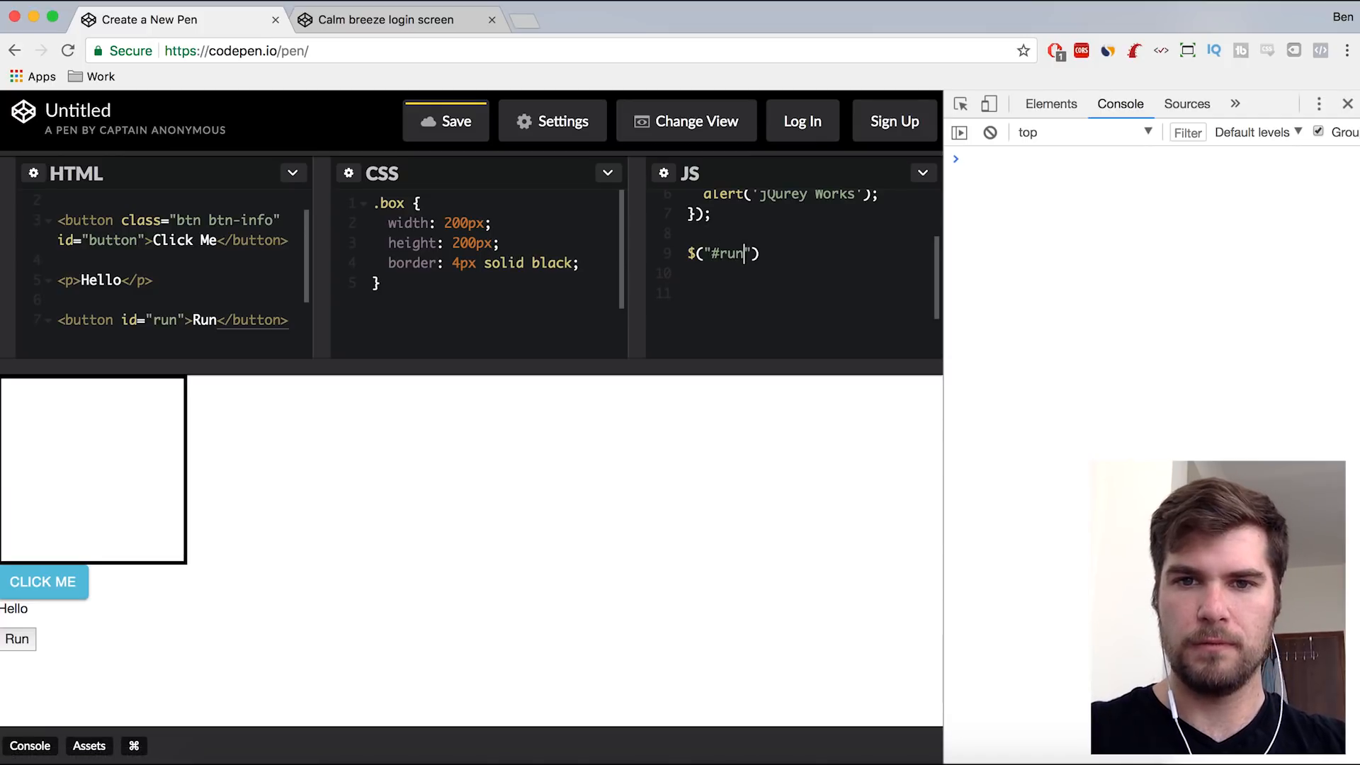
pyautogui.write('.c')
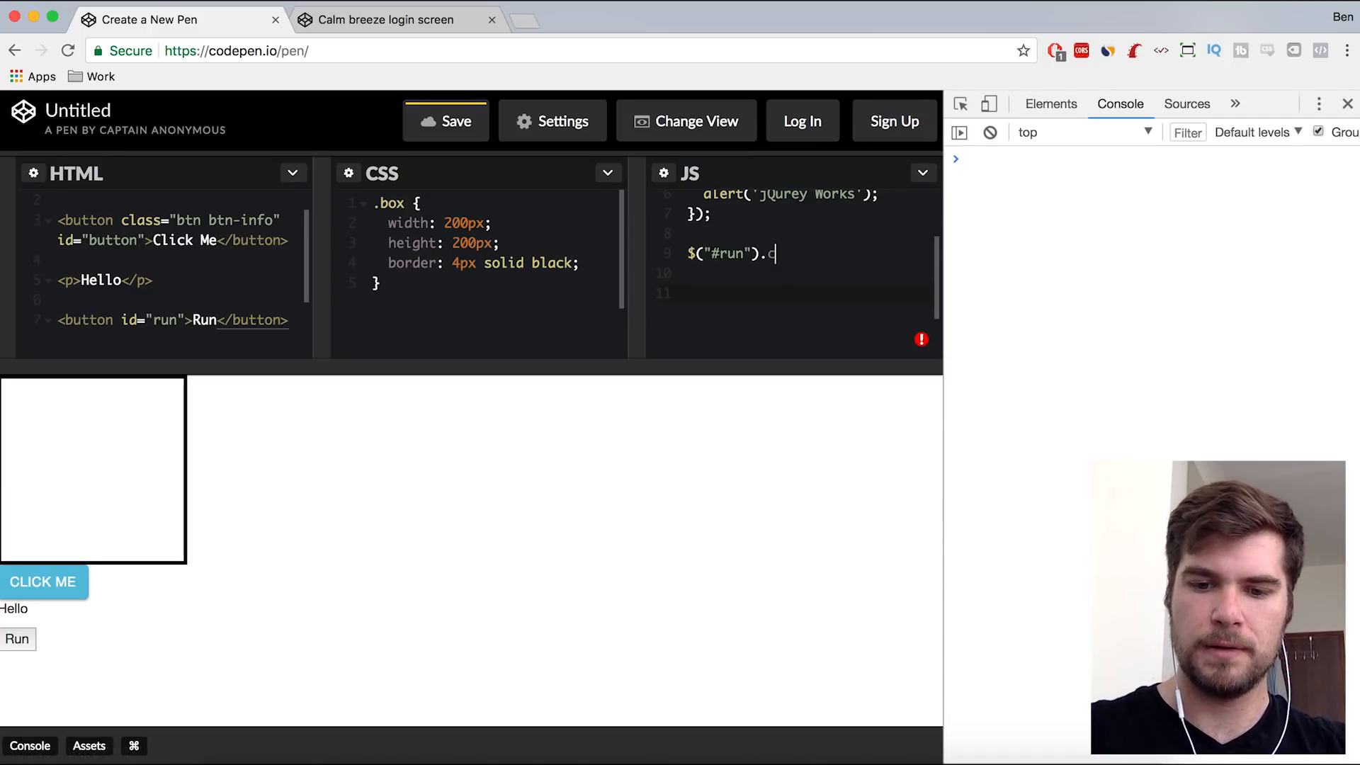
pyautogui.write('lick(function(){')
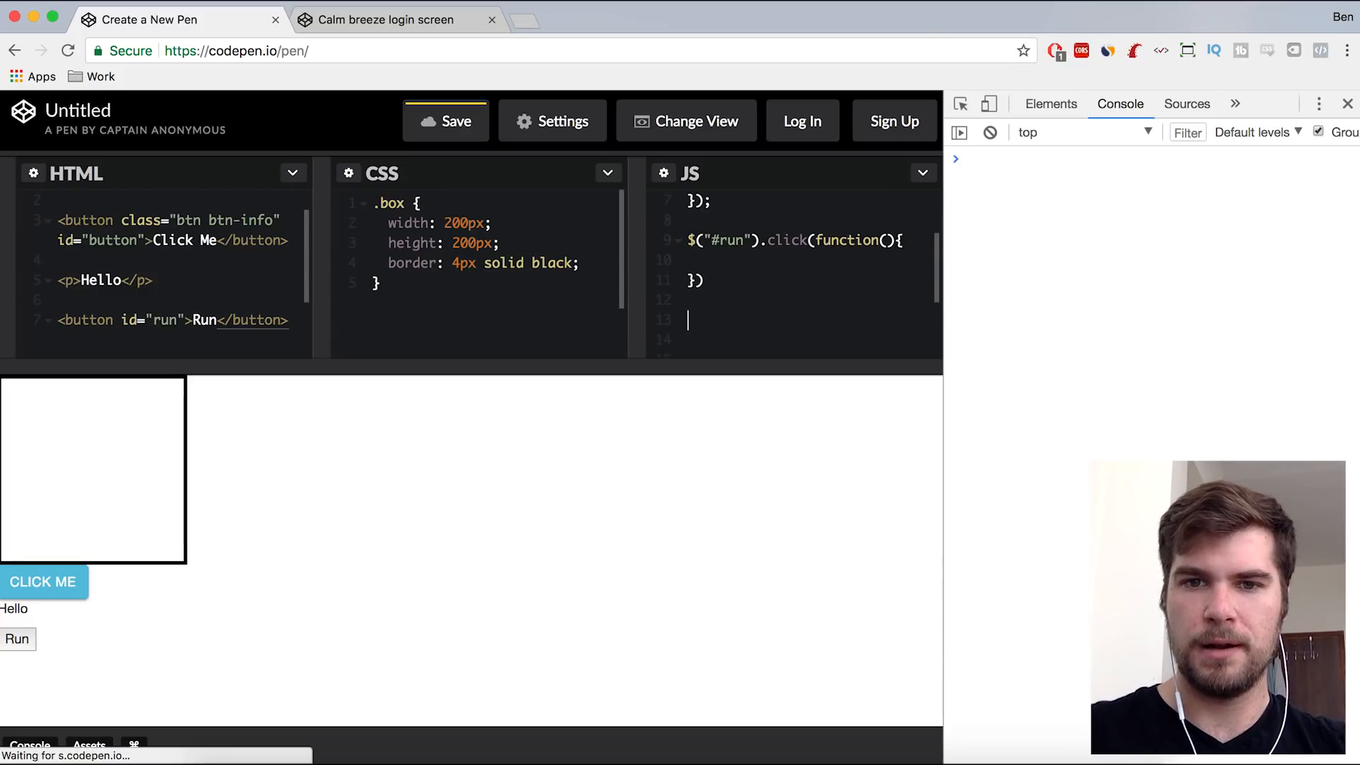
# - Declare a runLoop() function in the JS editor
pyautogui.write('functio')
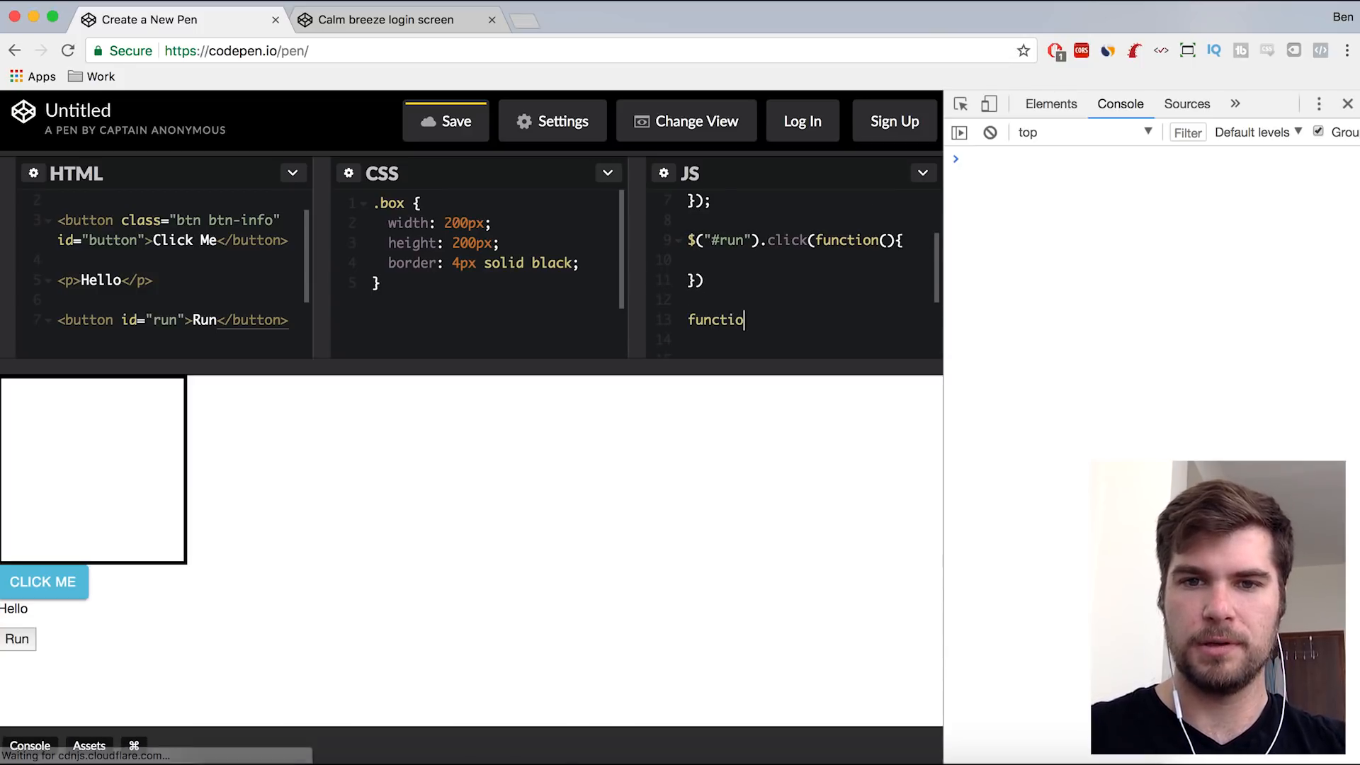
pyautogui.write('n run')
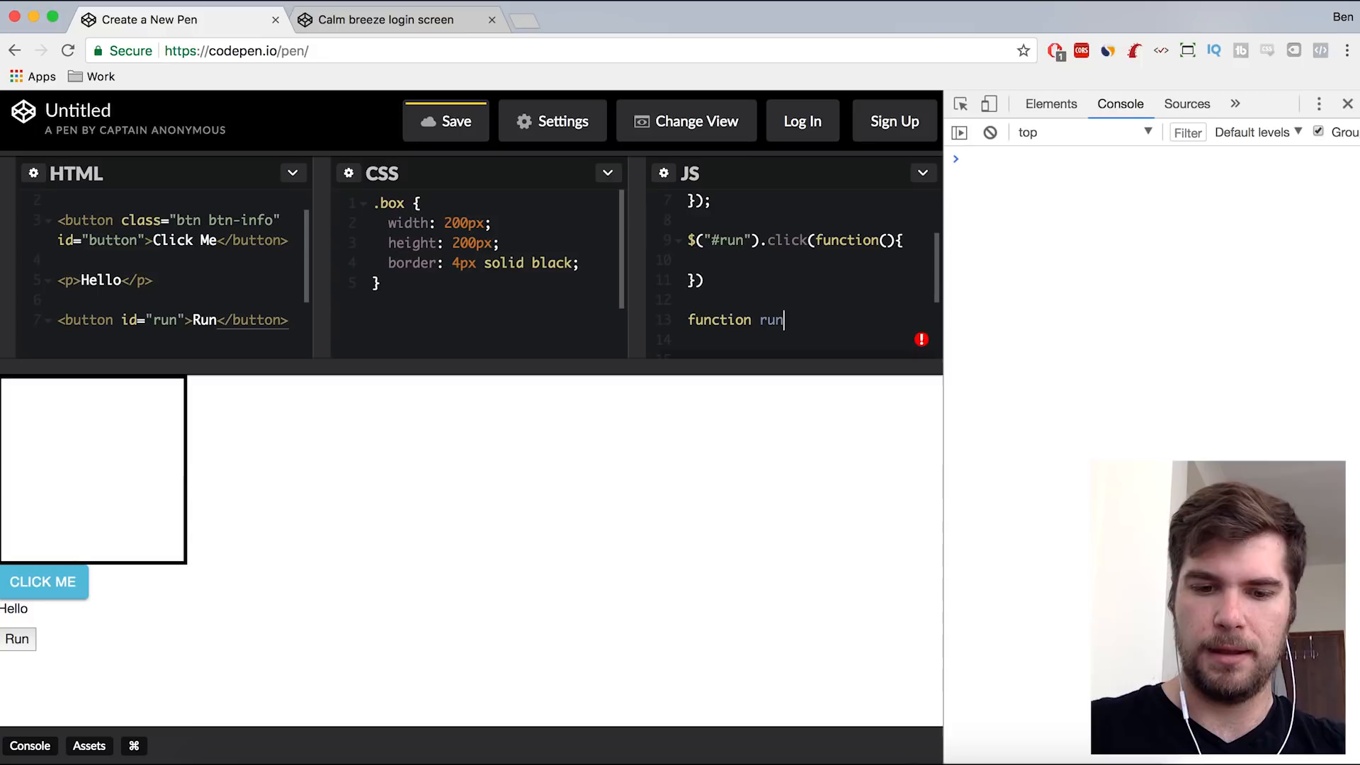
pyautogui.write('Loop')
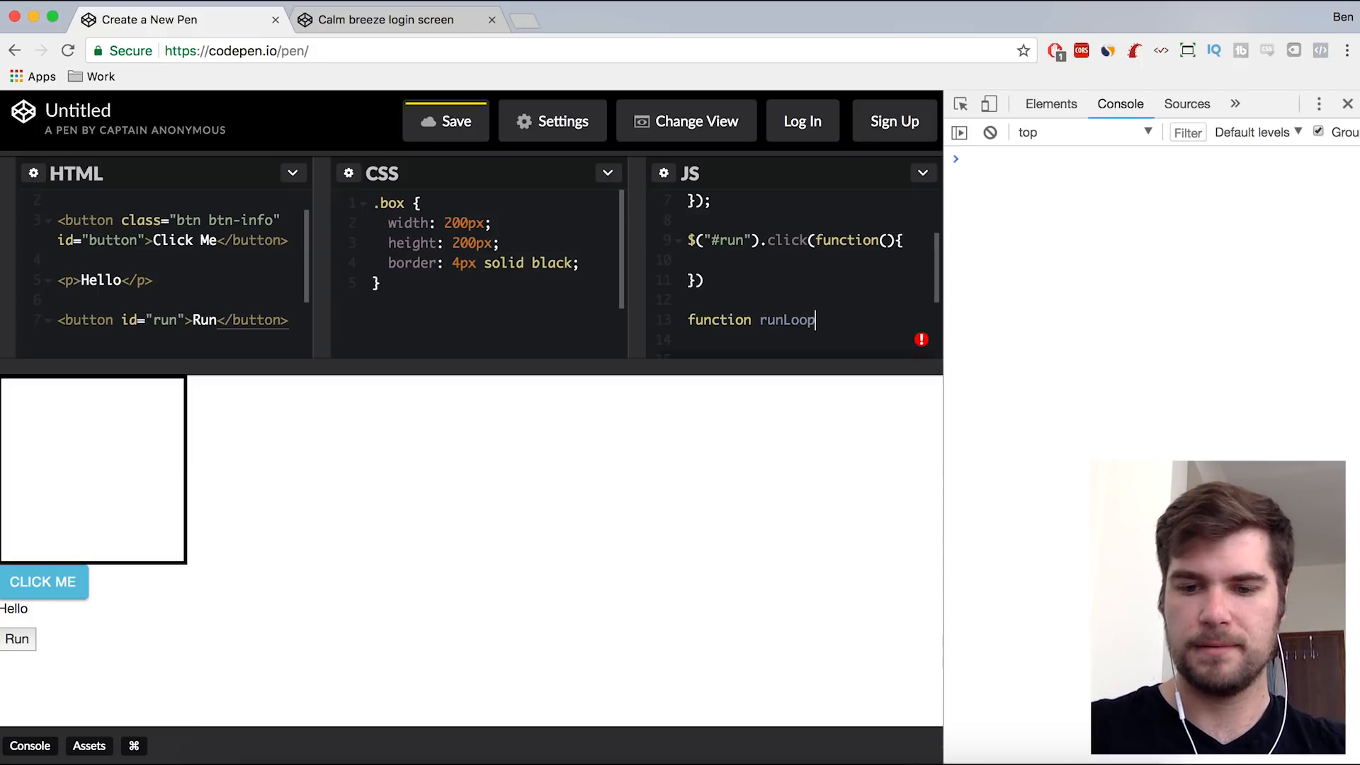
pyautogui.write('() {')
pyautogui.click(807, 340)
pyautogui.write('v')
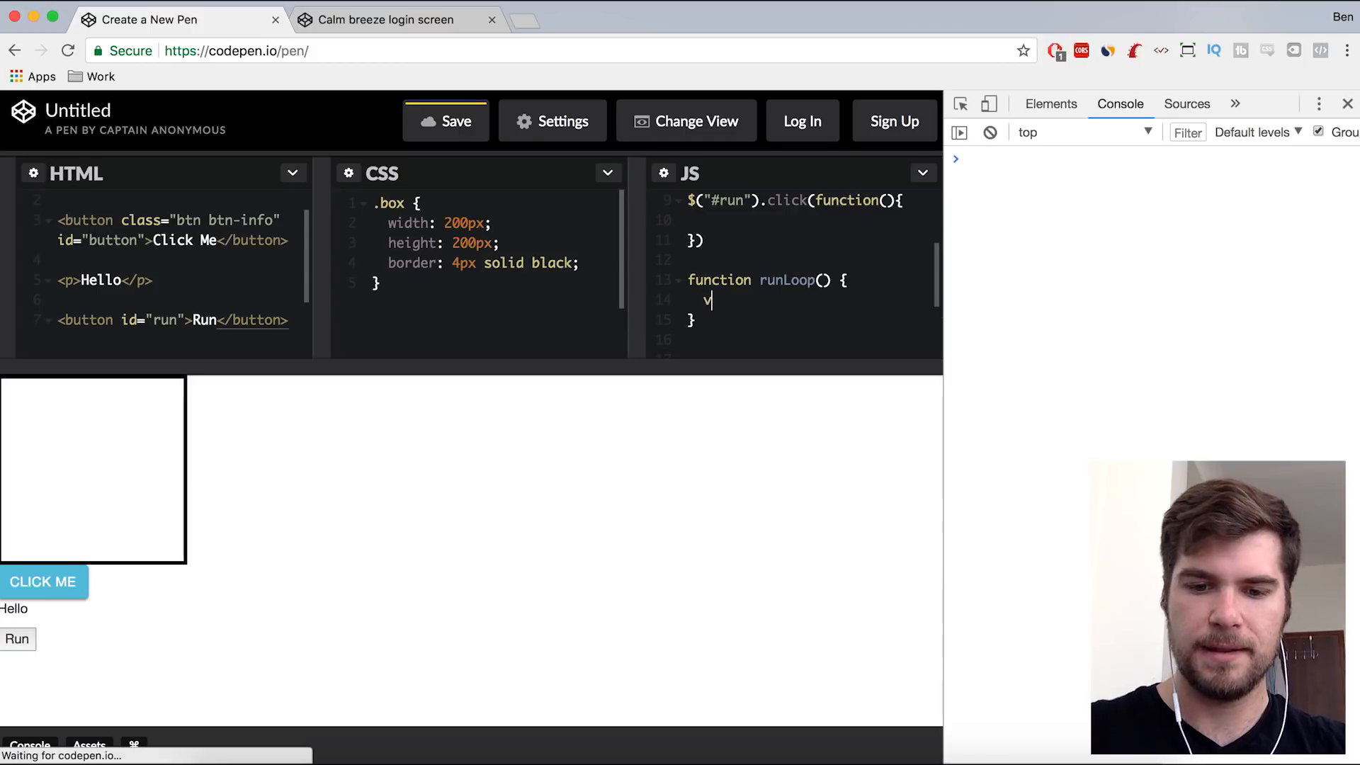
# - Add a for loop from i = 0 while i < 5 that runs console.log(i)
pyautogui.write('ar')
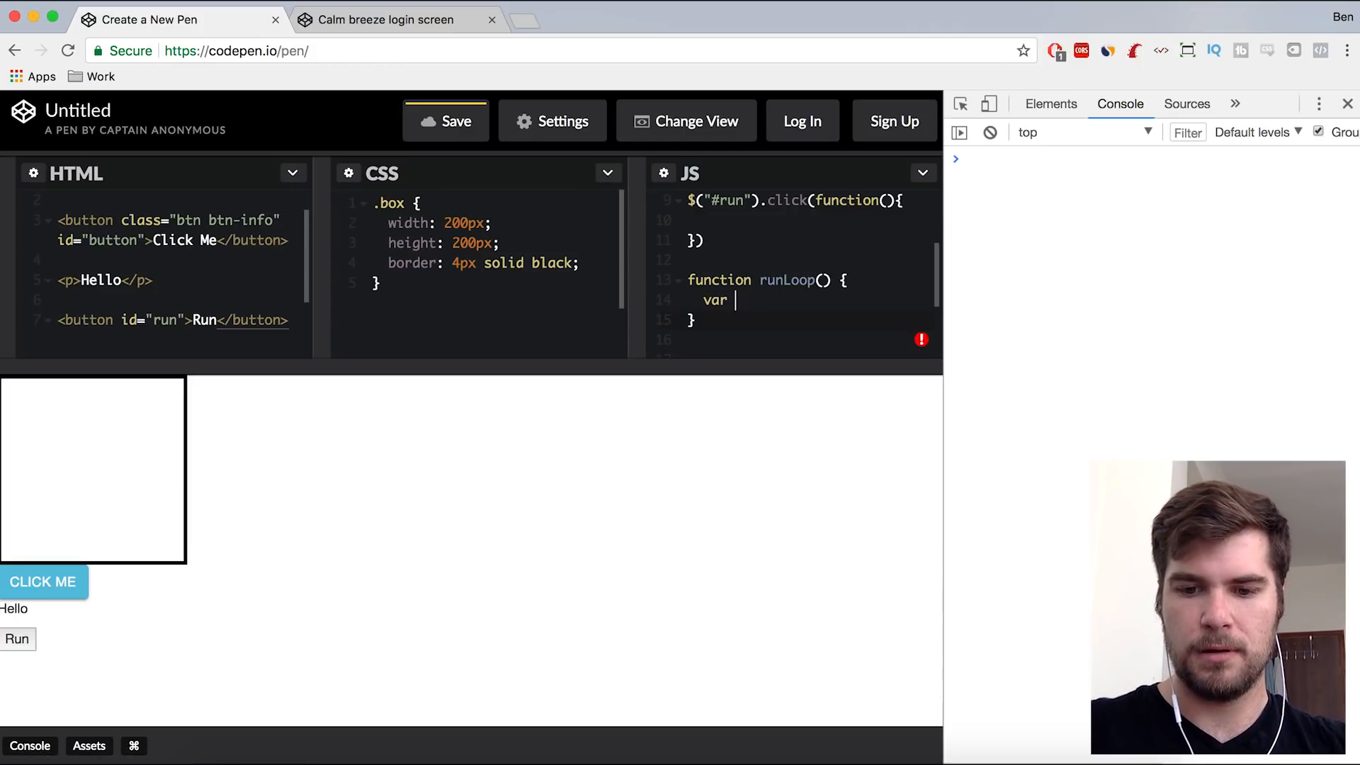
pyautogui.write('for (')
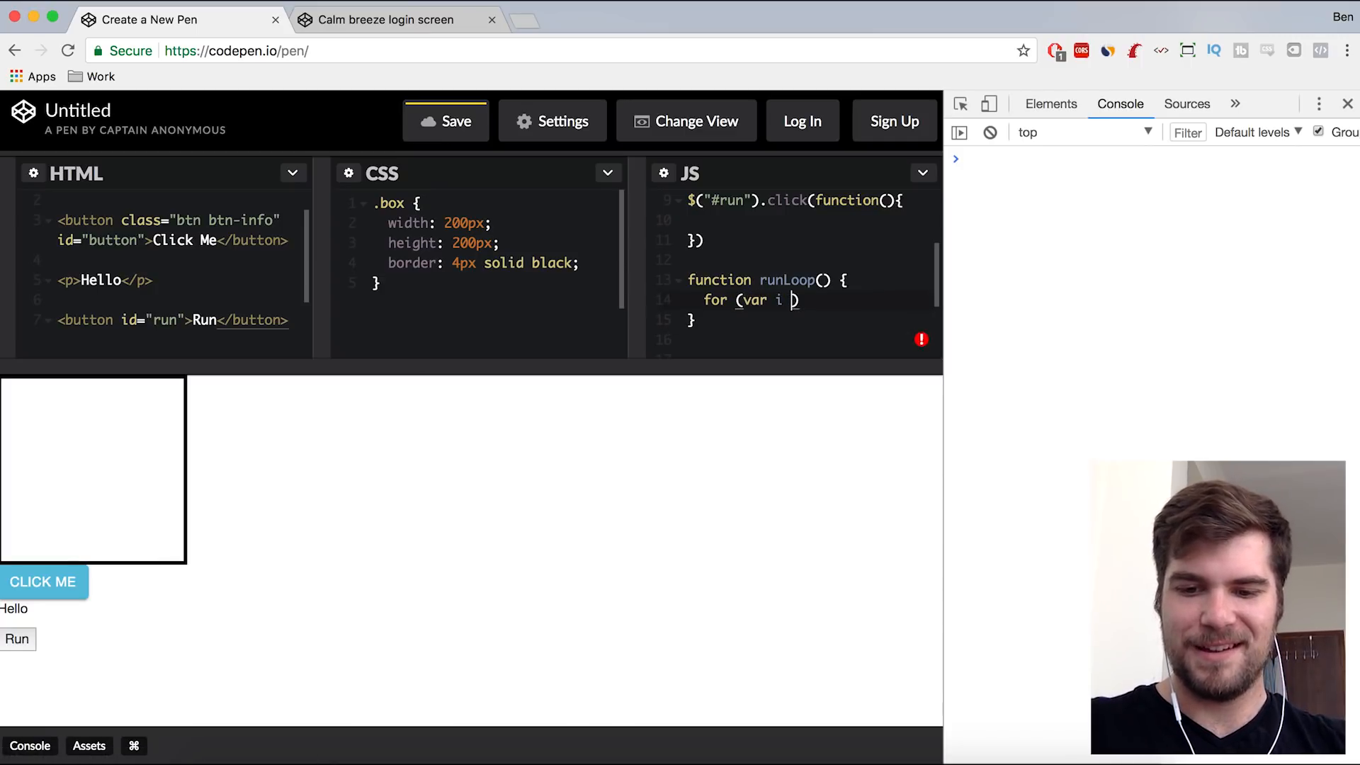
pyautogui.write('=')
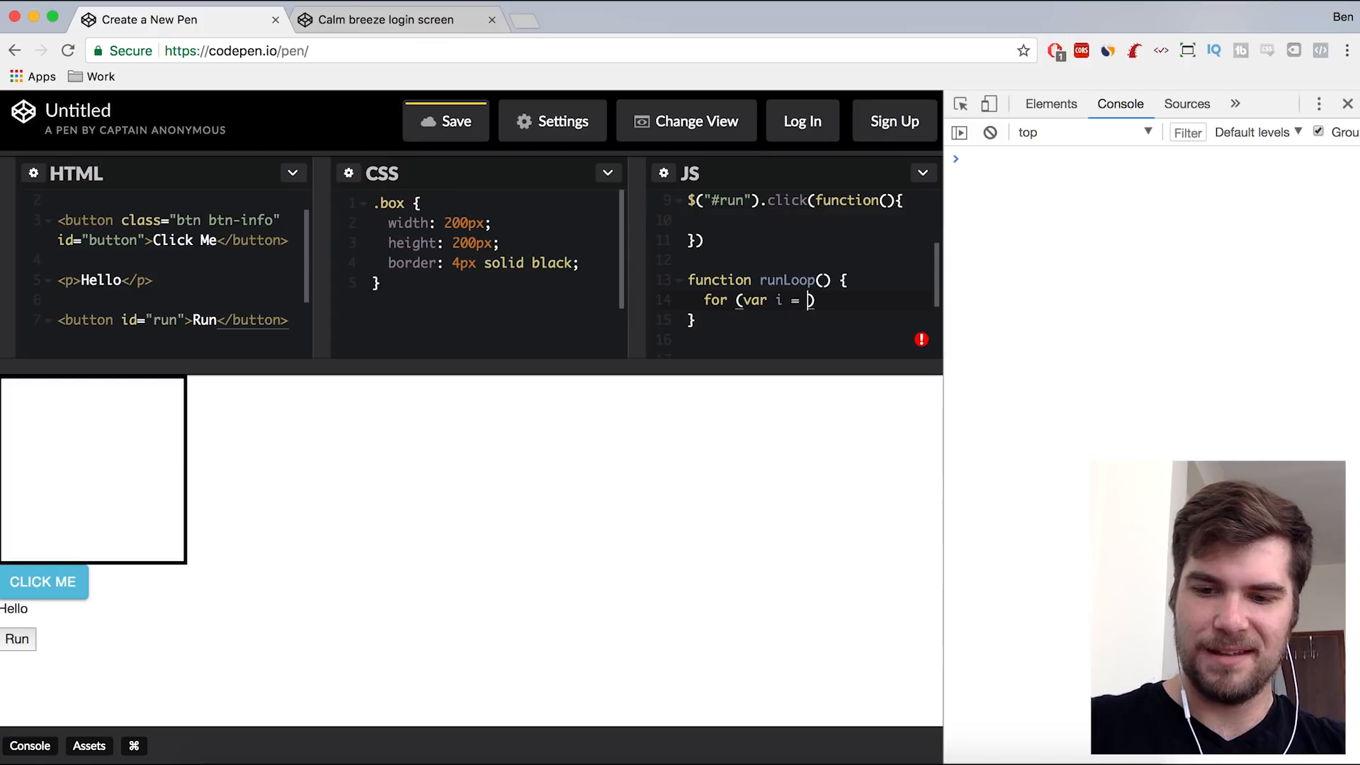
pyautogui.write('; i')
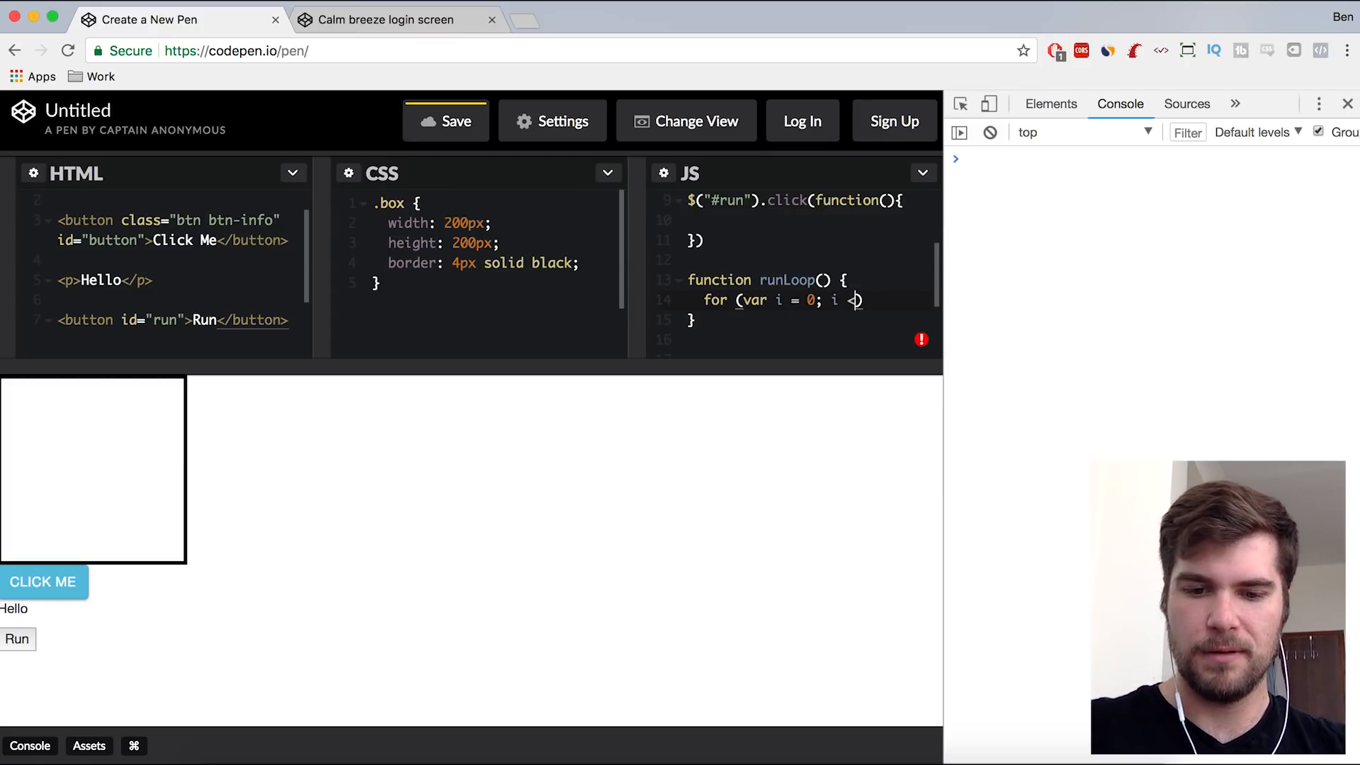
pyautogui.write('< 5;')
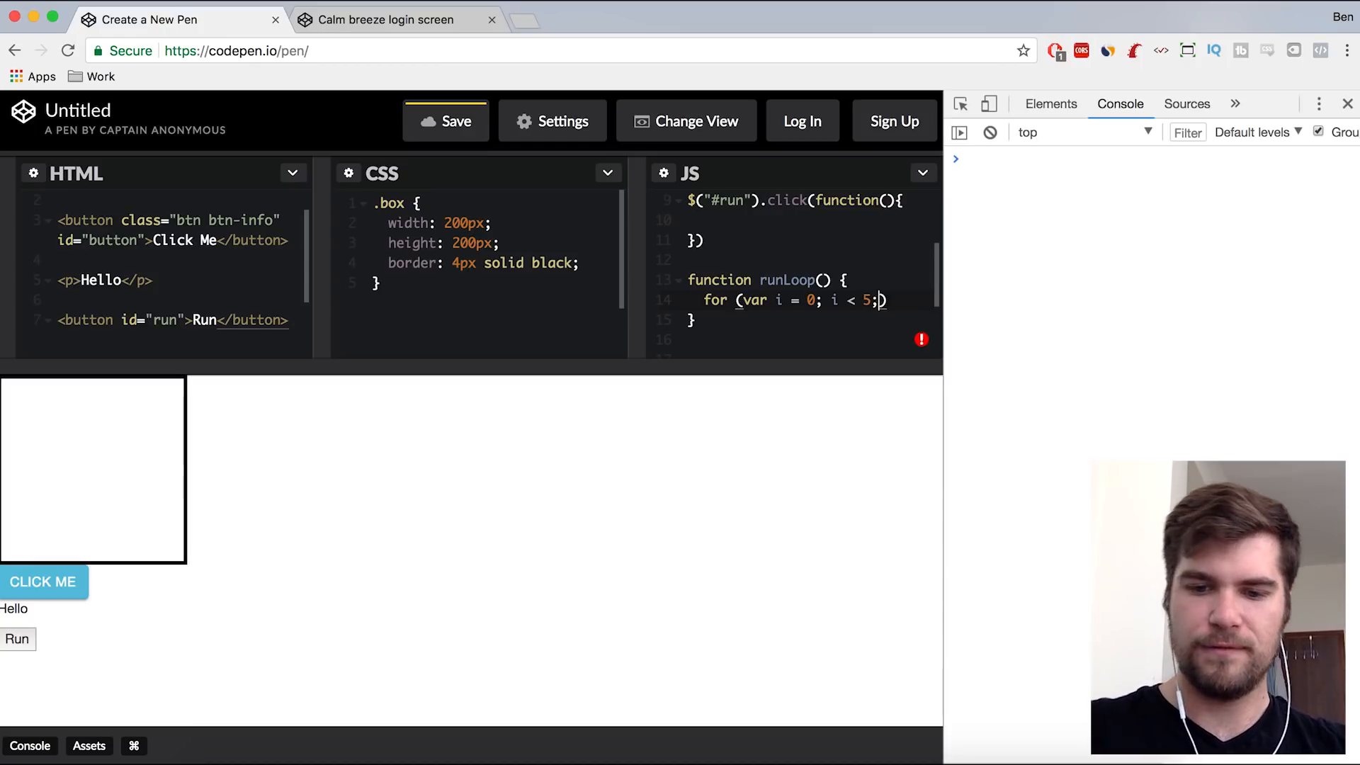
pyautogui.write('i++)')
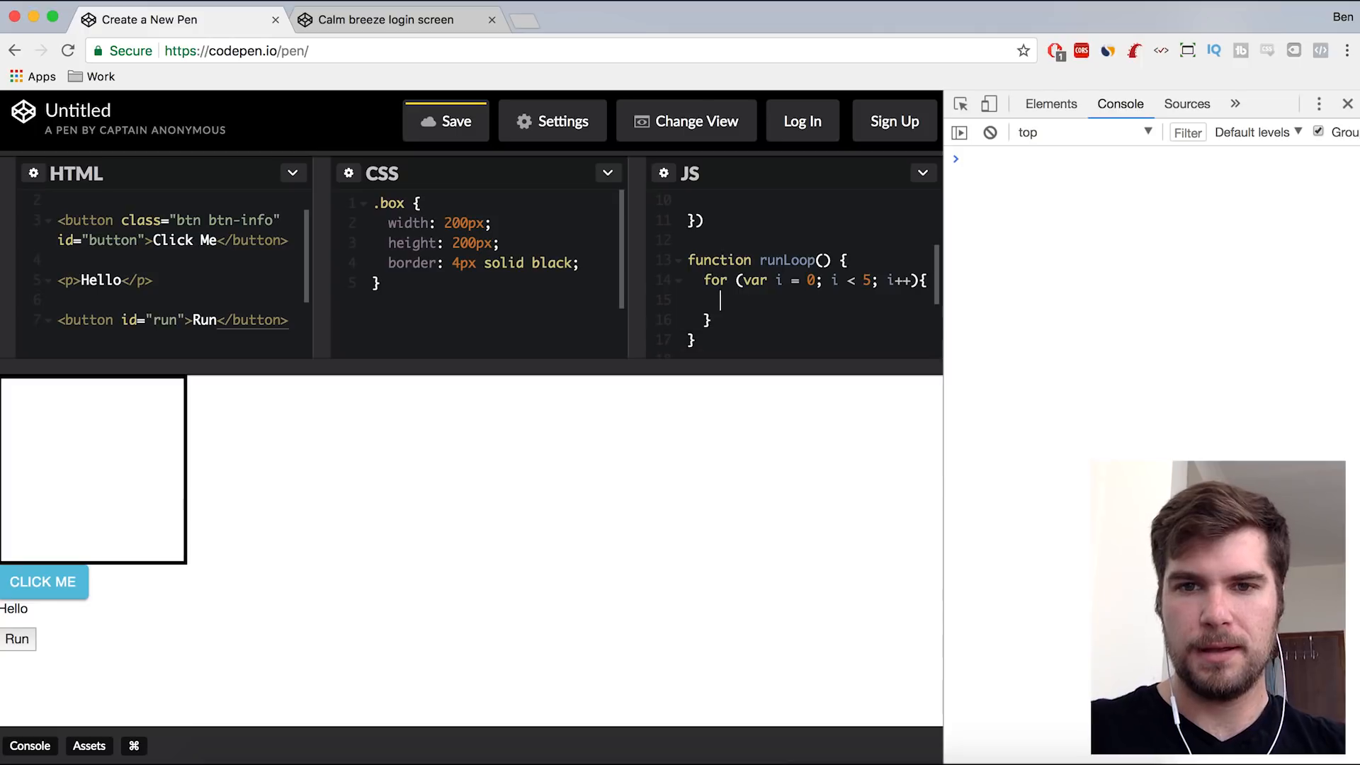
pyautogui.write('console.log()')
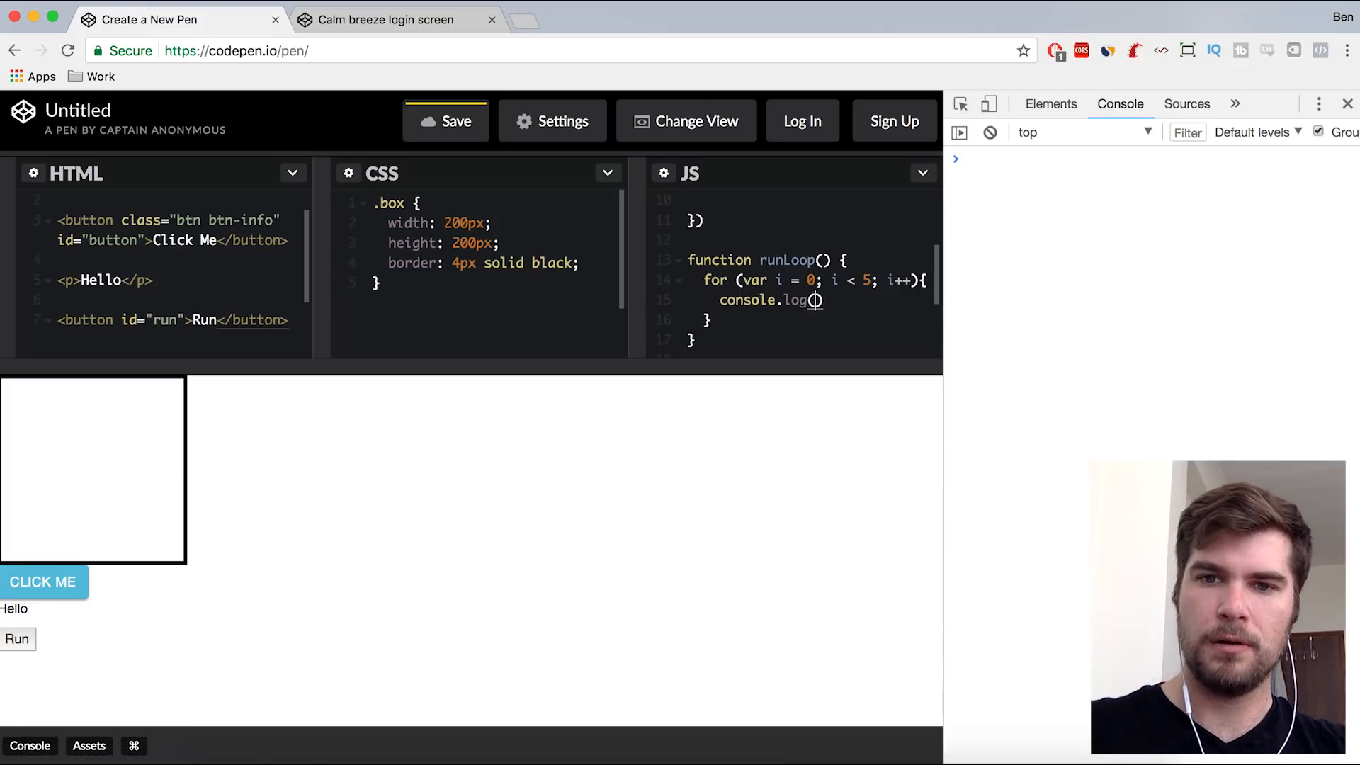
pyautogui.write('i')
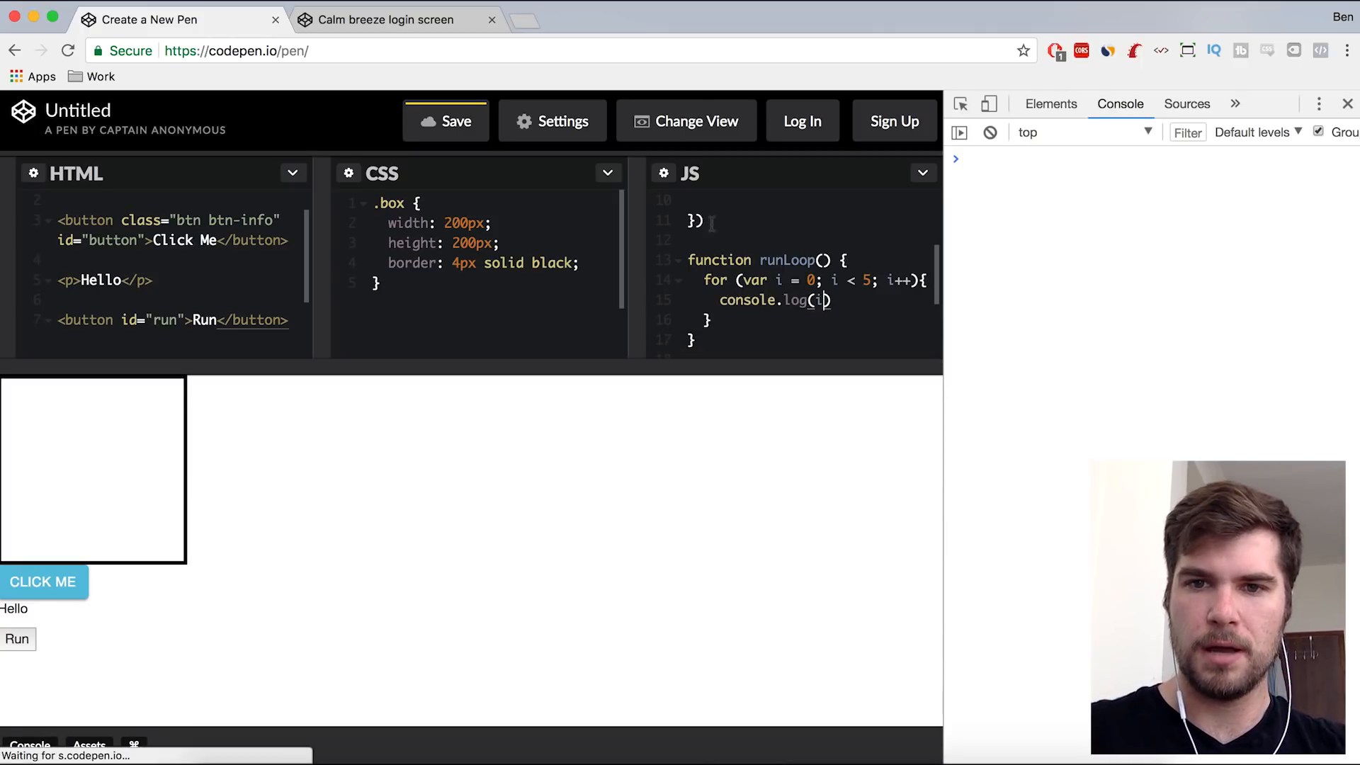
pyautogui.write(';')
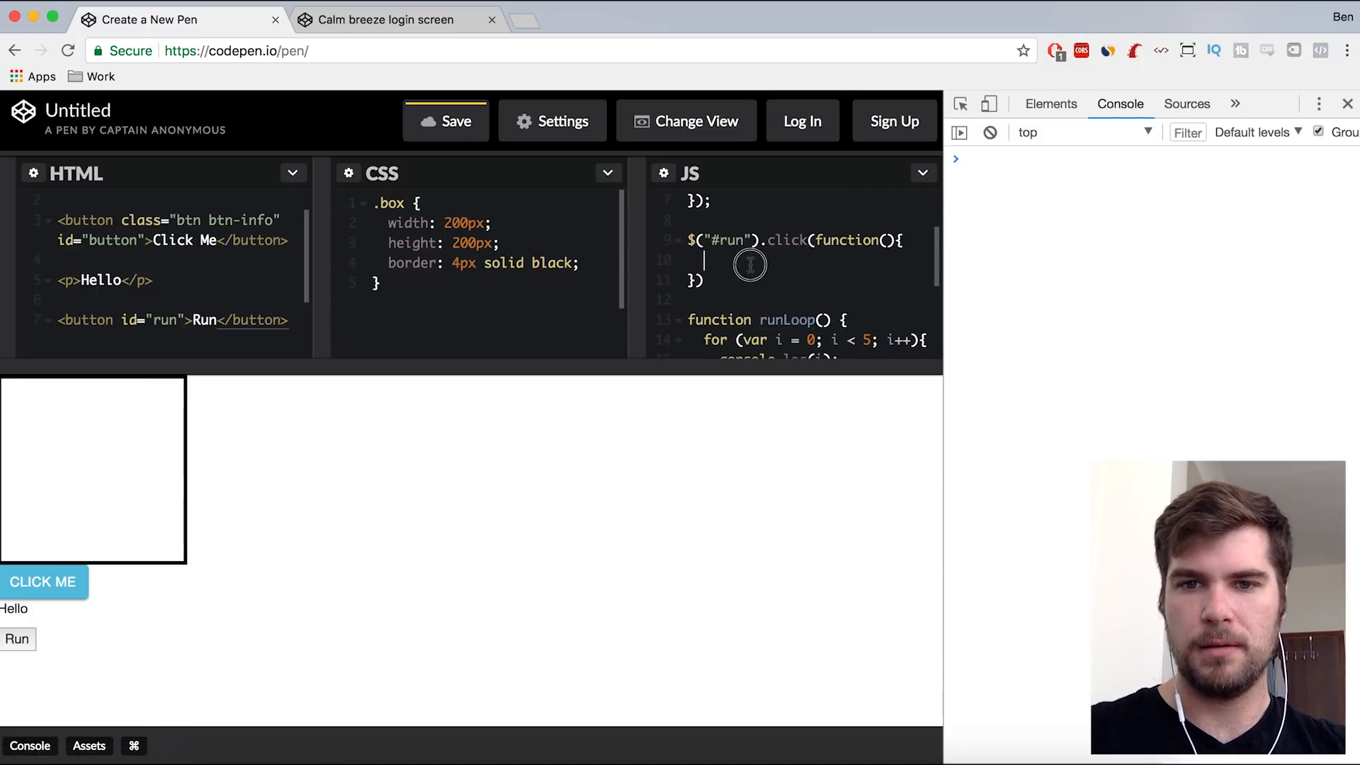
# - Call runLoop() in the #run handler, confirm it logs 0–4, and raise the bound to 500
pyautogui.write('runLoop();')
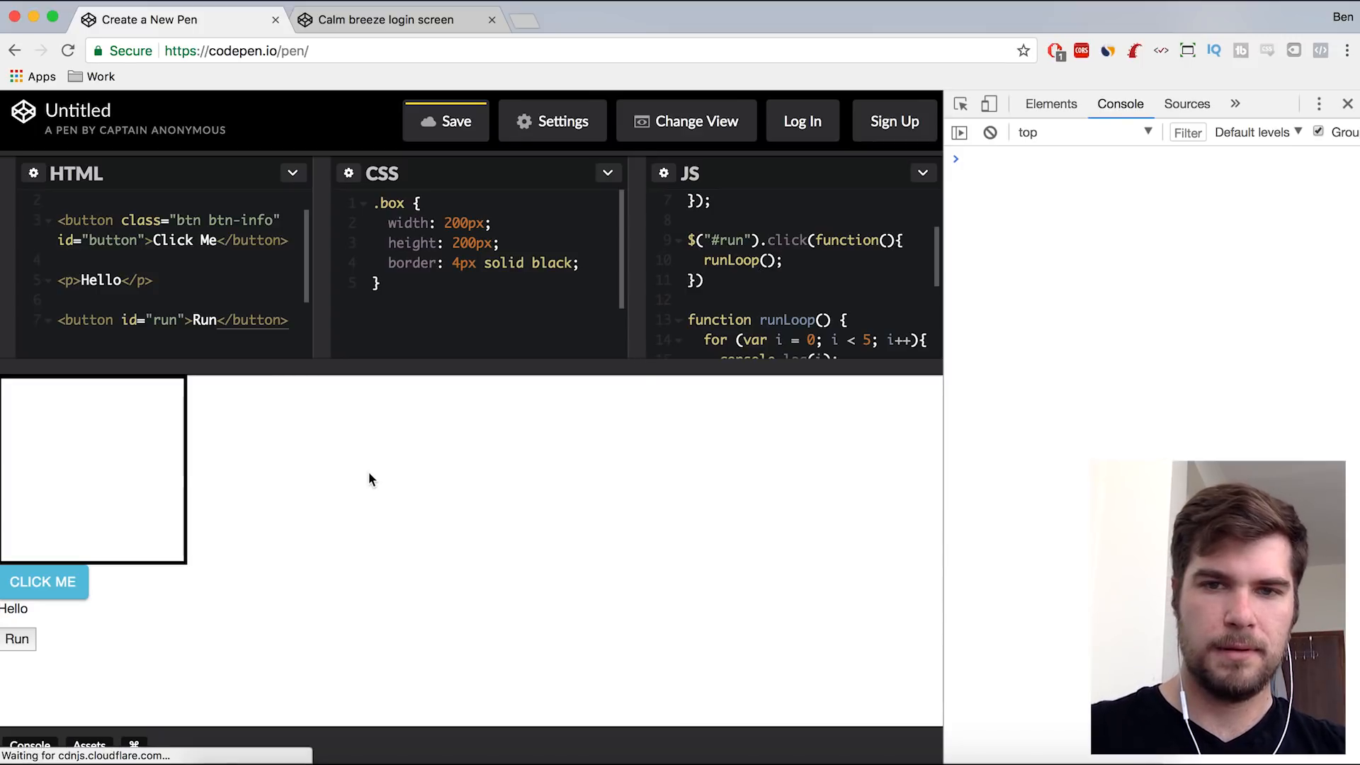
pyautogui.click(17, 638)
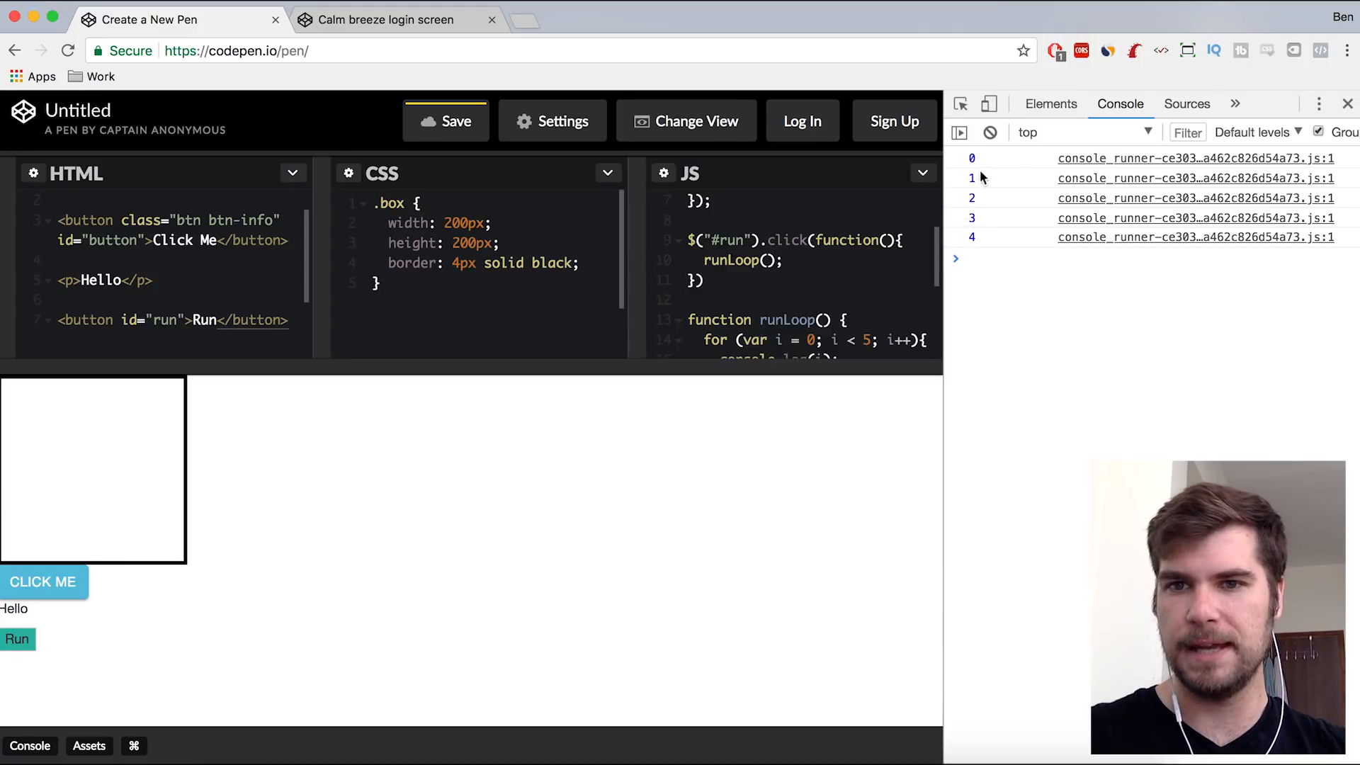
pyautogui.scroll(-3)
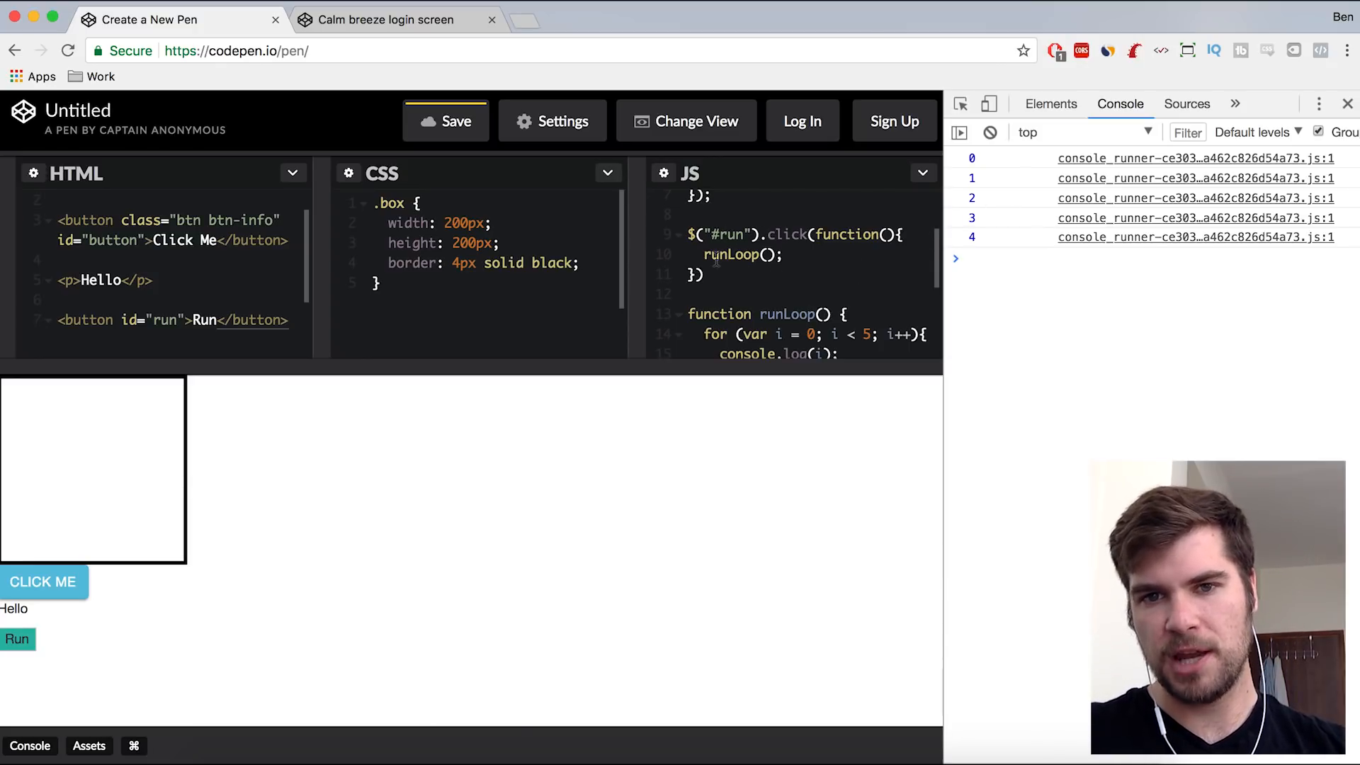
pyautogui.scroll(-3)
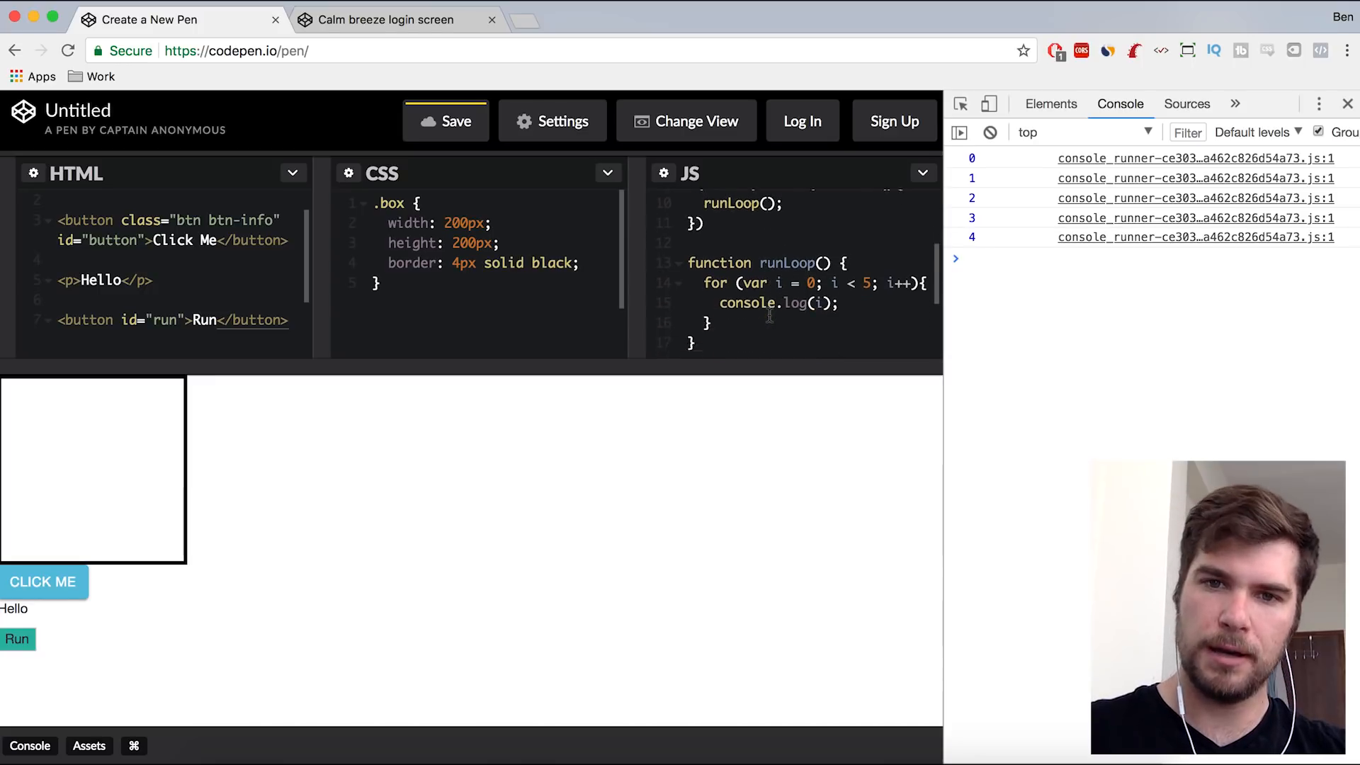
pyautogui.scroll(-3)
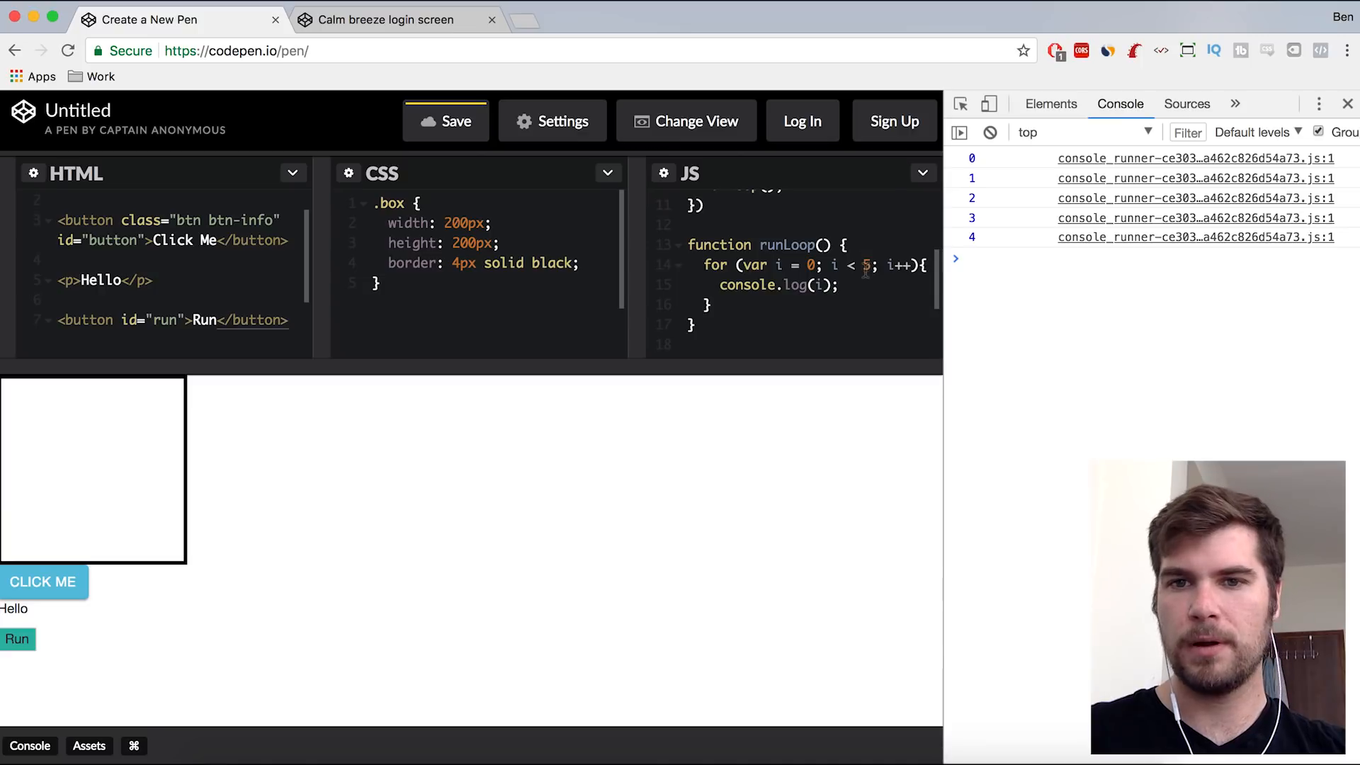
pyautogui.write('00')
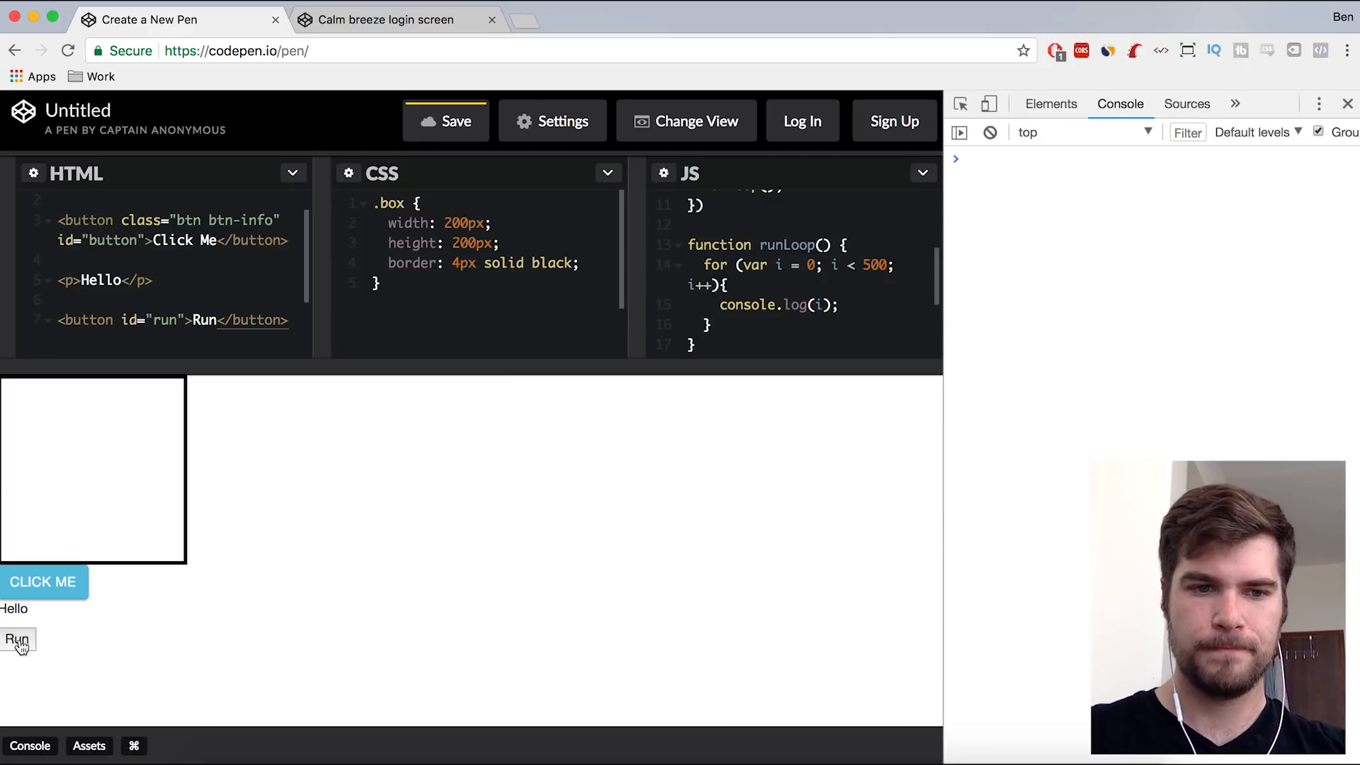
# - Run the 500-iteration loop from the preview and hide the CodePen console panel
pyautogui.click(17, 639)
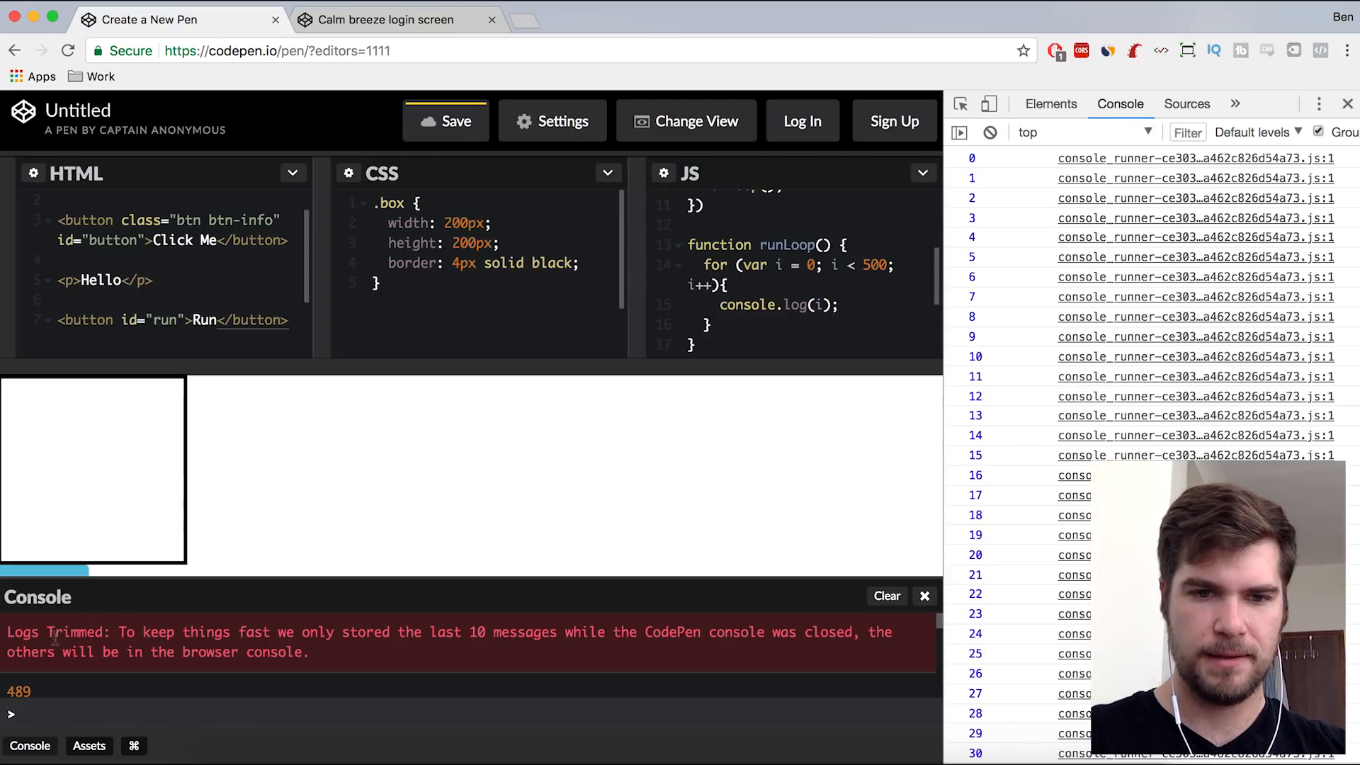
pyautogui.moveTo(8, 632); pyautogui.dragTo(330, 632)
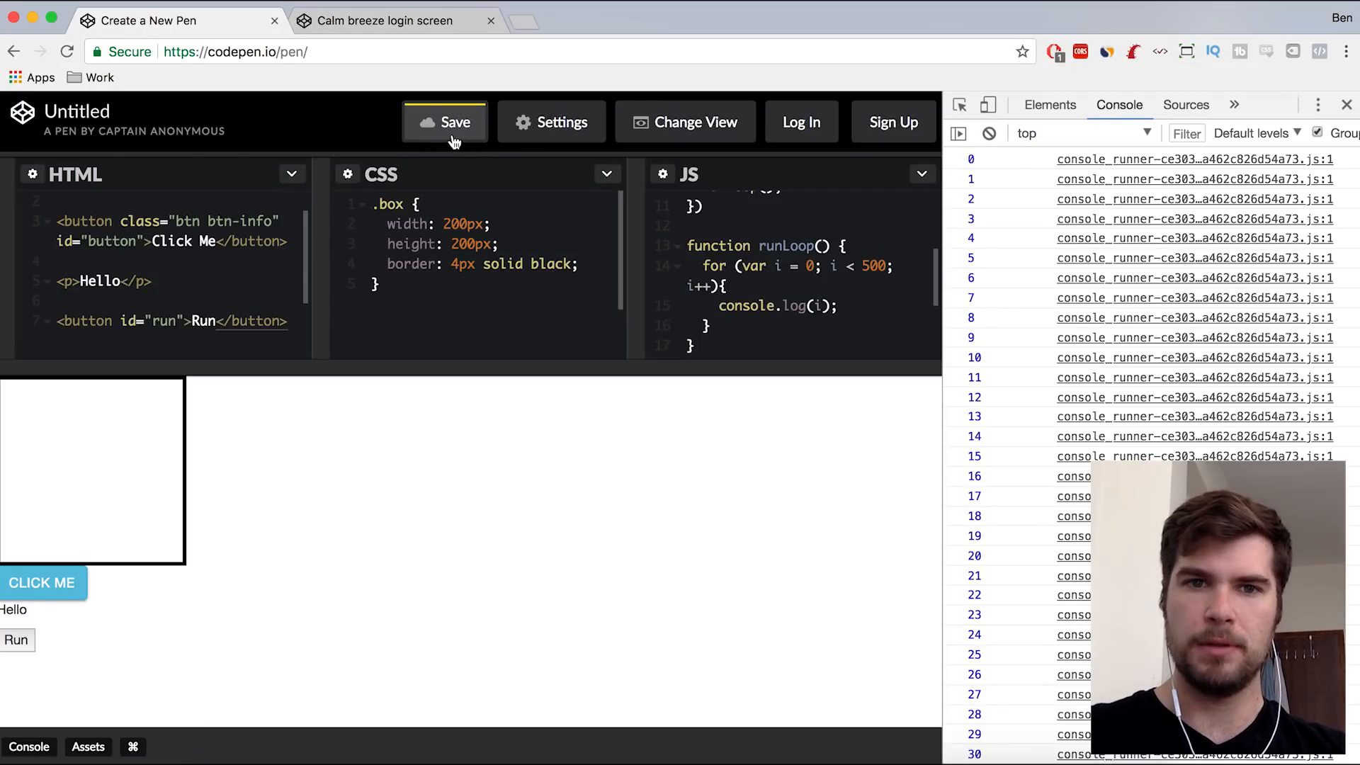
# - Save the untitled pen anonymously with the Save button
pyautogui.click(445, 121)
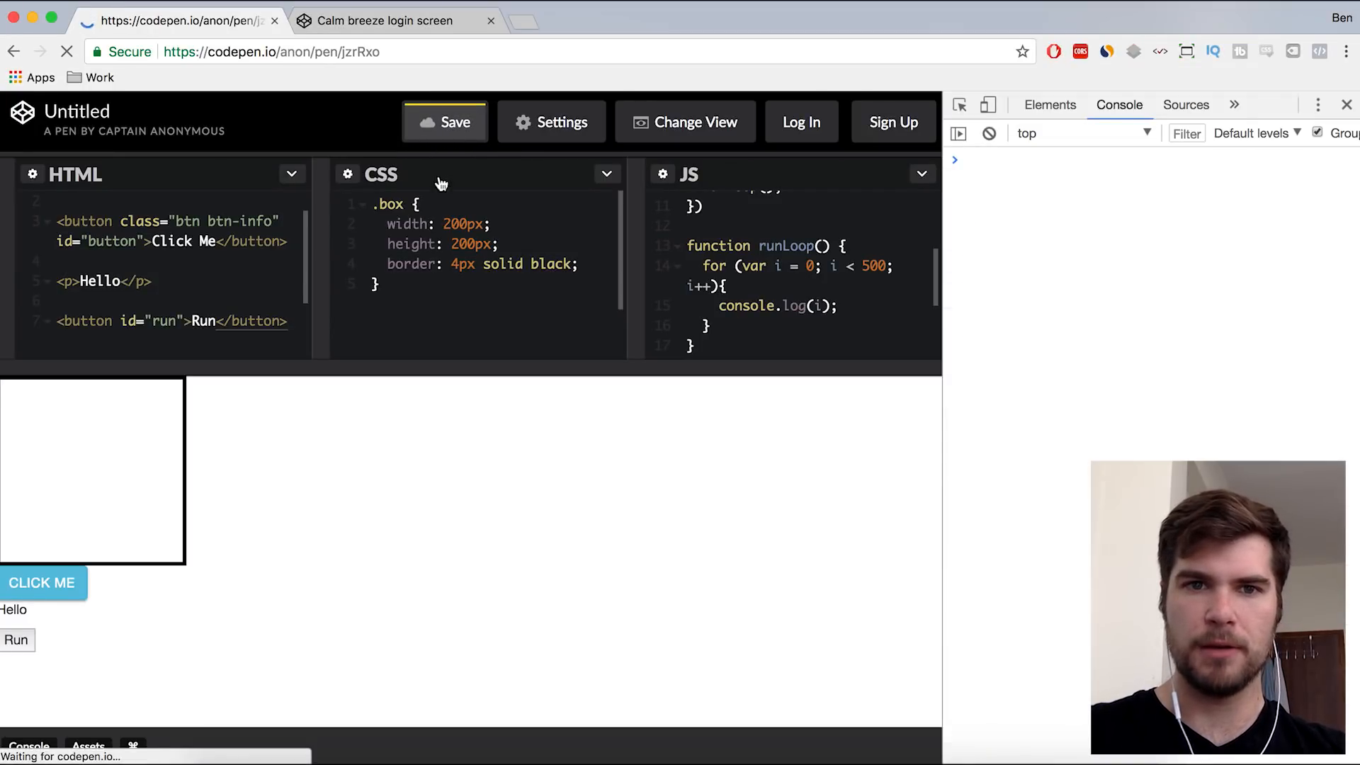
pyautogui.click(444, 121)
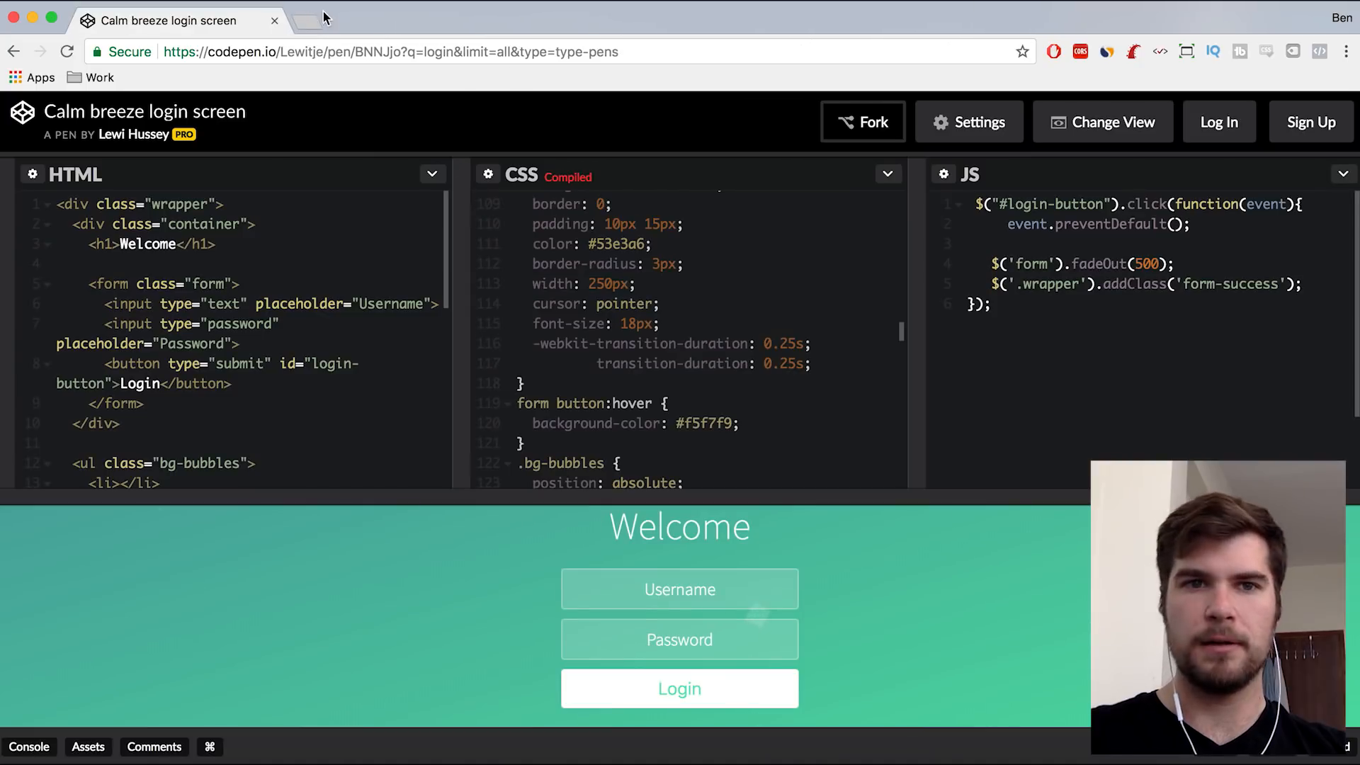
# - Open DevTools' Application panel to view CodePen's local storage new-pen entries
pyautogui.click(286, 323)
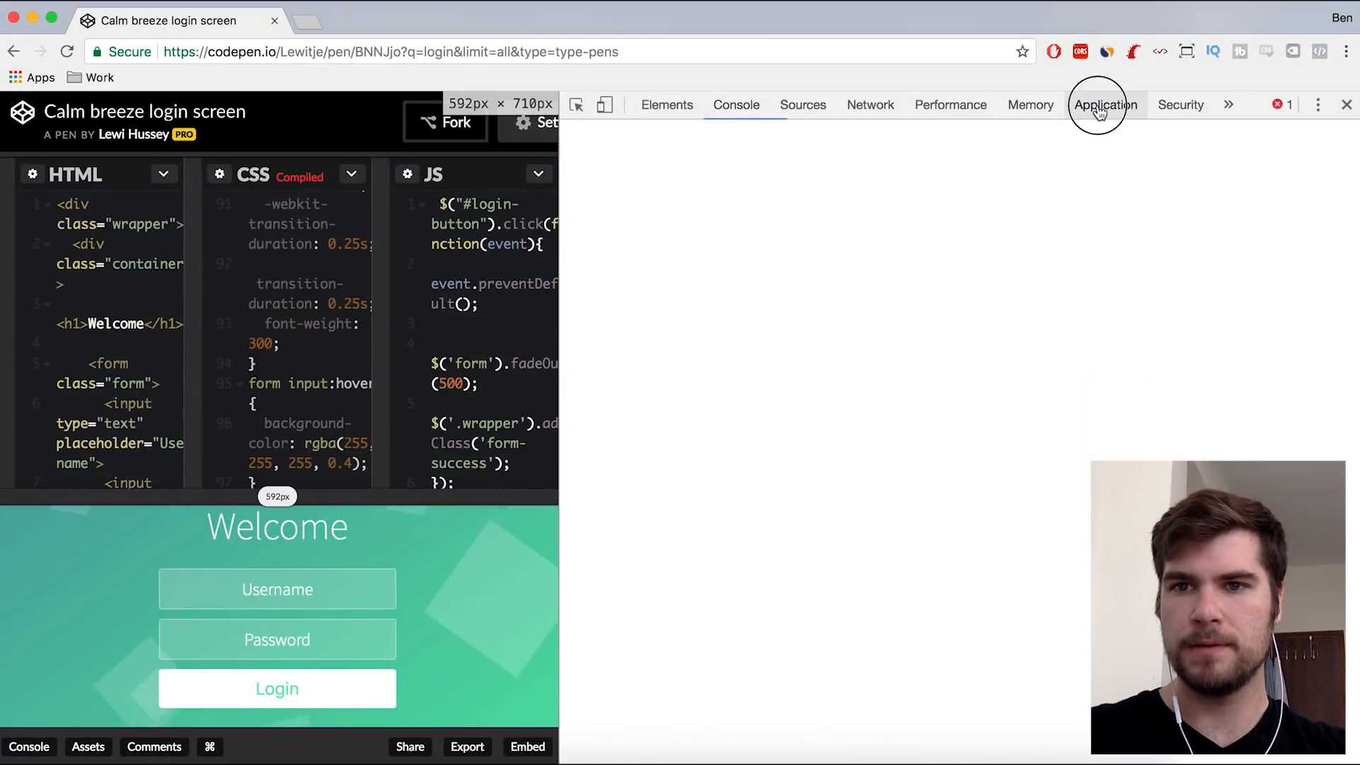
pyautogui.click(1104, 104)
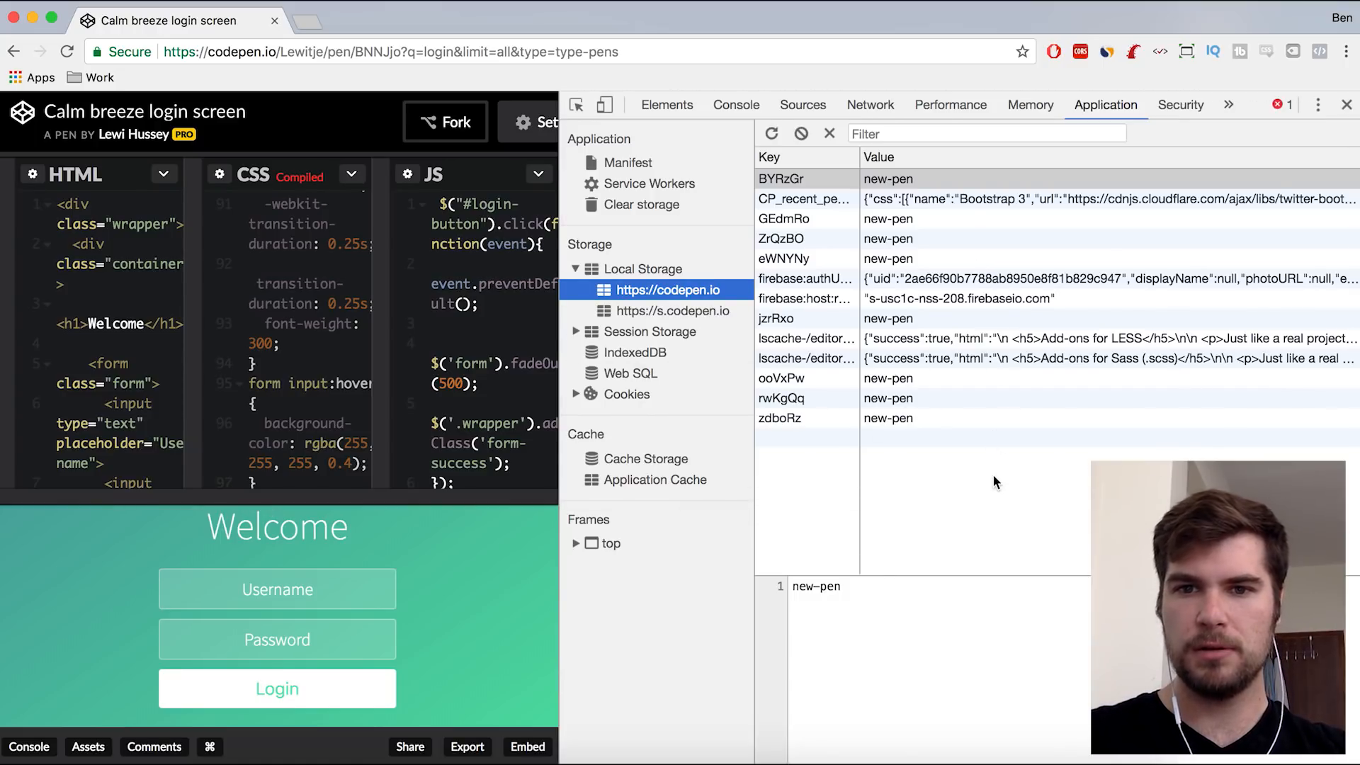
pyautogui.moveTo(1034, 126)
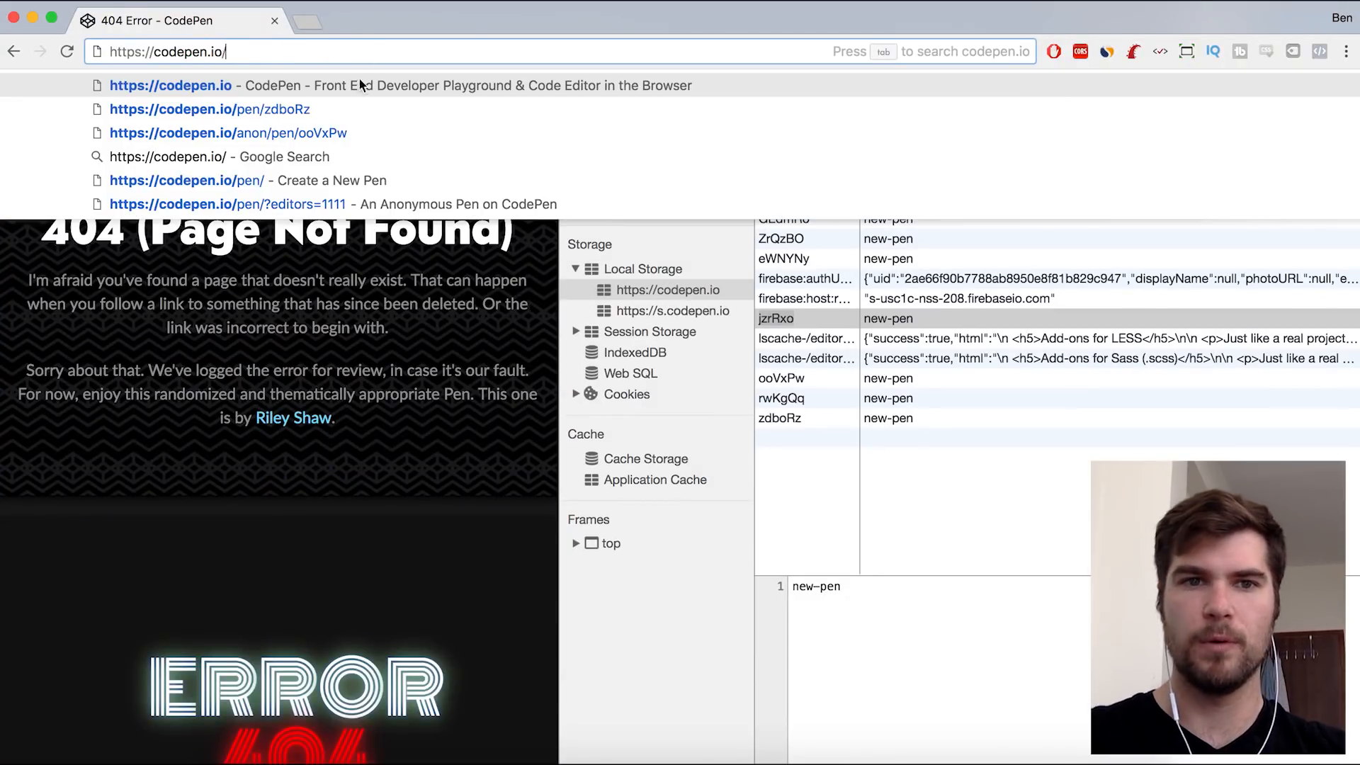
# - Reopen codepen.io/anon/pen/jzrRxo, then trigger and dismiss the CLICK ME button's jQuery Works alert
pyautogui.click(227, 132)
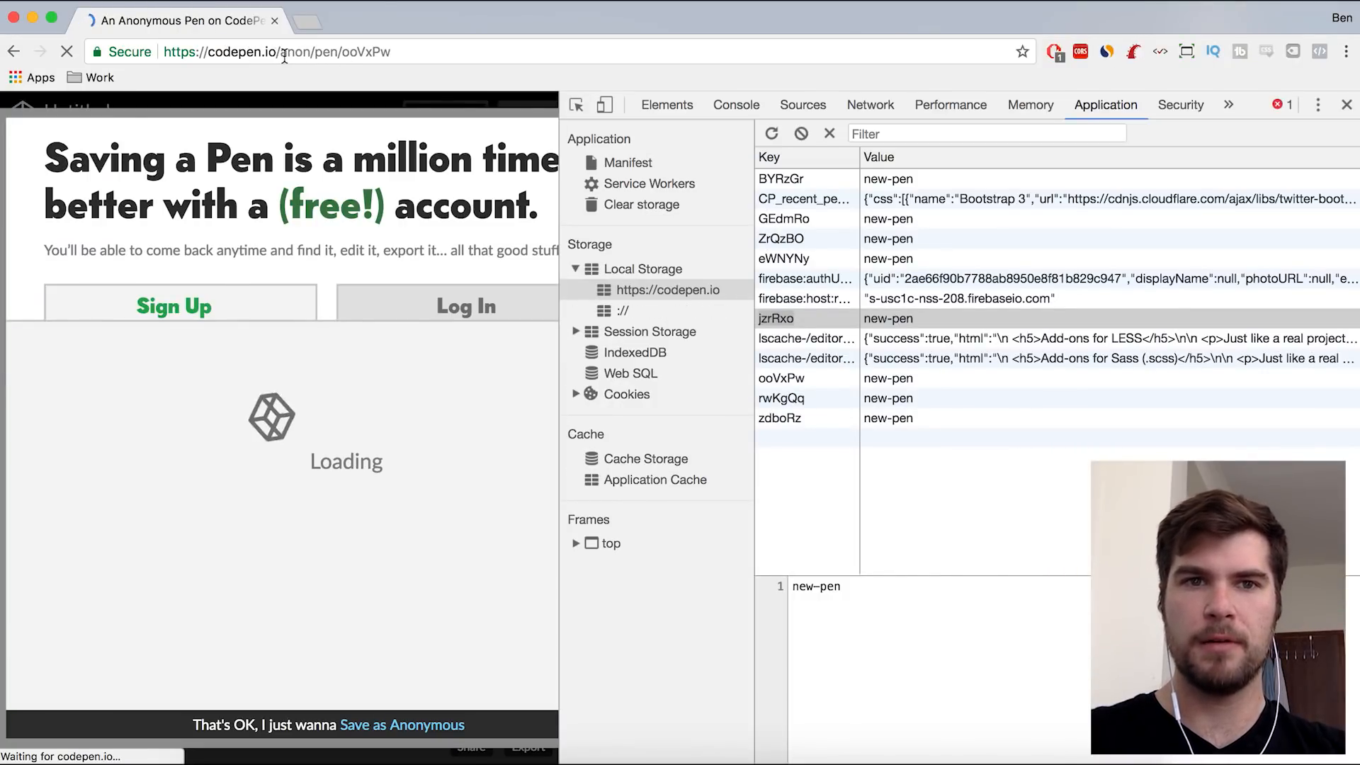
pyautogui.write('https://codepen.io/anon/pen/')
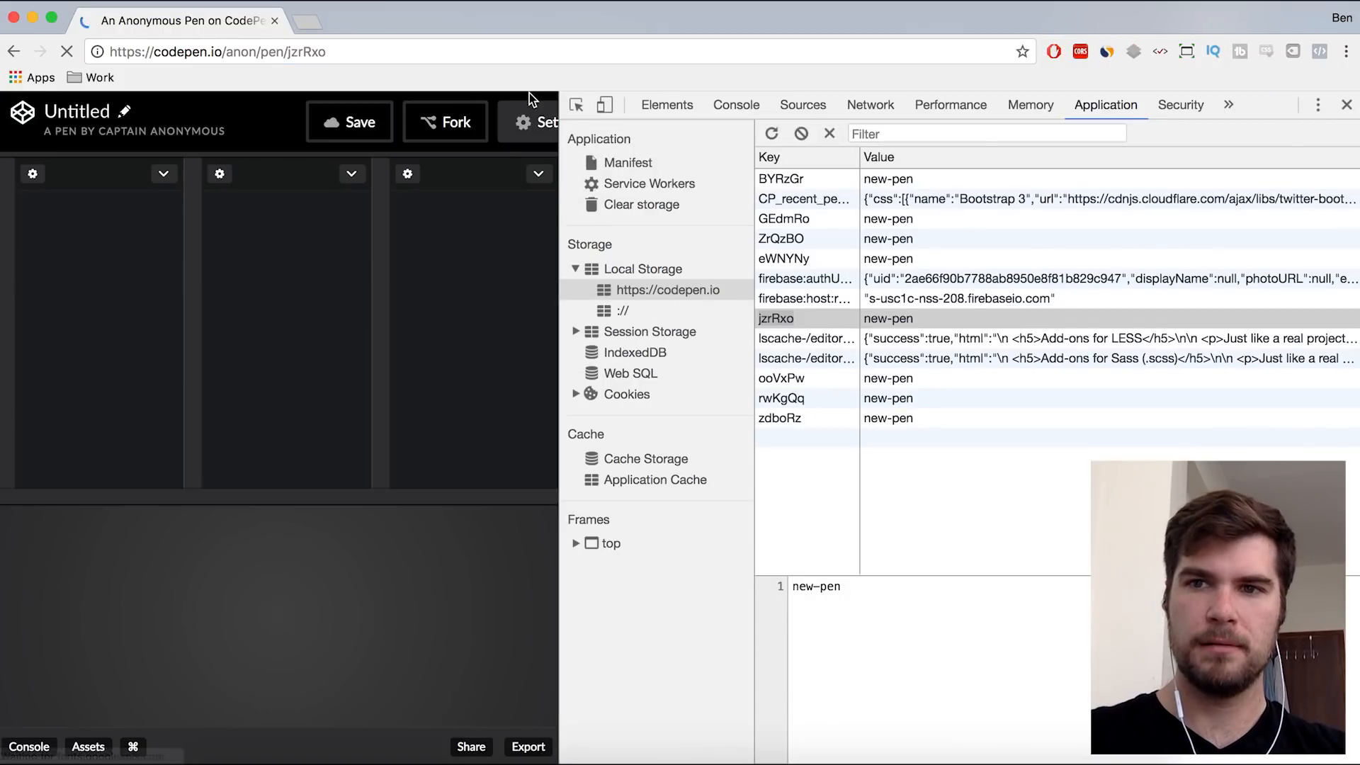
pyautogui.click(348, 121)
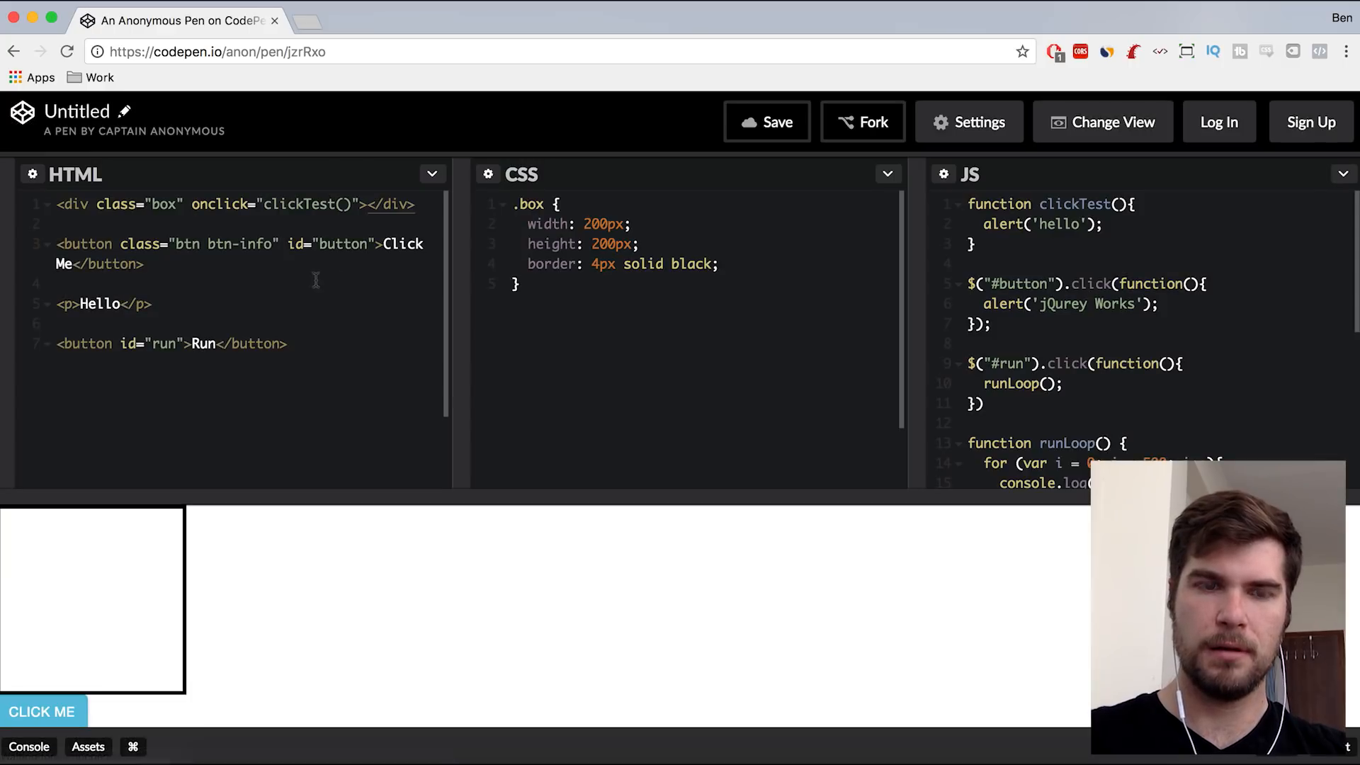
pyautogui.moveTo(206, 569)
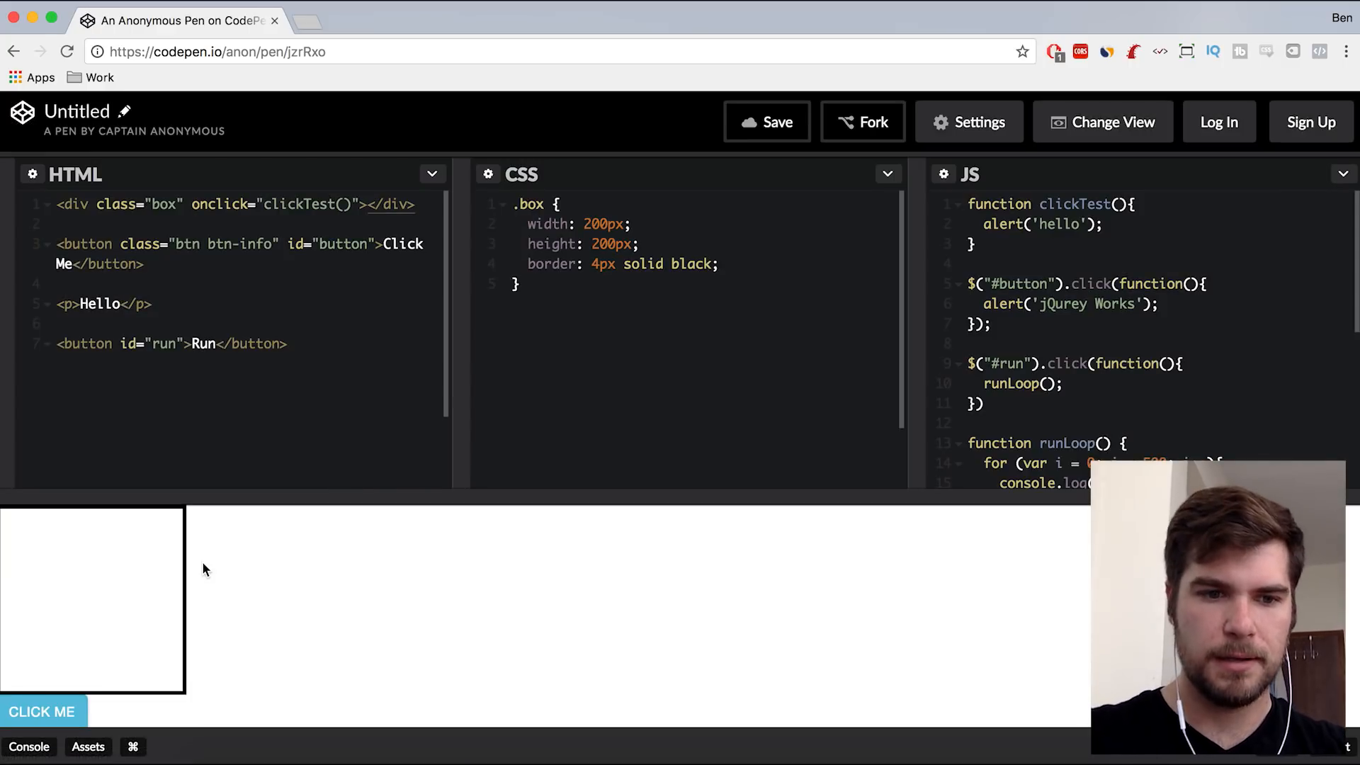
pyautogui.click(42, 710)
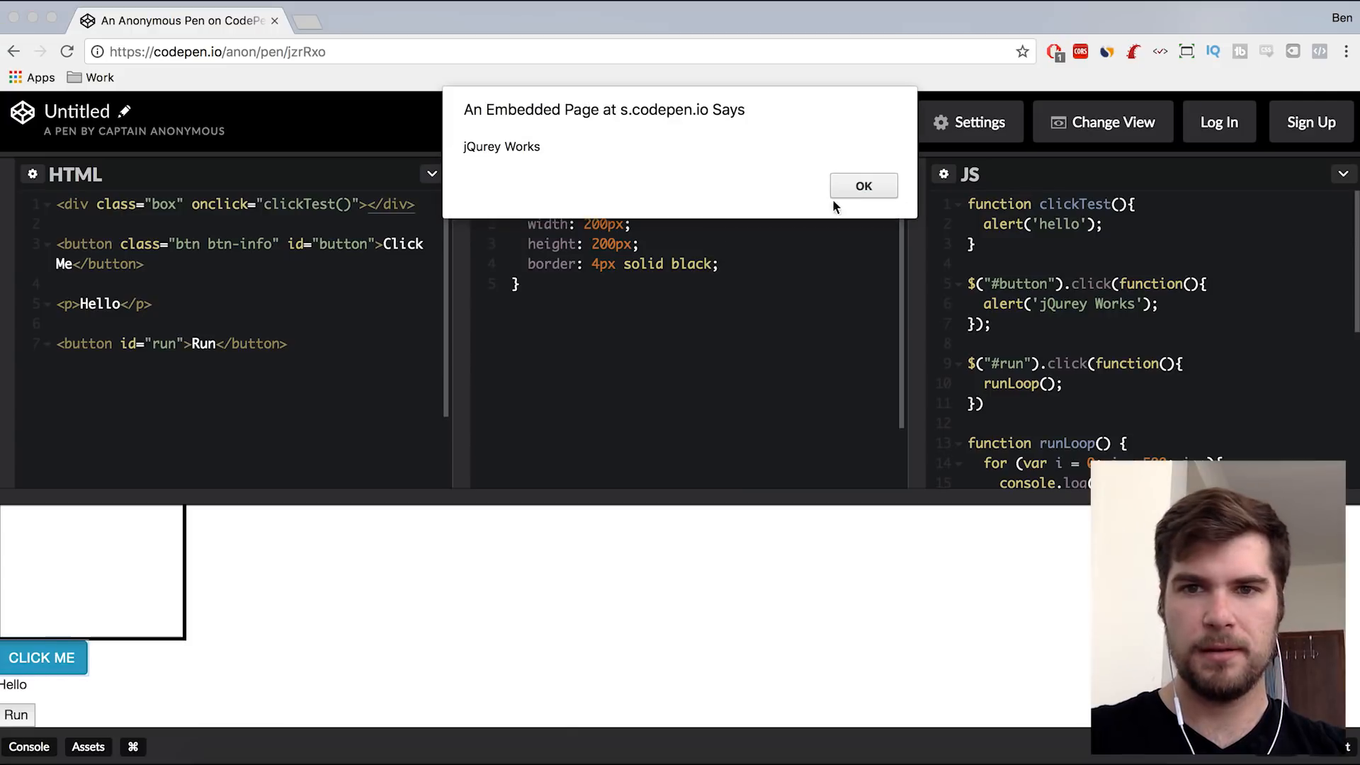
pyautogui.click(862, 186)
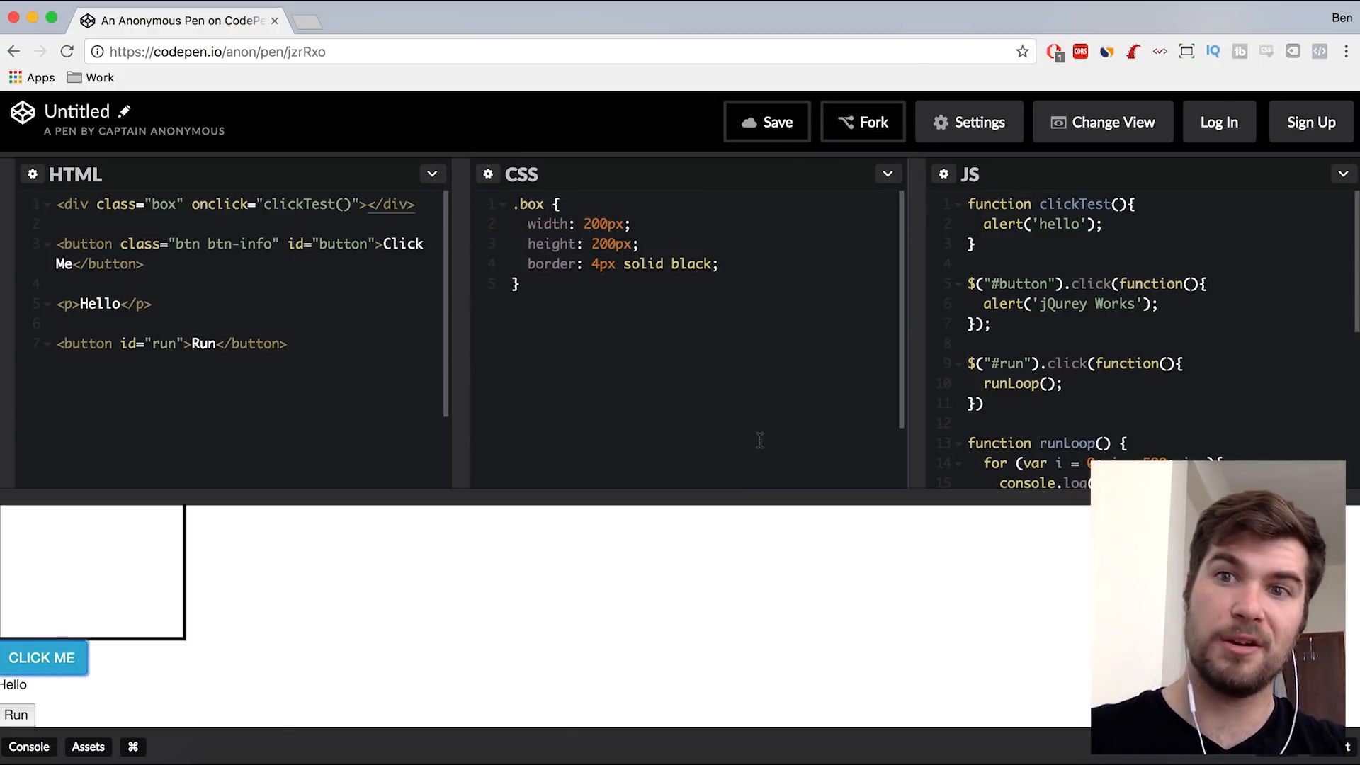